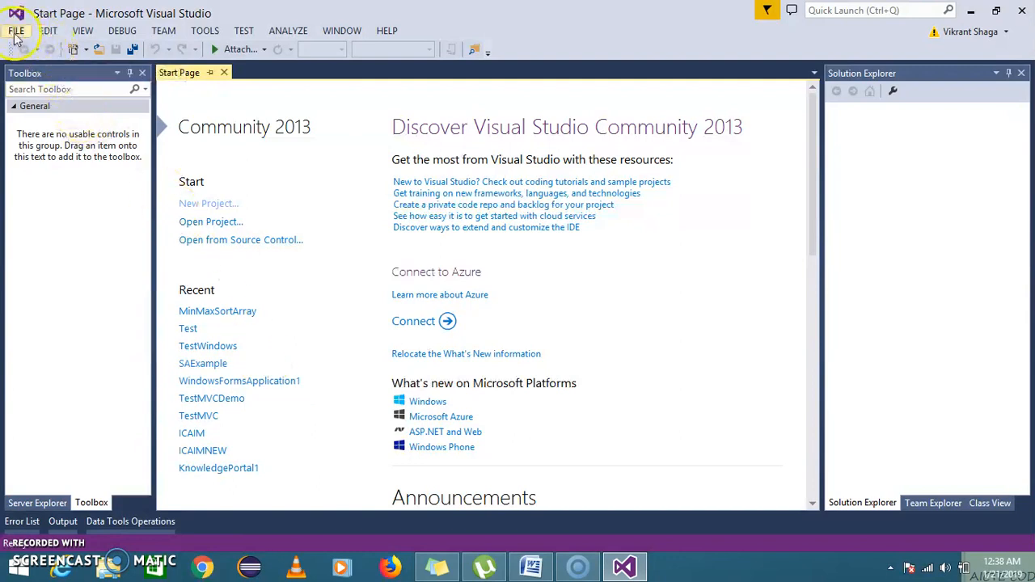
# Step: Create a new Windows Forms Application project named Practical-2 from File > New > Project
pyautogui.click(16, 31)
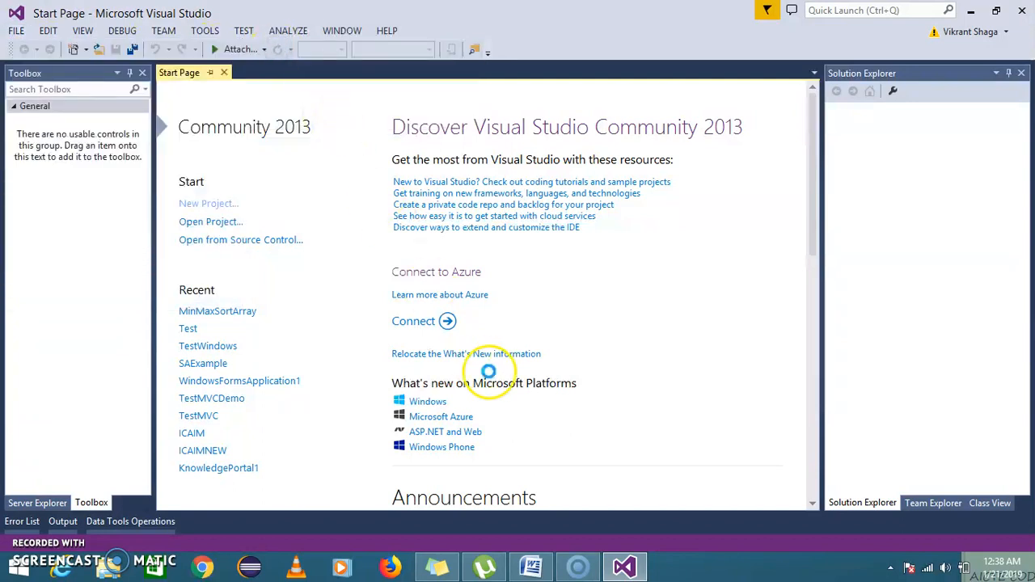
pyautogui.click(207, 204)
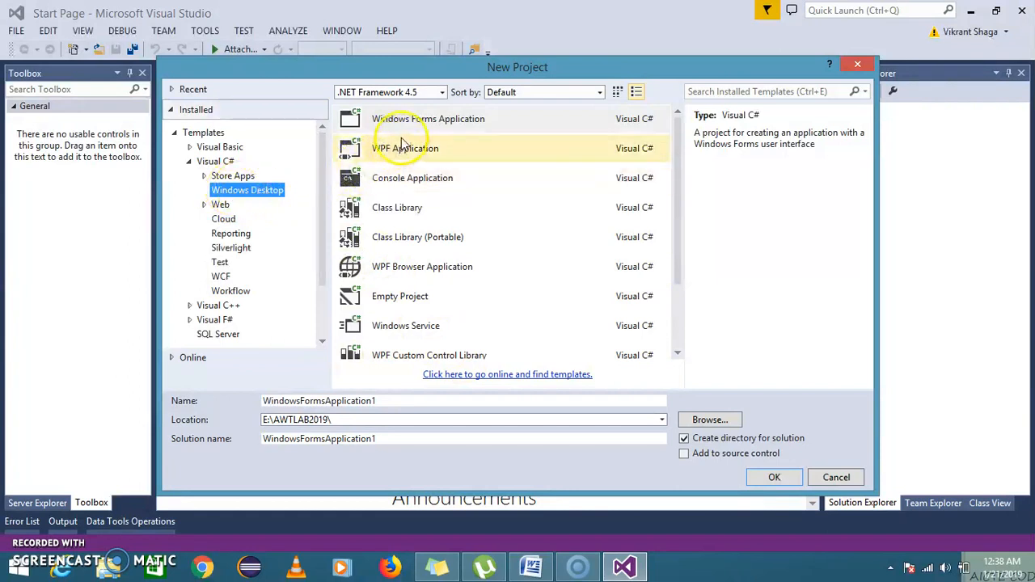
pyautogui.click(429, 120)
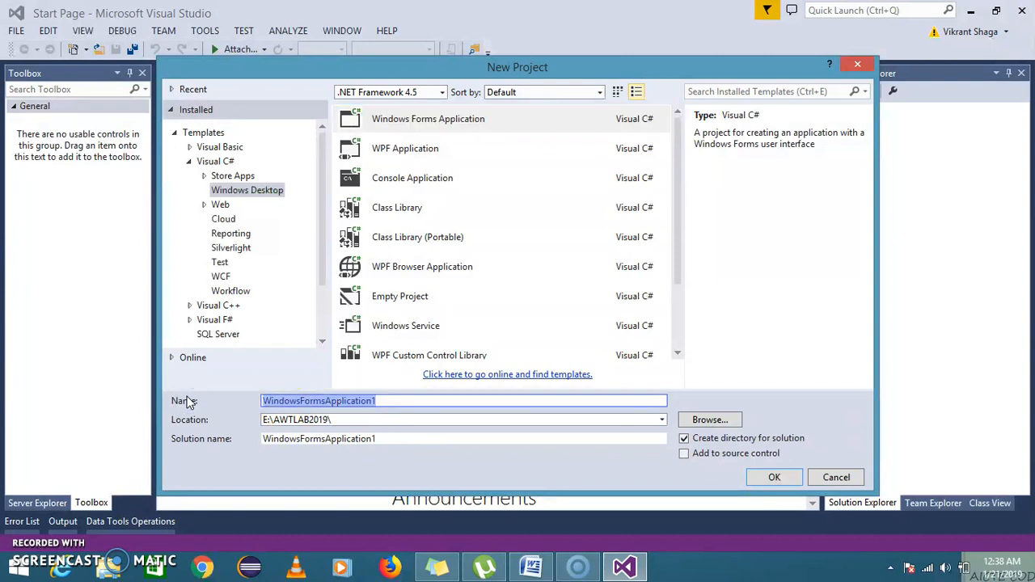
pyautogui.write('Practical')
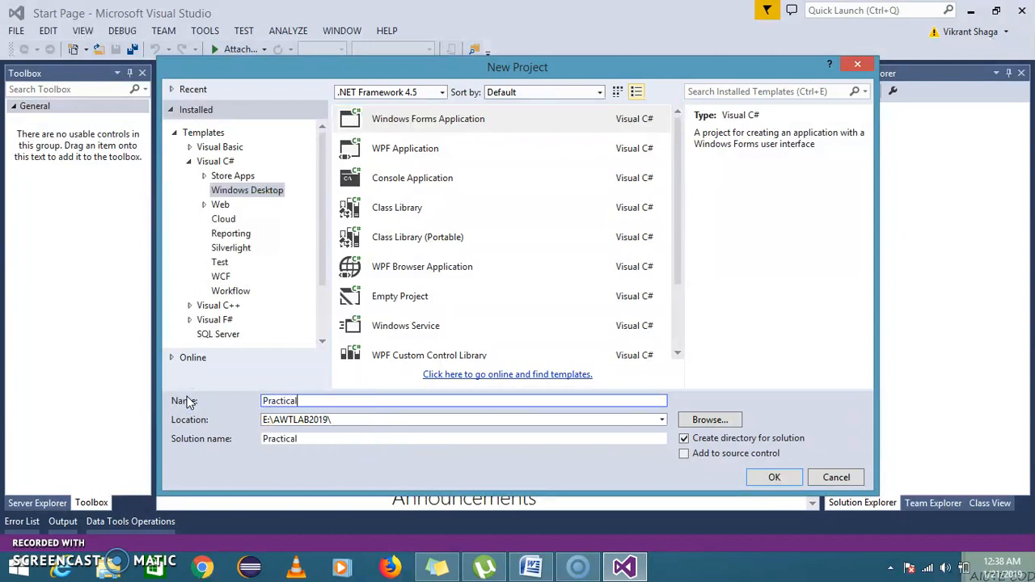
pyautogui.write('-2')
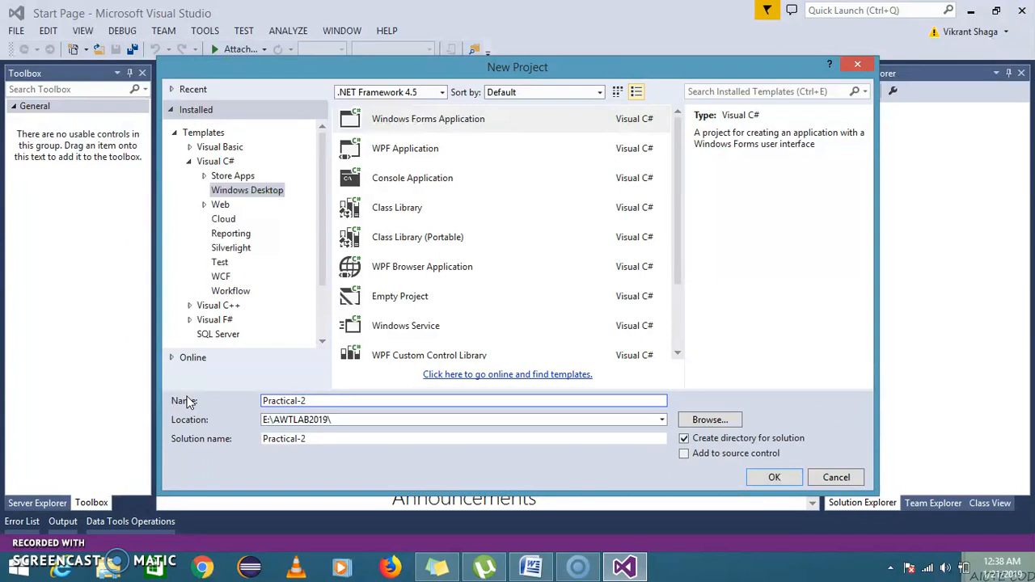
pyautogui.click(836, 477)
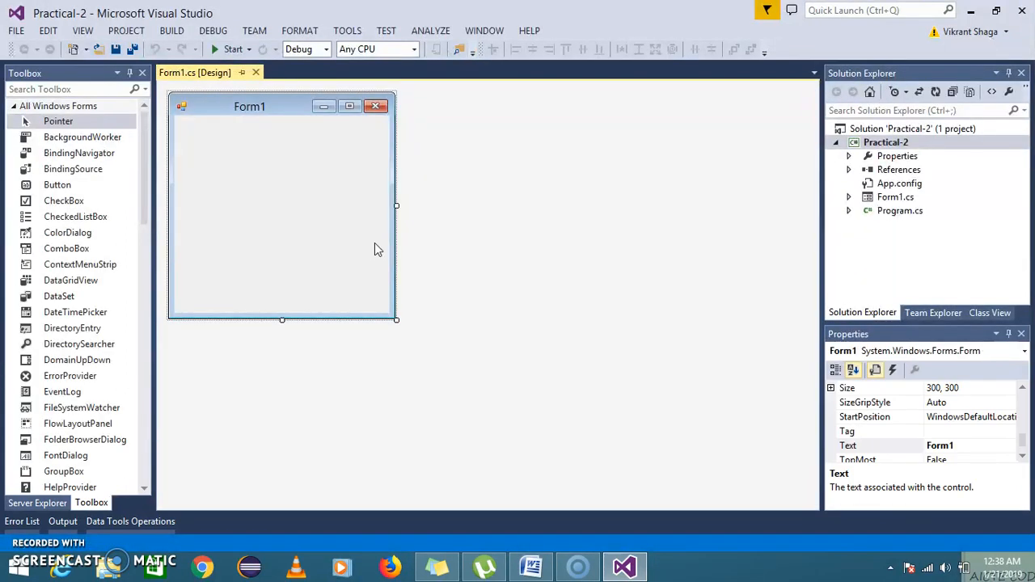
pyautogui.moveTo(116, 224)
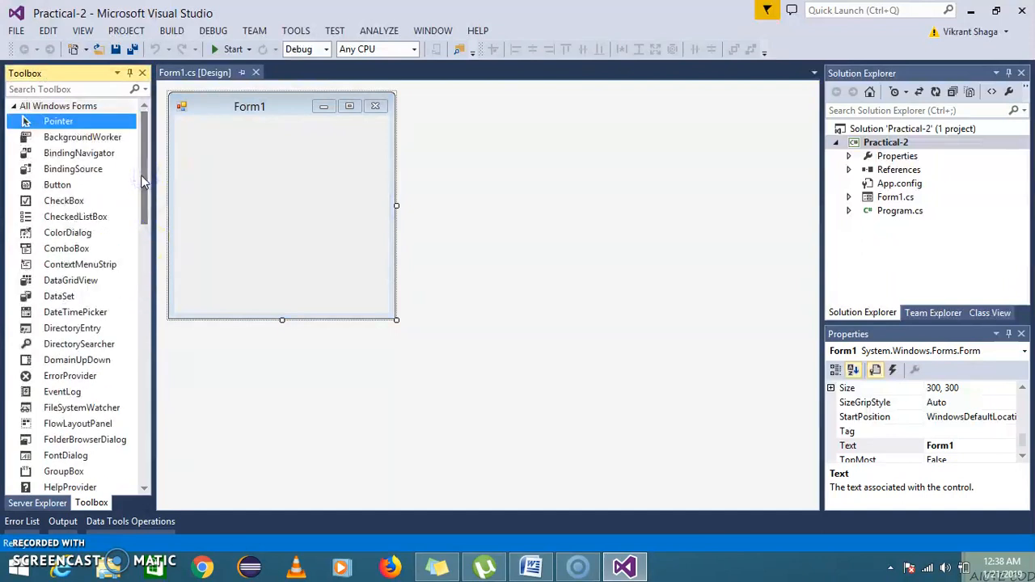
pyautogui.moveTo(59, 184)
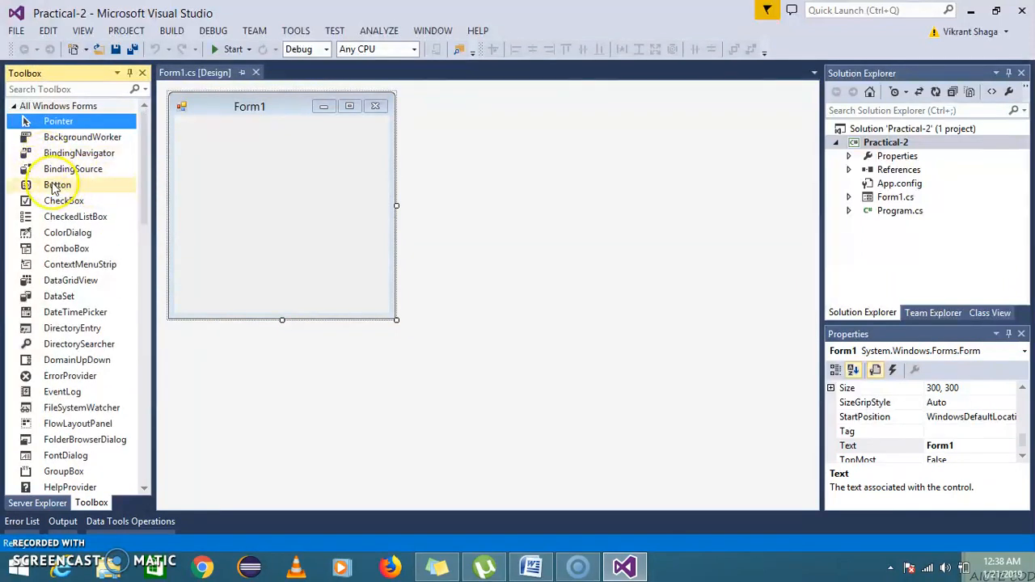
pyautogui.moveTo(65, 201)
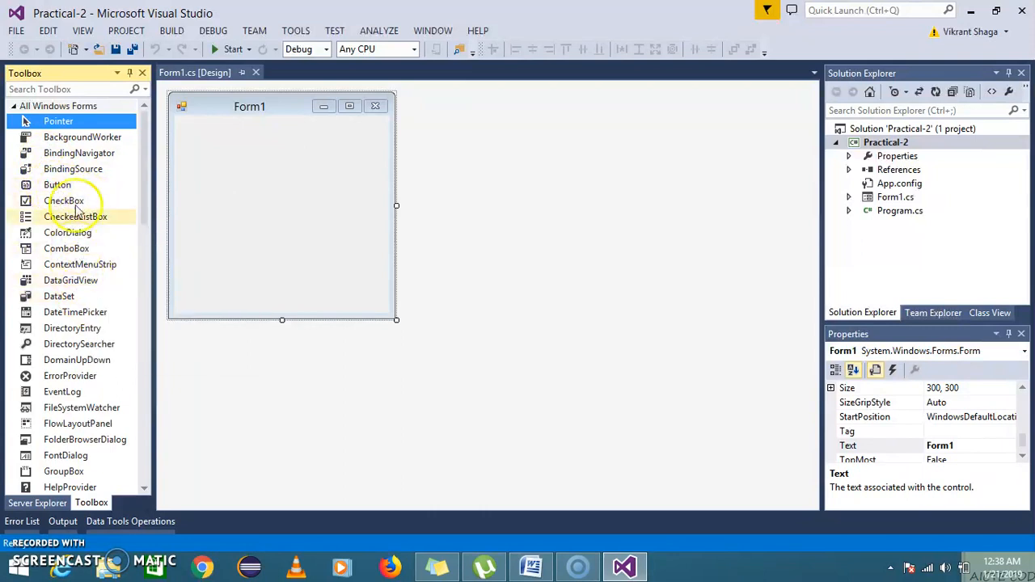
# Step: Give the first label on Form1 the Text property "Minimum Number:"
pyautogui.scroll(-3)
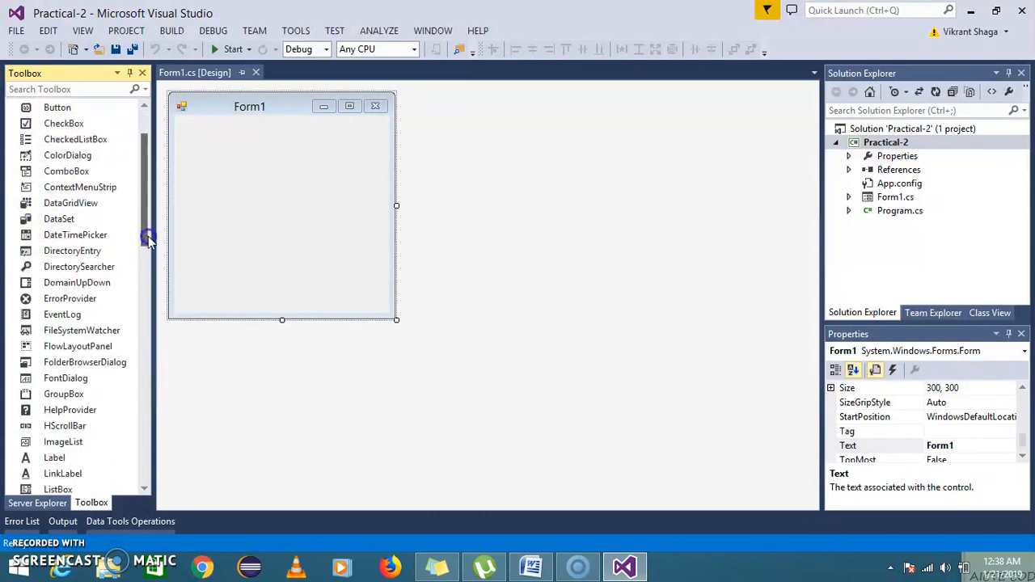
pyautogui.scroll(-3)
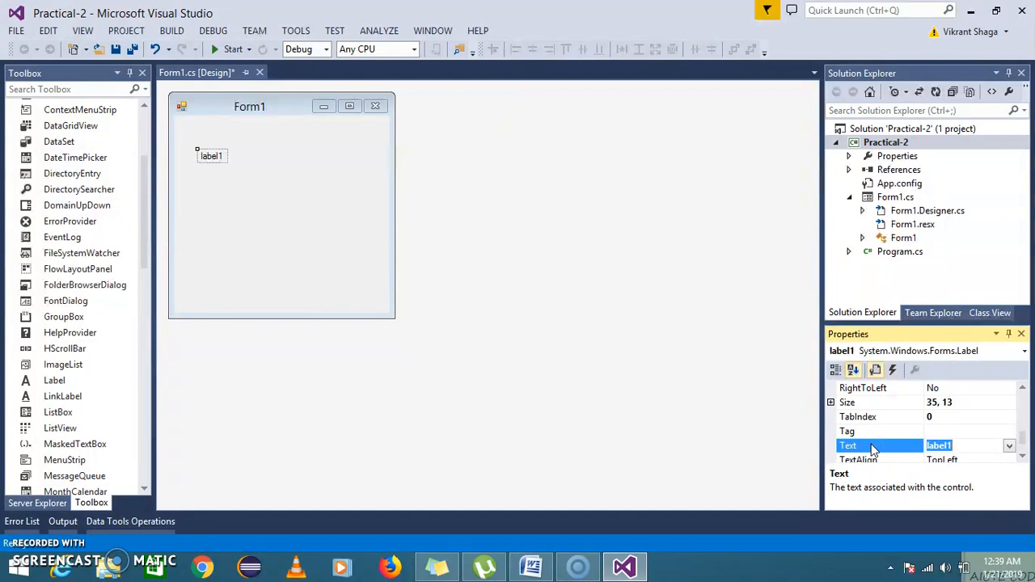
pyautogui.write('Mini')
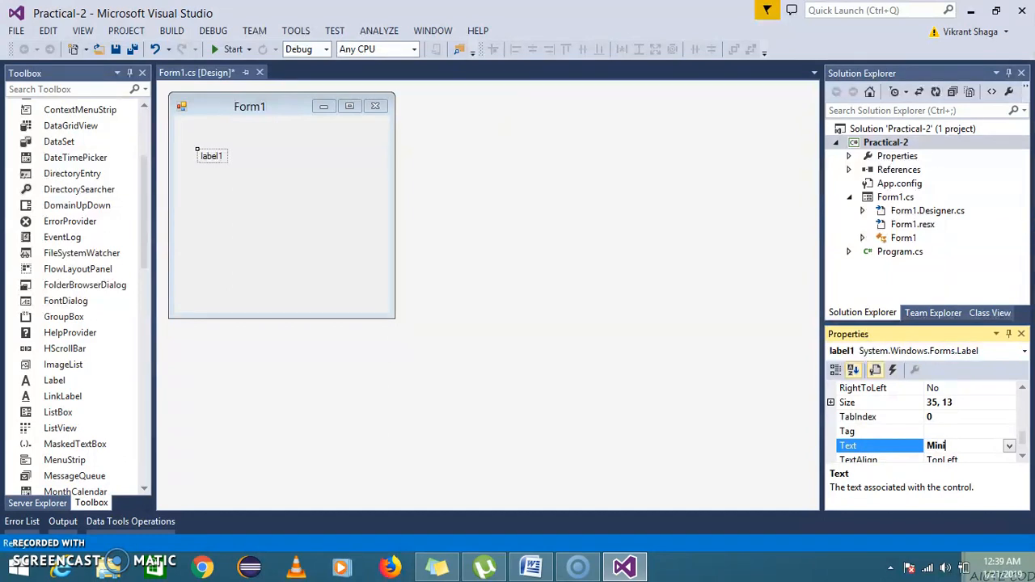
pyautogui.write('mum')
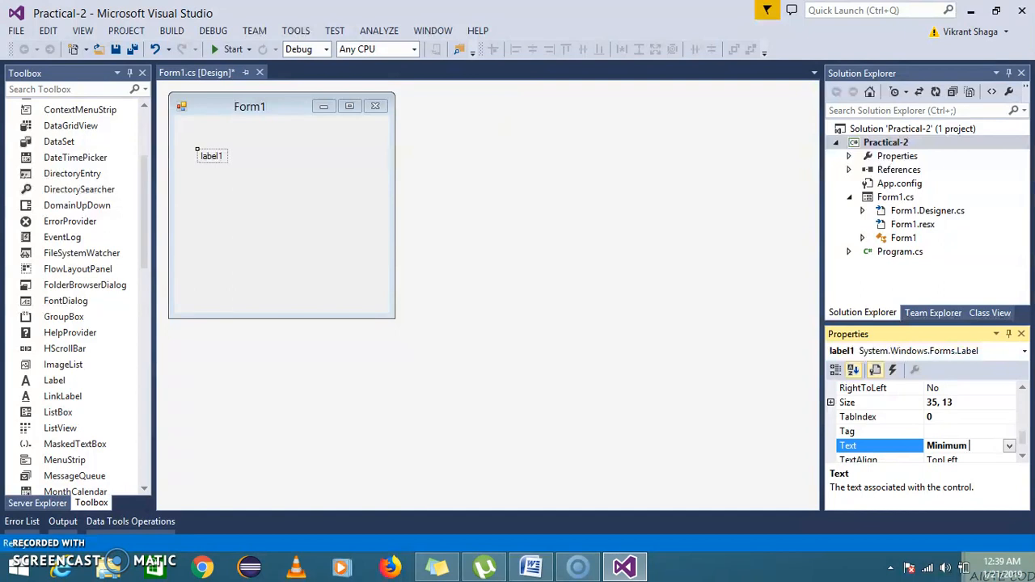
pyautogui.write('Number:')
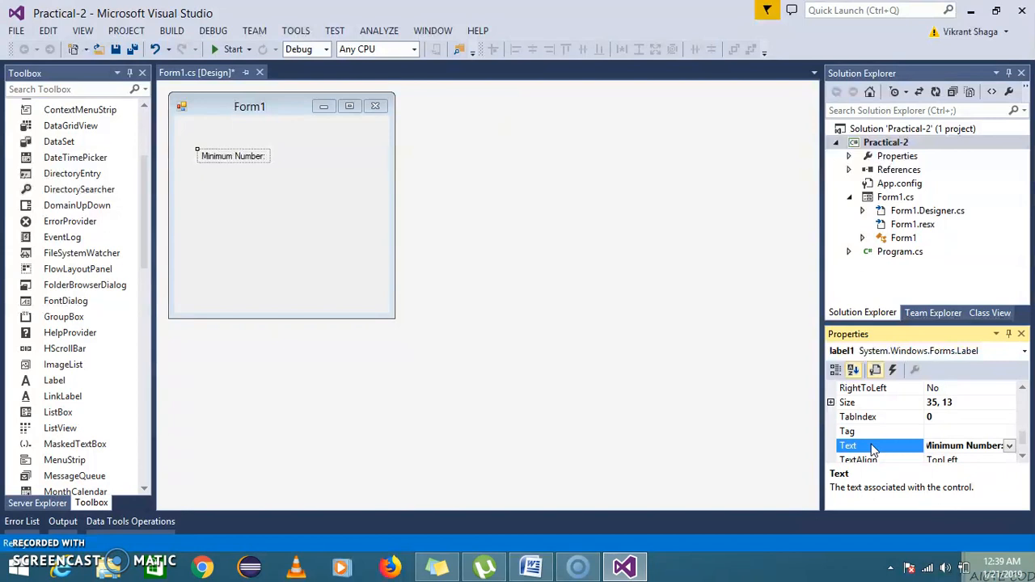
pyautogui.click(233, 155)
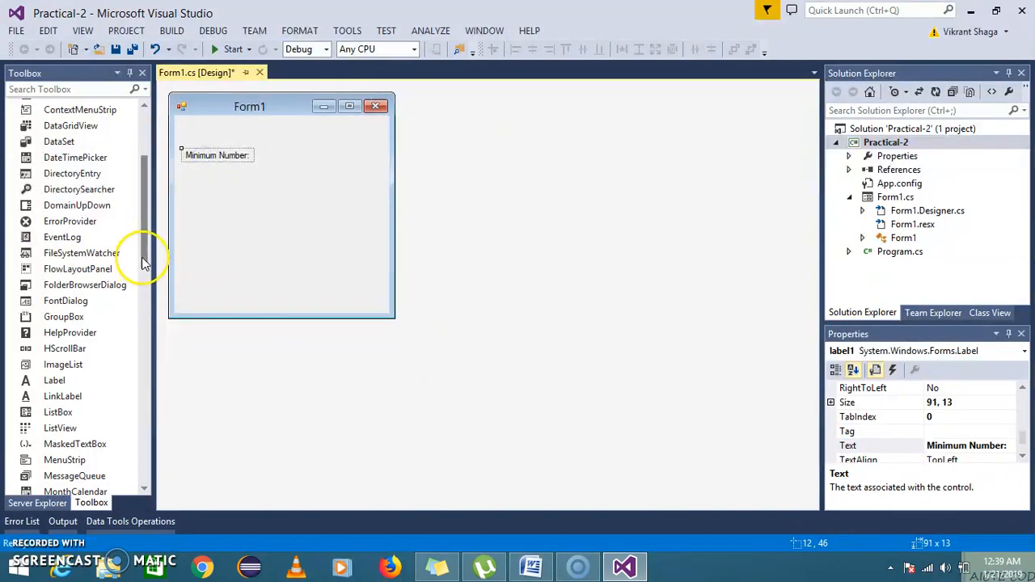
# Step: Place further labels on the form and caption the second one "Maximum Number:"
pyautogui.scroll(-3)
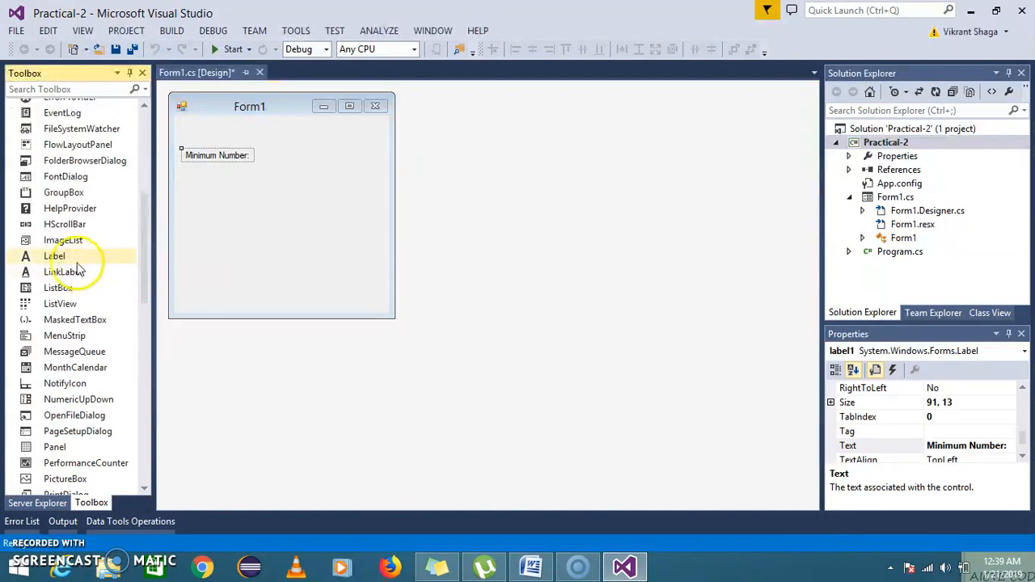
pyautogui.moveTo(55, 255); pyautogui.dragTo(330, 155)
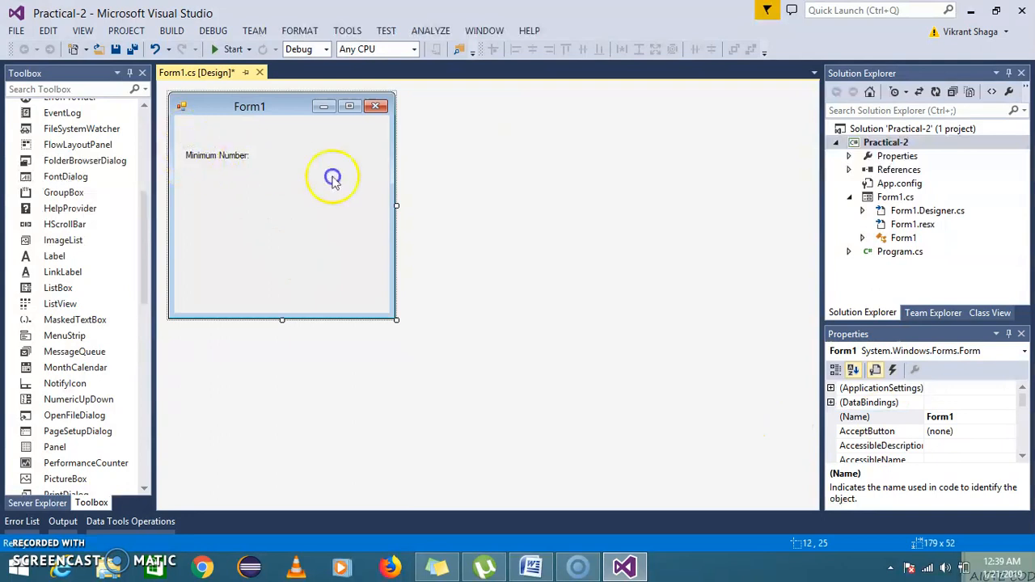
pyautogui.click(217, 155)
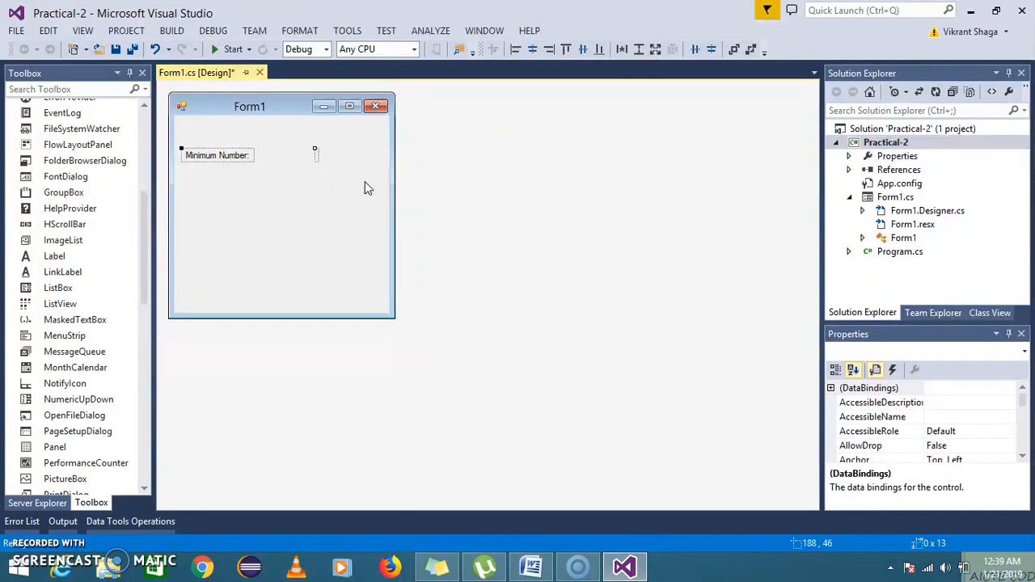
pyautogui.click(278, 210)
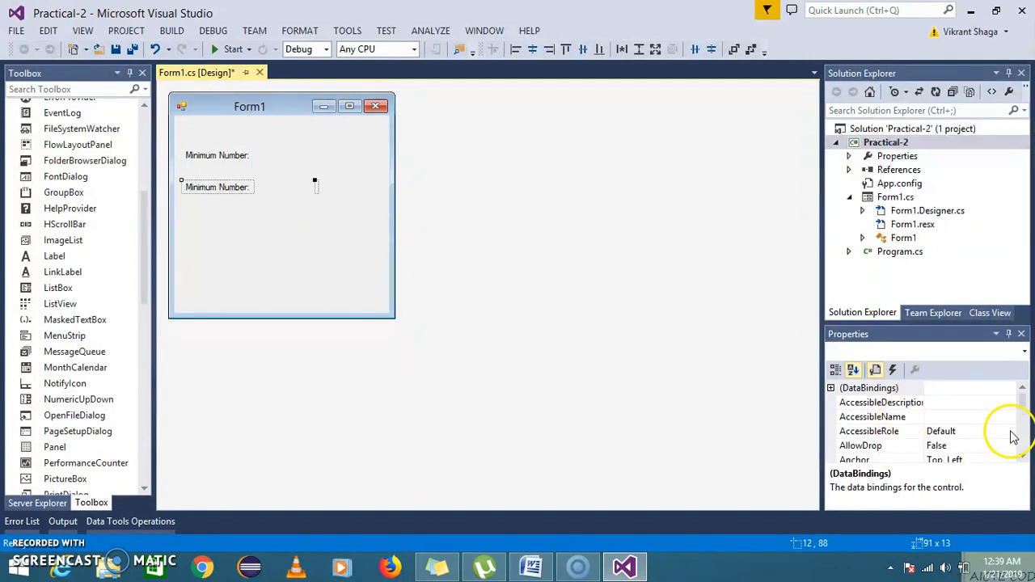
pyautogui.scroll(-3)
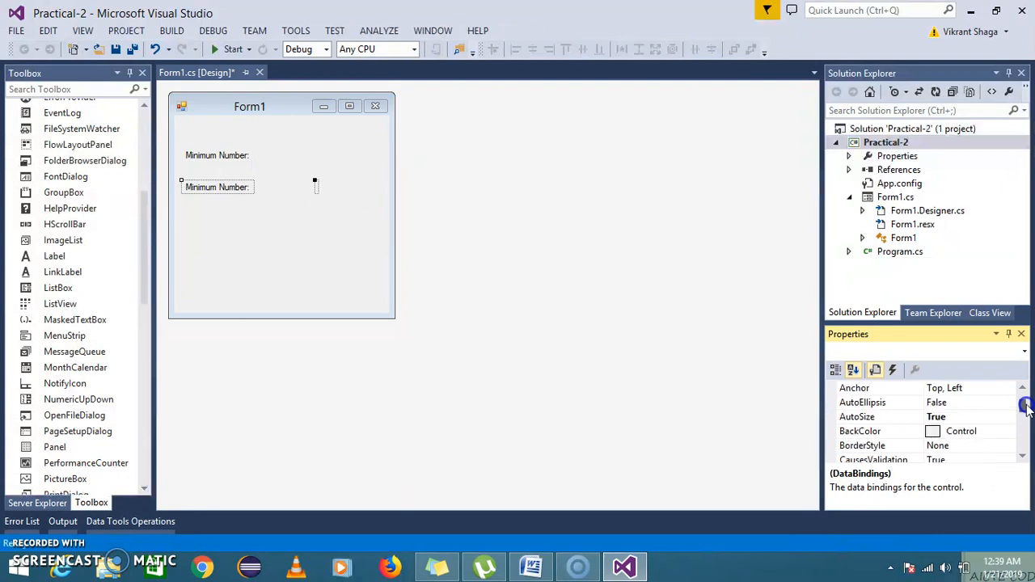
pyautogui.scroll(-3)
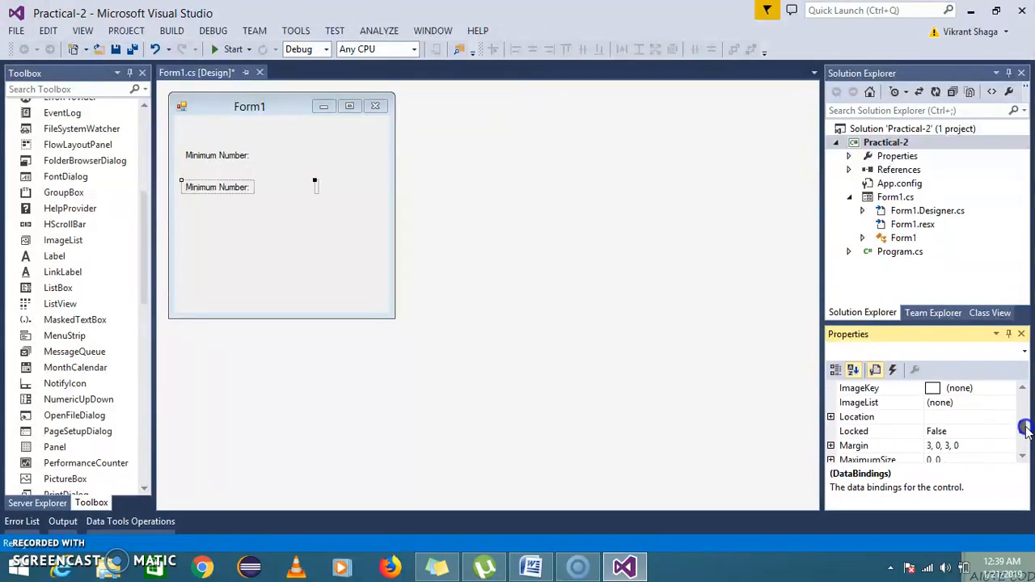
pyautogui.click(249, 236)
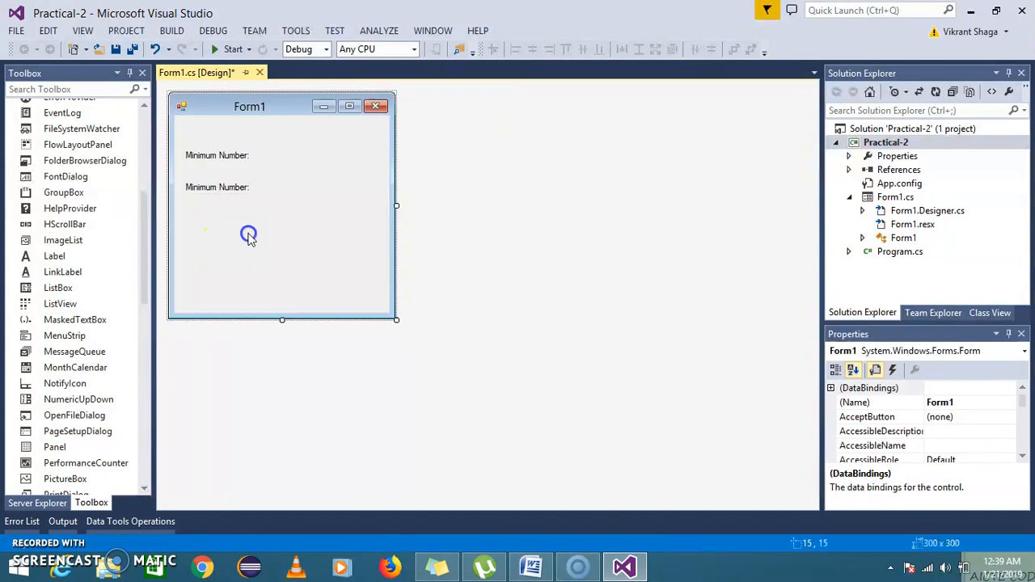
pyautogui.click(217, 188)
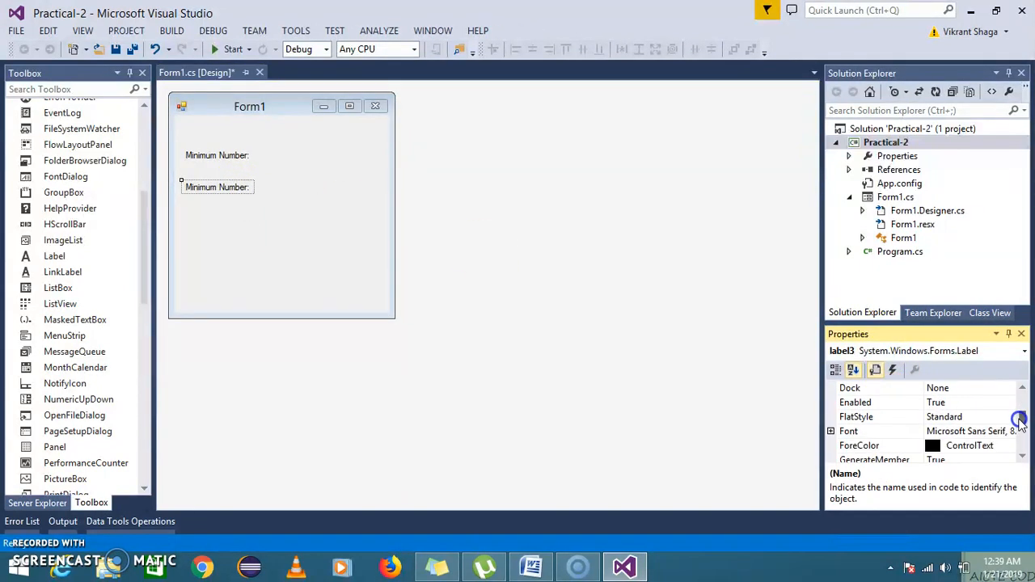
pyautogui.scroll(-3)
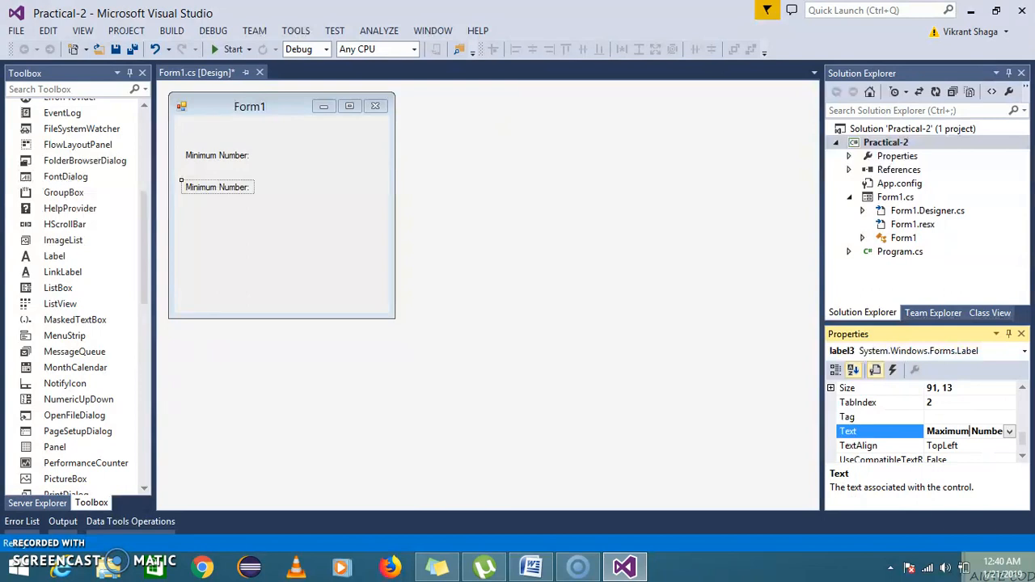
pyautogui.click(257, 246)
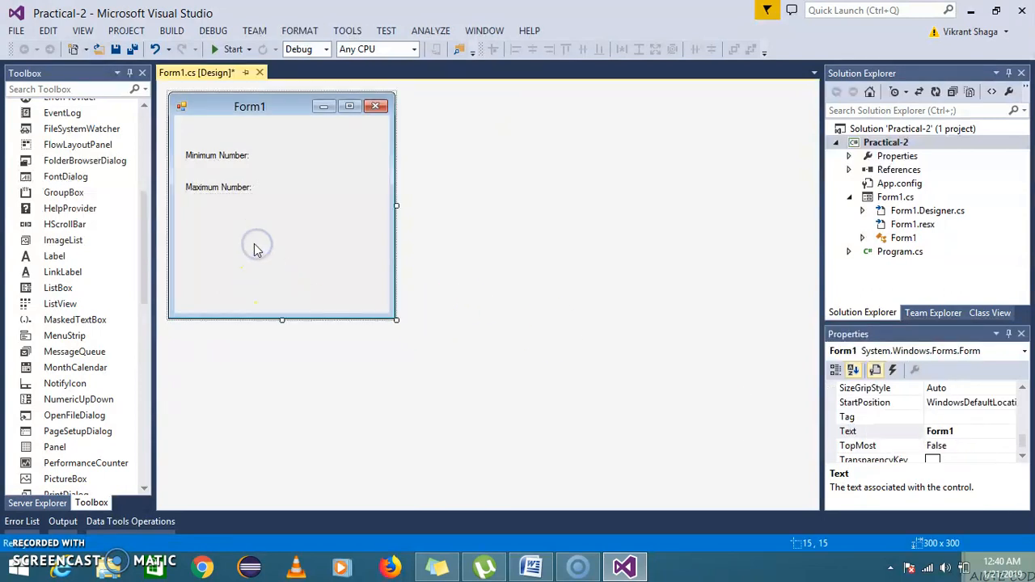
pyautogui.moveTo(218, 267)
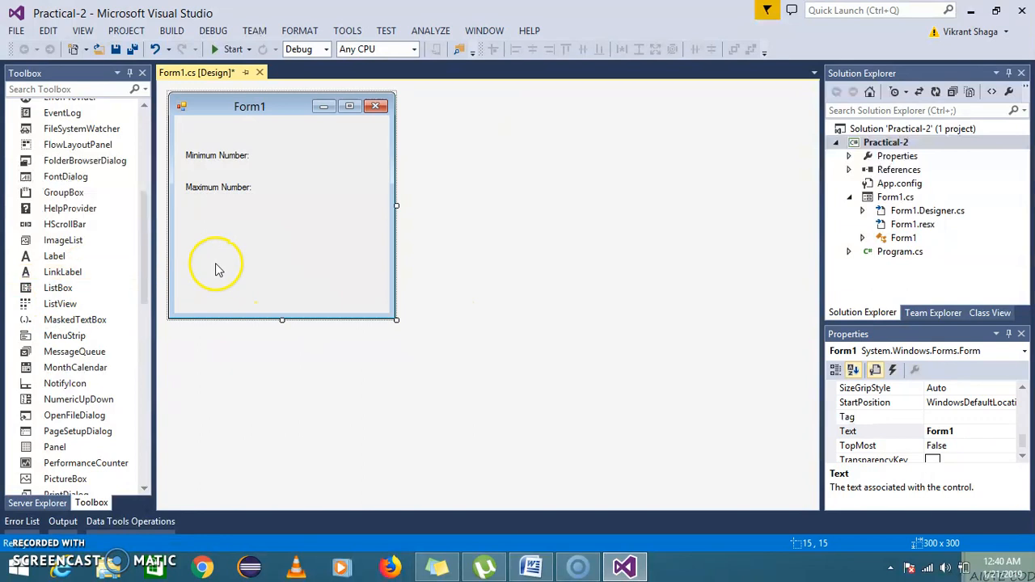
# Step: Caption the bottom label "Sorted Numbers:" through its Text property
pyautogui.click(218, 227)
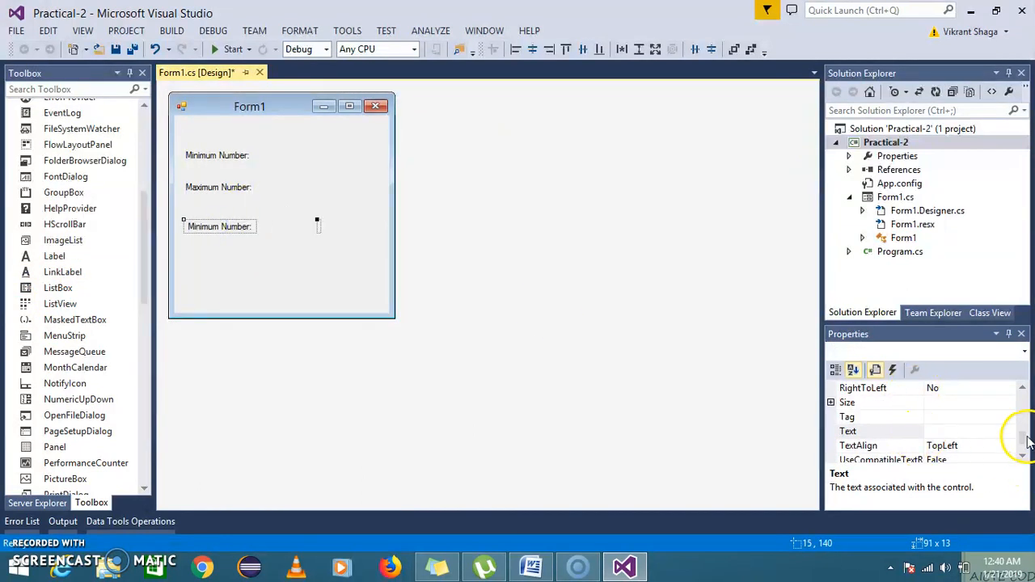
pyautogui.click(879, 430)
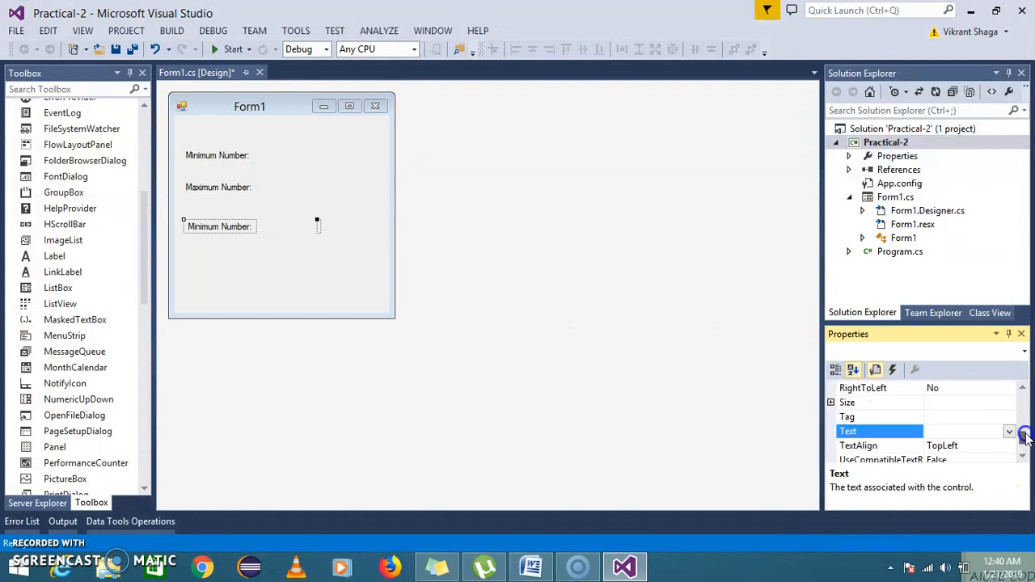
pyautogui.scroll(3)
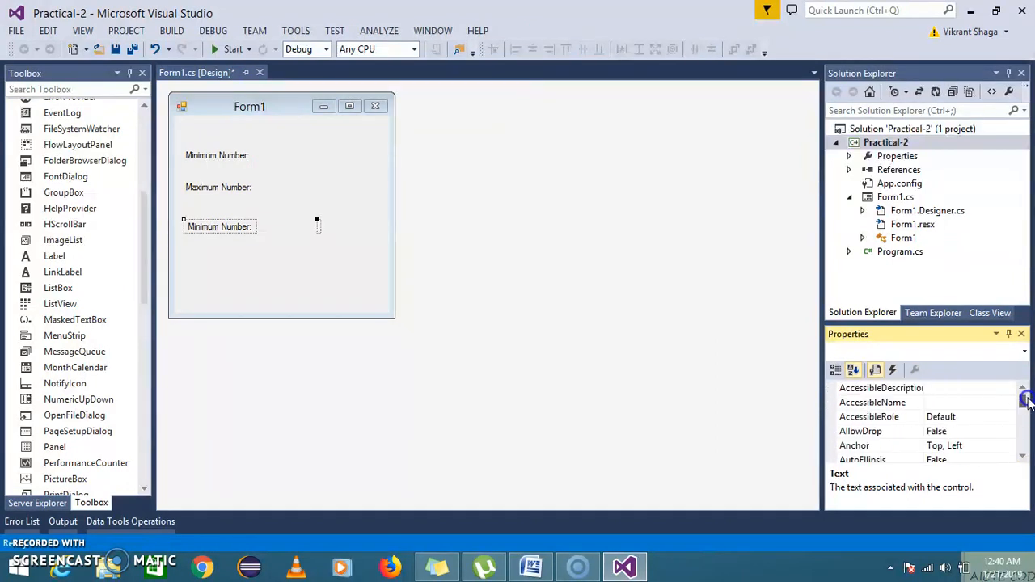
pyautogui.scroll(-3)
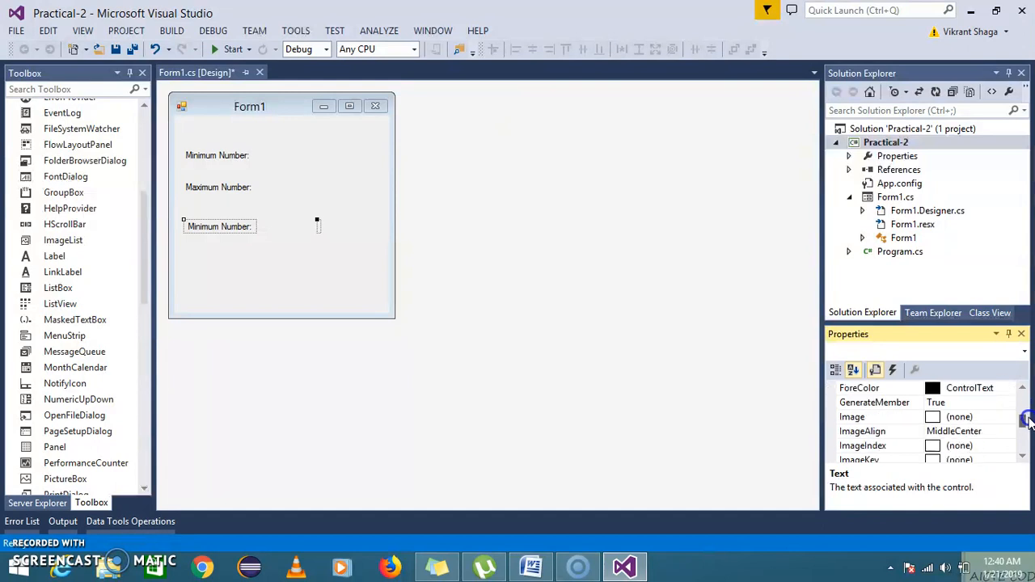
pyautogui.click(218, 227)
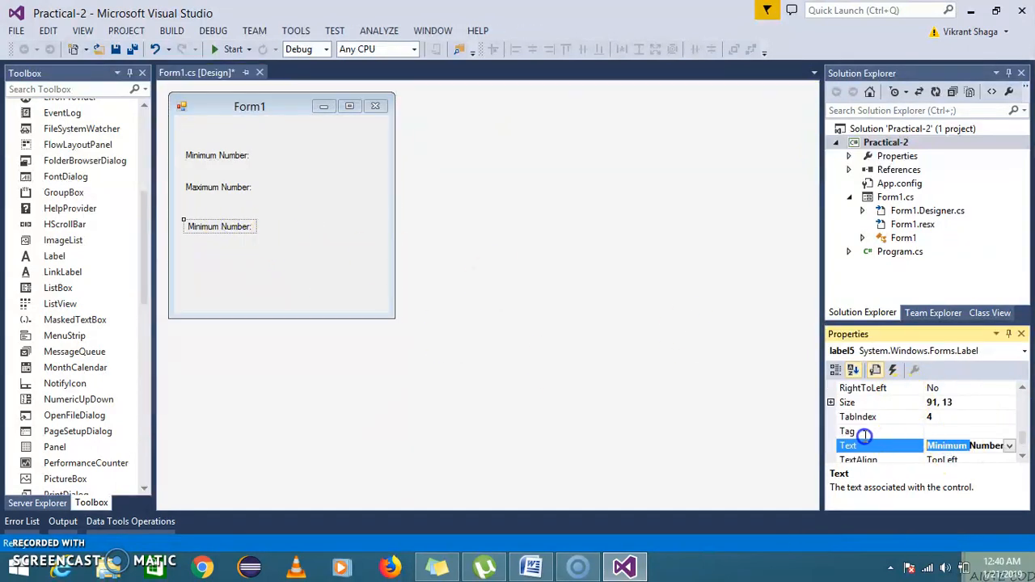
pyautogui.write('Sorted Number')
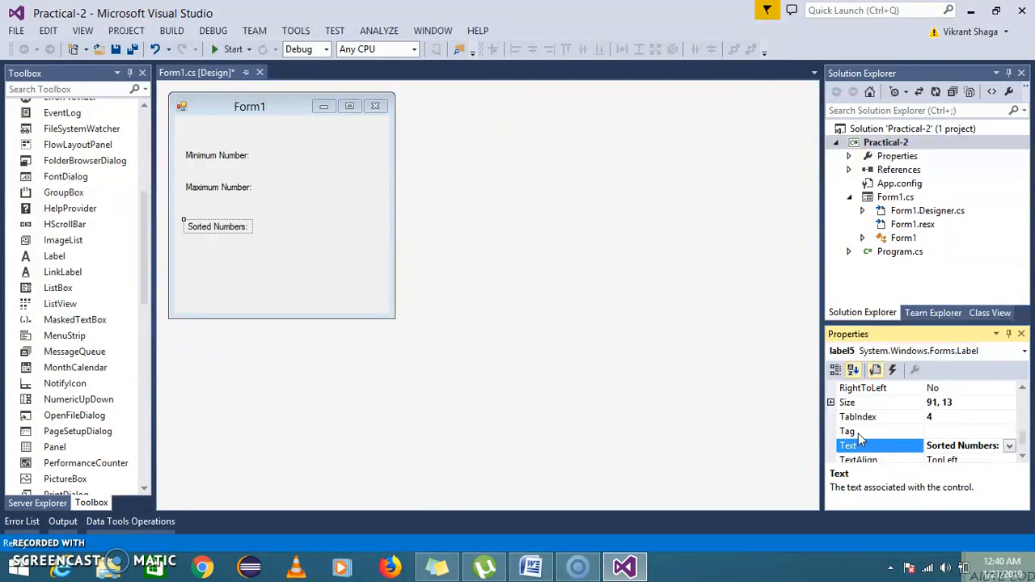
pyautogui.click(346, 265)
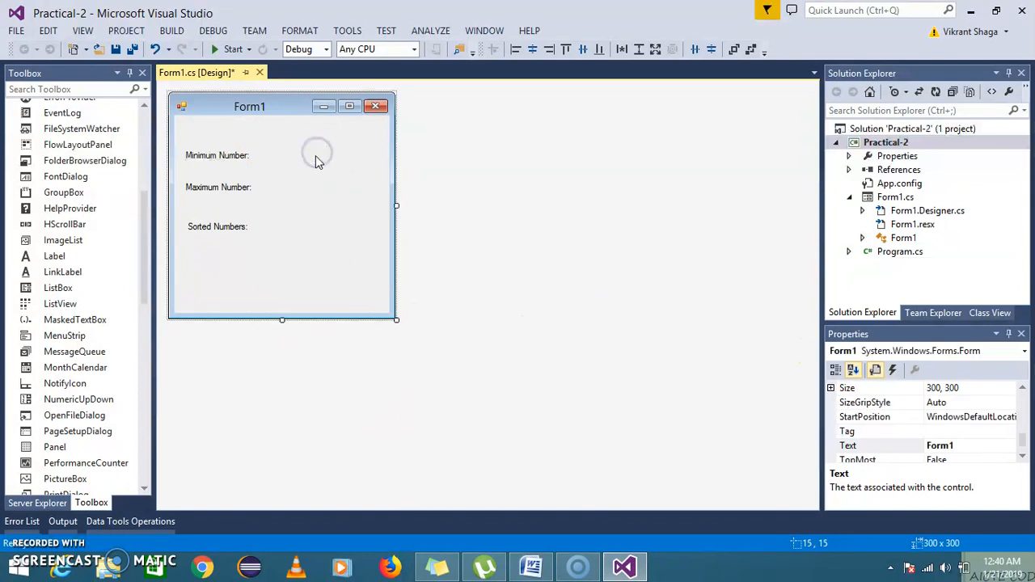
# Step: Name the empty result labels beside the captions lblMin, lblMax and lblSortedNumbers
pyautogui.click(316, 155)
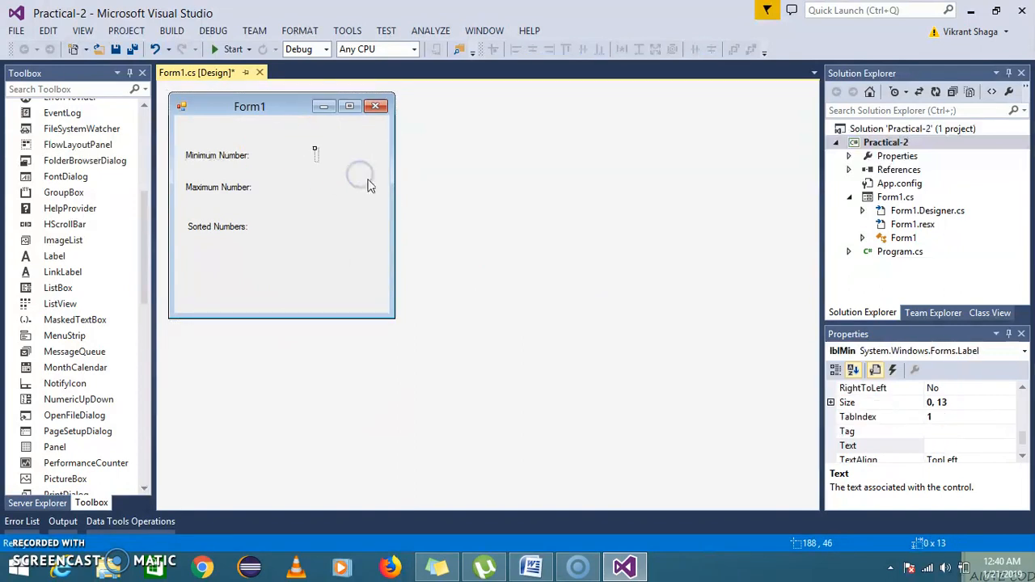
pyautogui.click(854, 369)
pyautogui.write('lblMax')
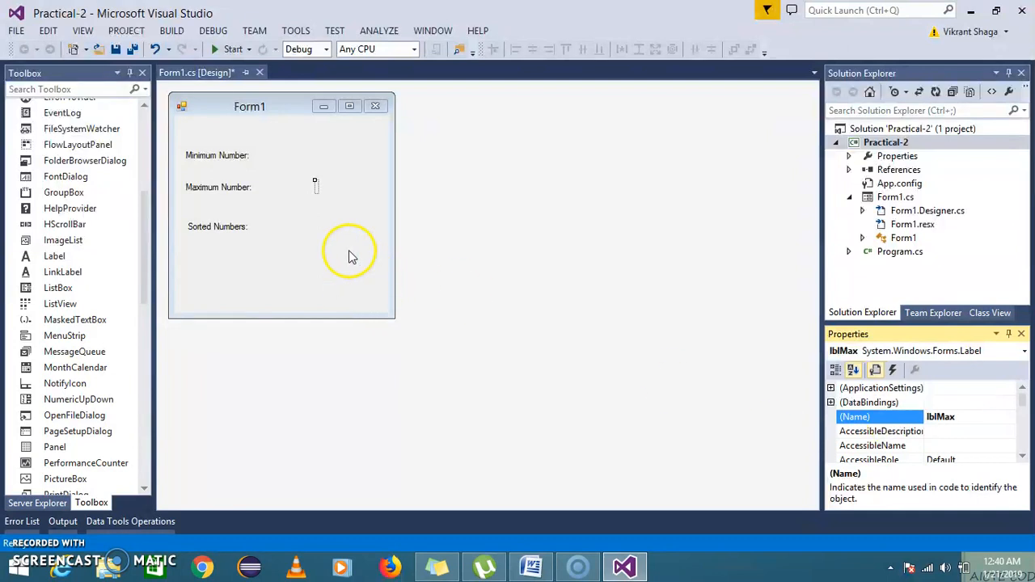
pyautogui.click(317, 227)
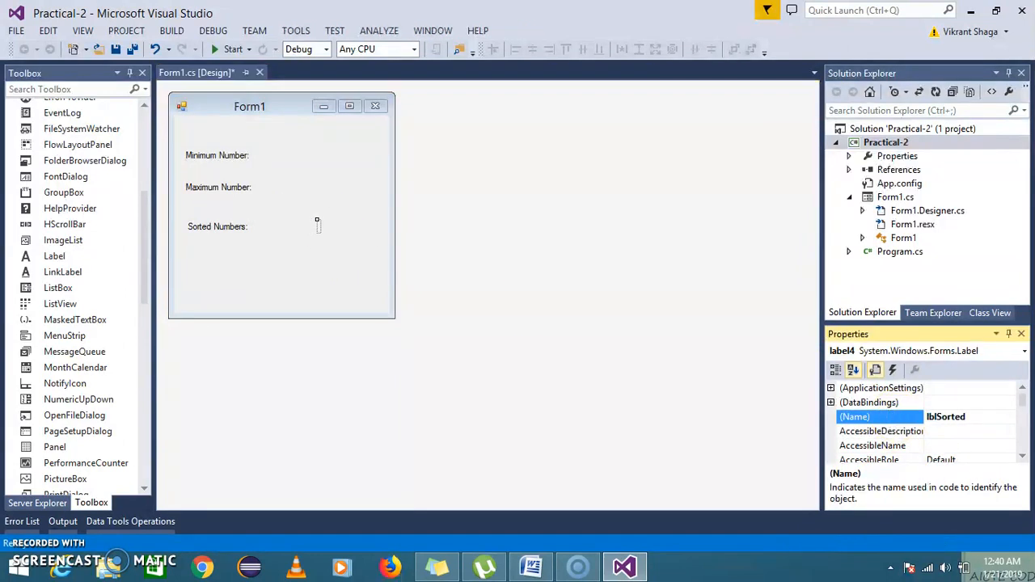
pyautogui.write('Items')
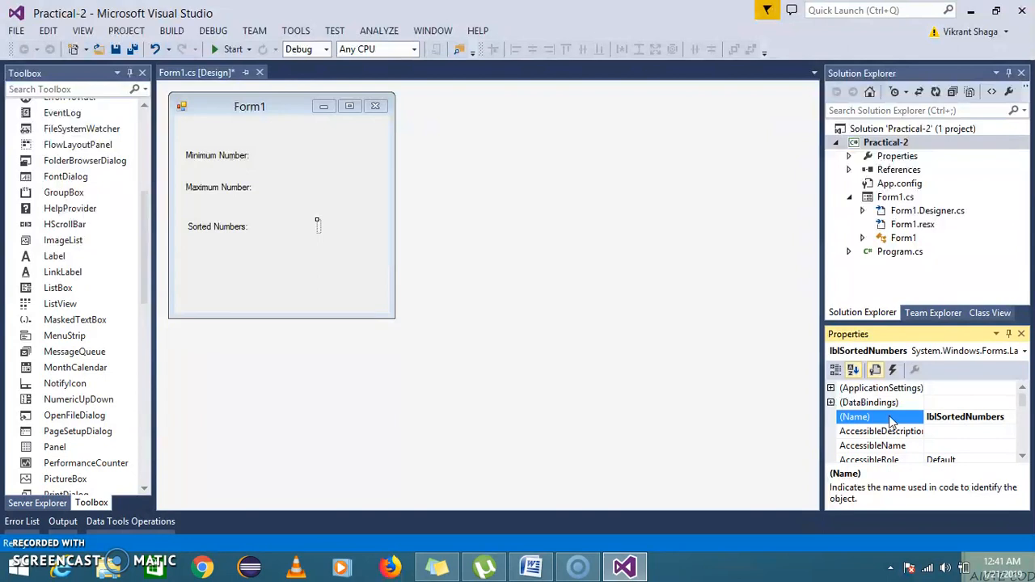
pyautogui.click(281, 283)
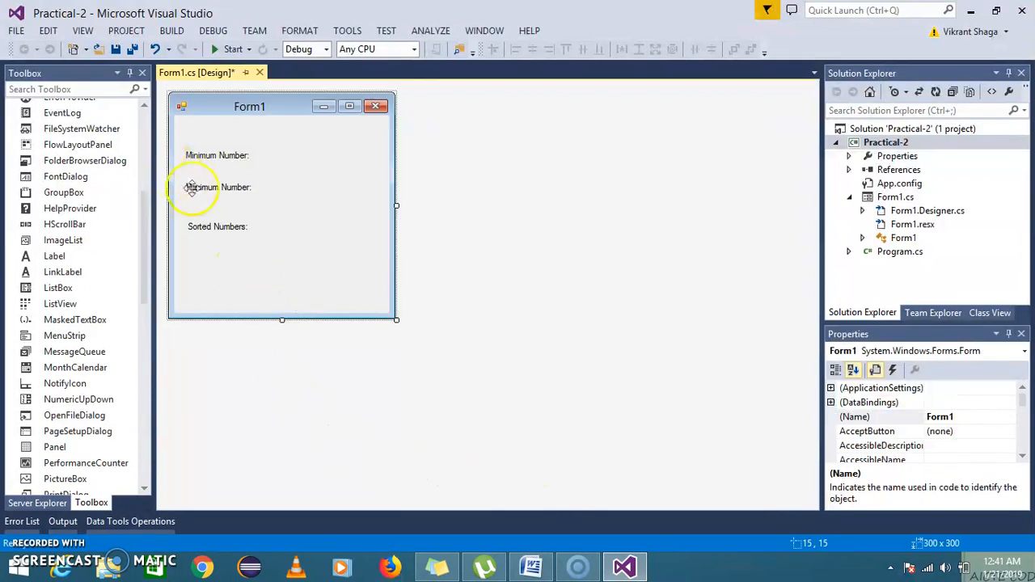
pyautogui.click(217, 227)
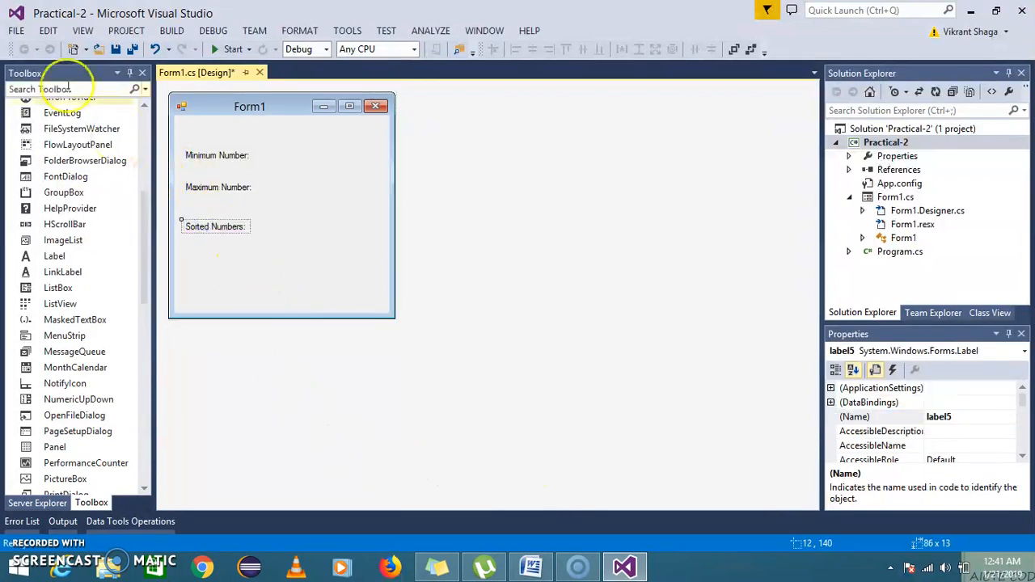
pyautogui.moveTo(433, 311)
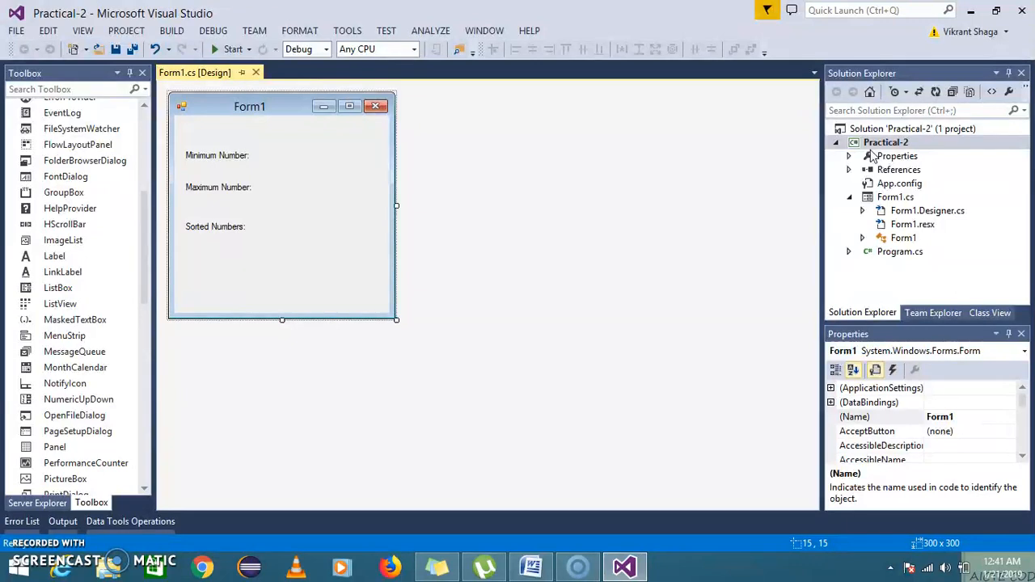
# Step: Add the Microsoft.VisualBasic assembly as a reference to the Practical-2 project
pyautogui.rightClick(886, 143)
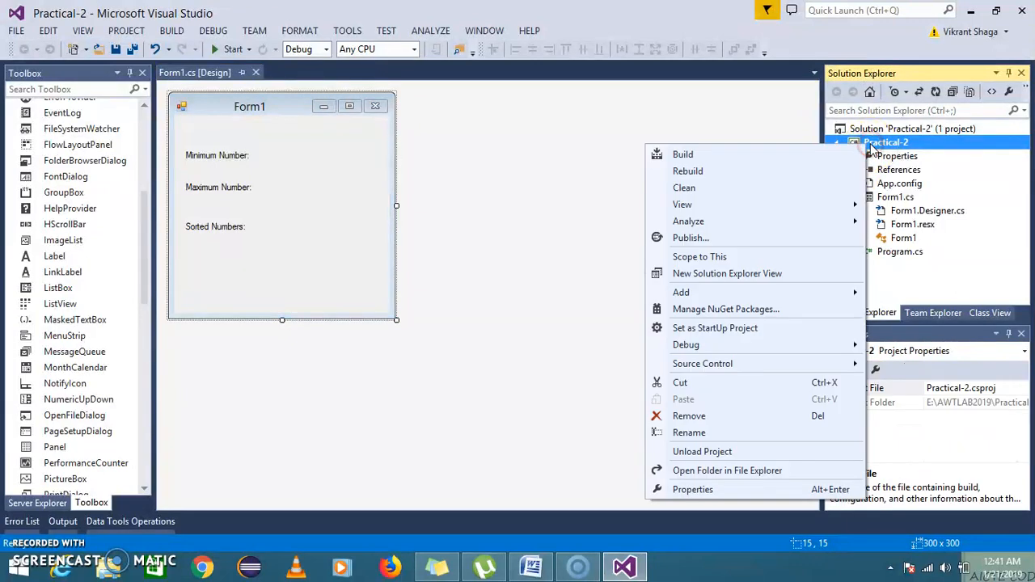
pyautogui.moveTo(702, 363)
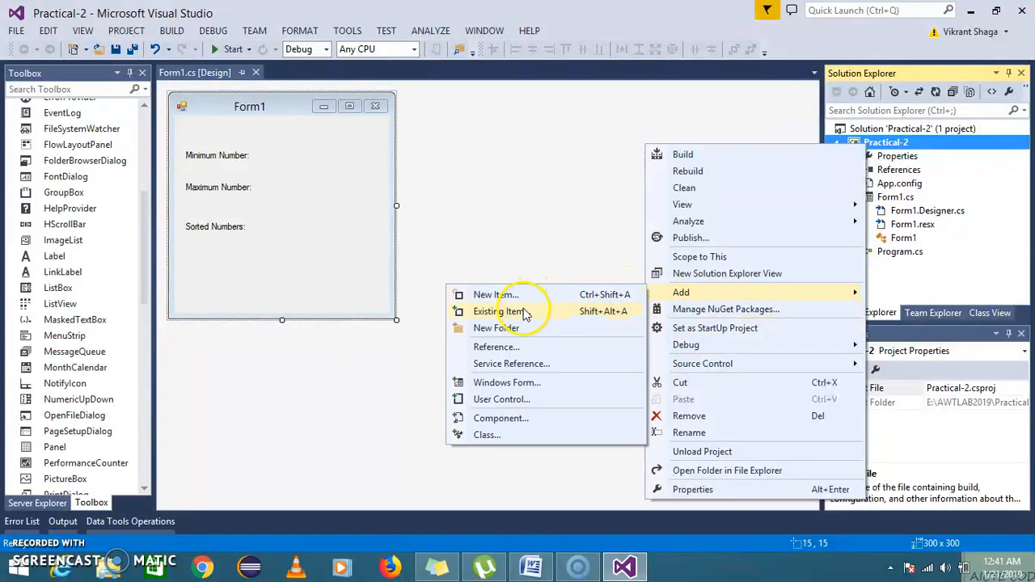
pyautogui.click(496, 346)
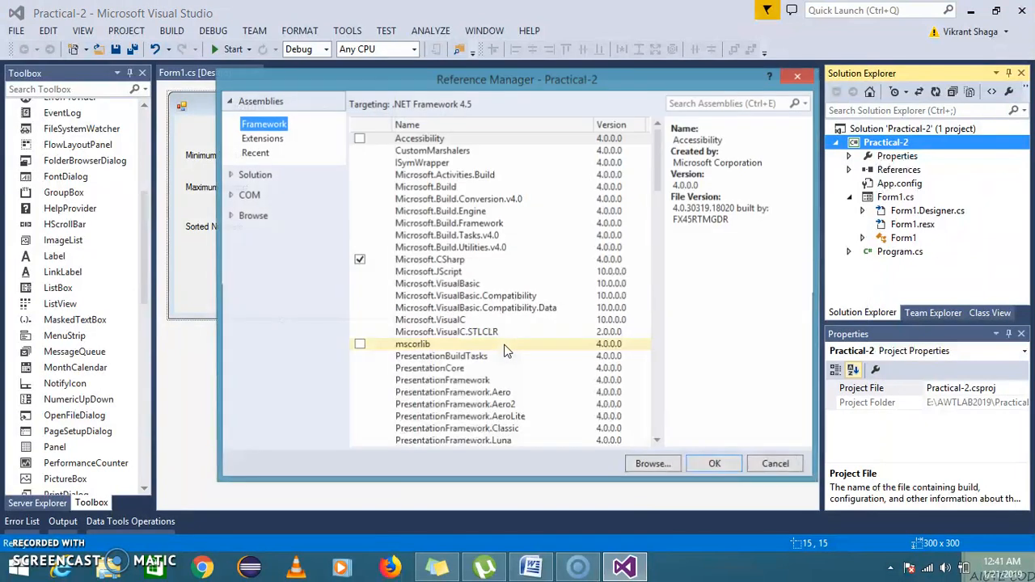
pyautogui.click(429, 271)
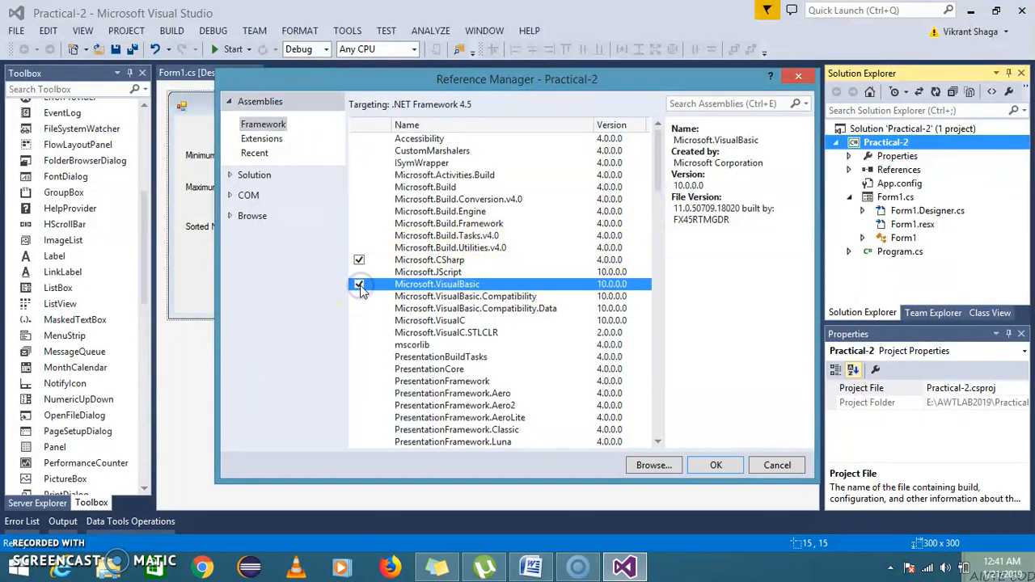
pyautogui.click(715, 466)
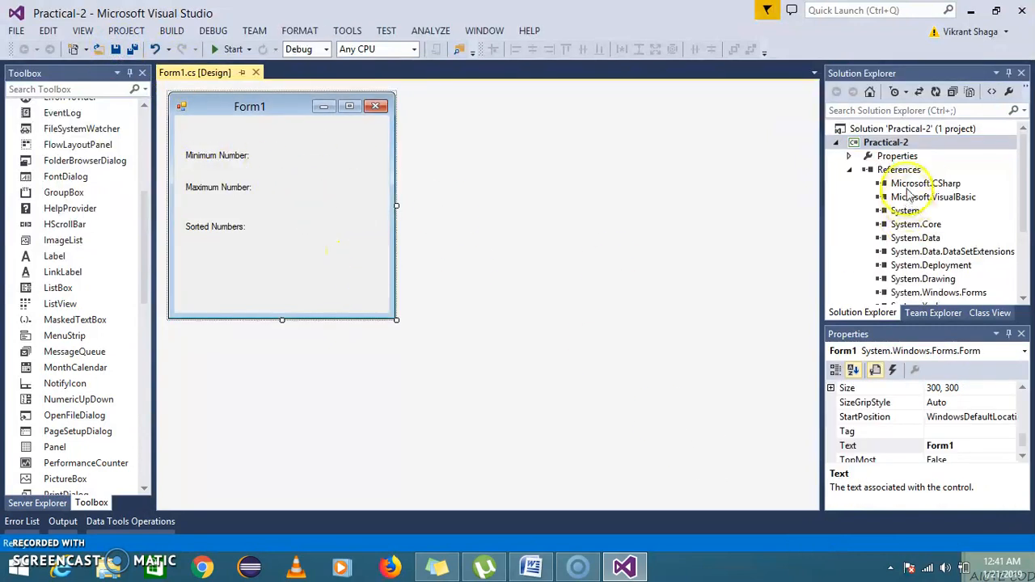
# Step: Add a public void show() method to Form1.cs and call show() from Form1_Load
pyautogui.click(932, 197)
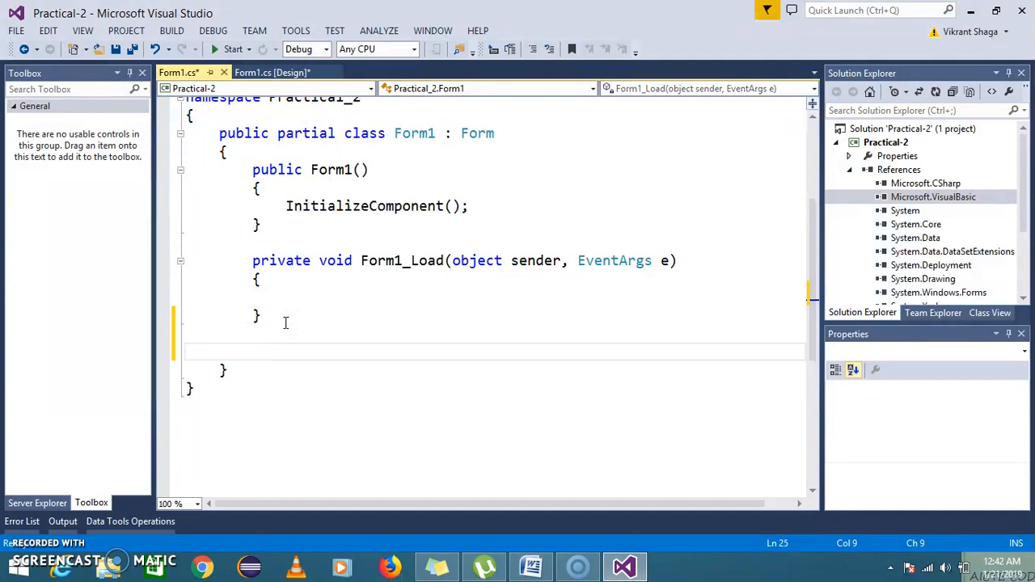
pyautogui.write('public')
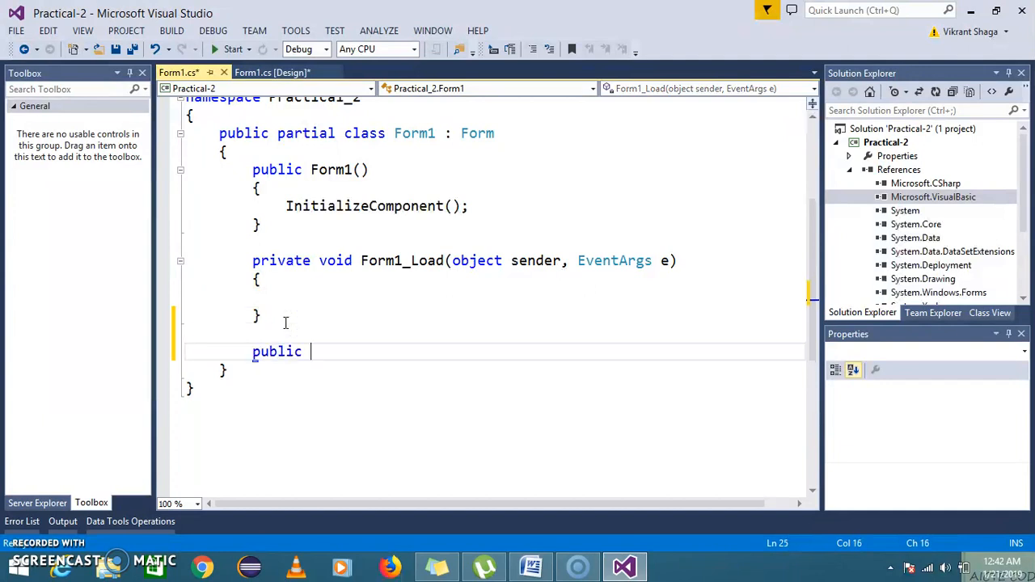
pyautogui.write('void show')
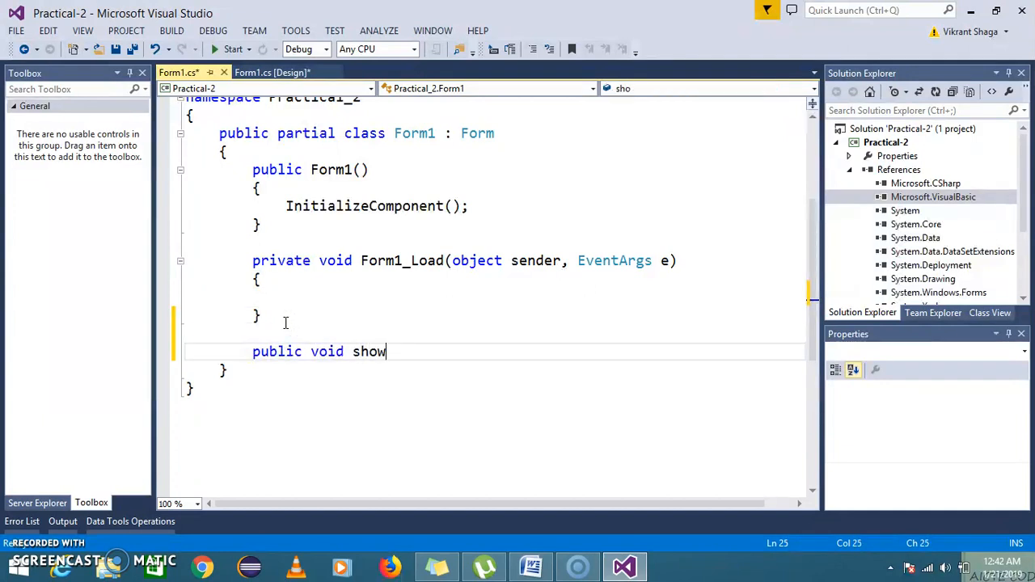
pyautogui.write('()')
pyautogui.write('{')
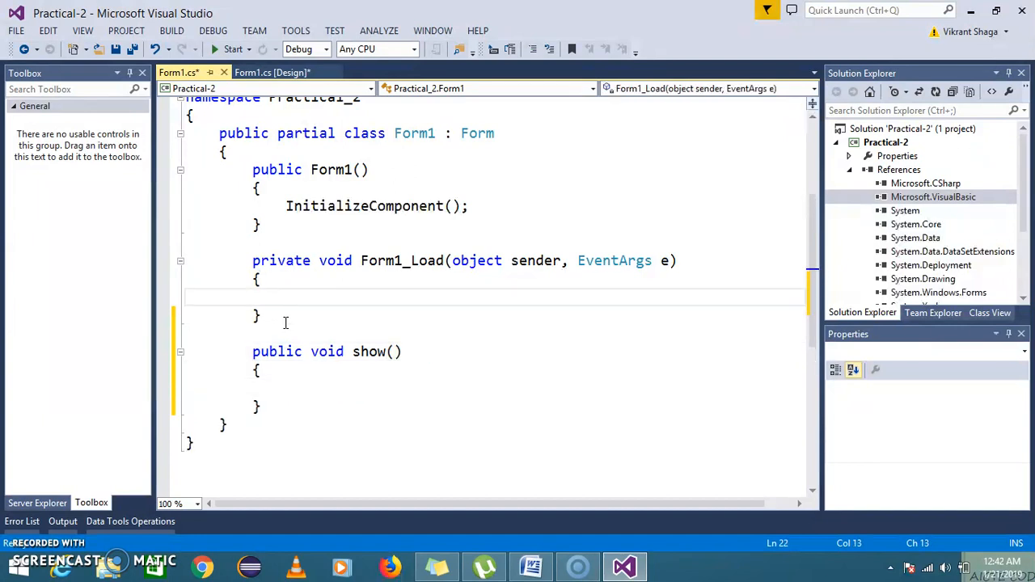
pyautogui.write('show();')
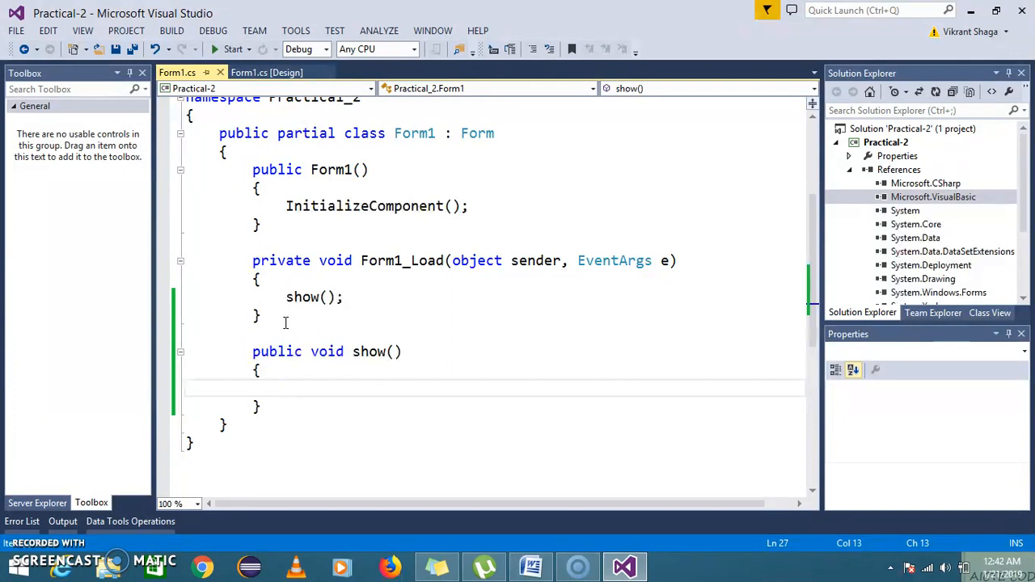
# Step: Declare int limit and int[] ar = new int[10] inside show(), with a new line below
pyautogui.write('int')
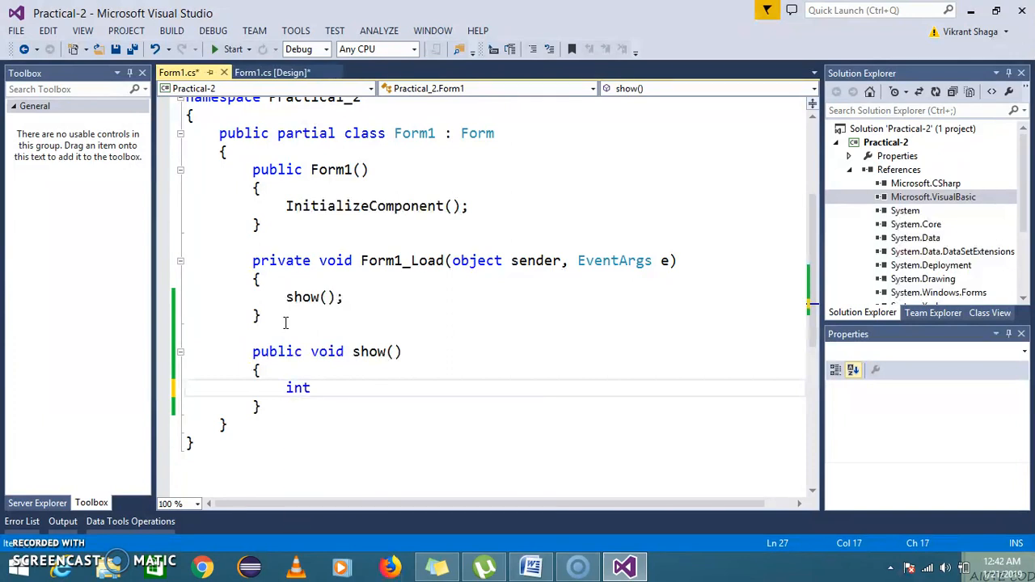
pyautogui.write('limit;')
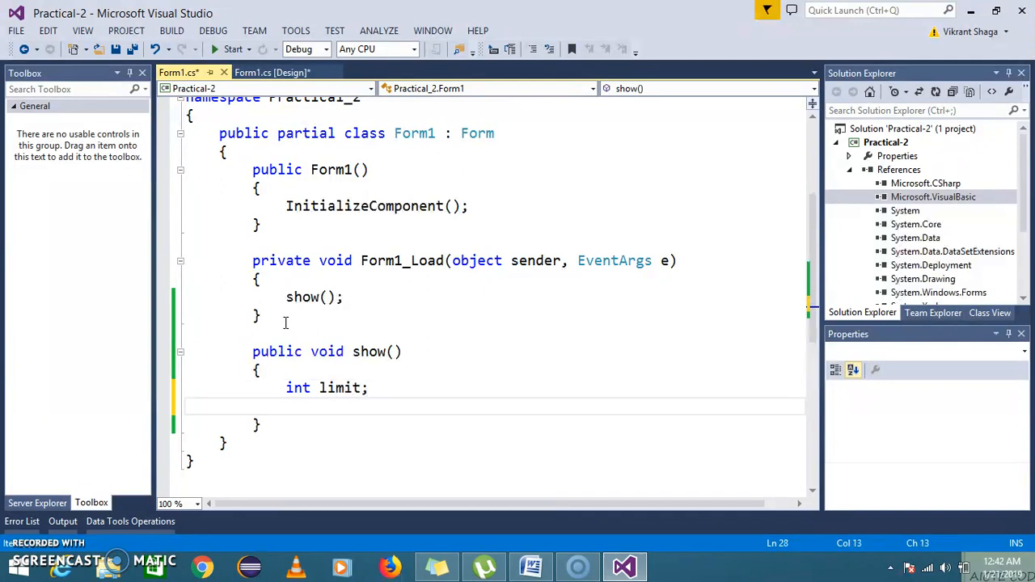
pyautogui.write('int')
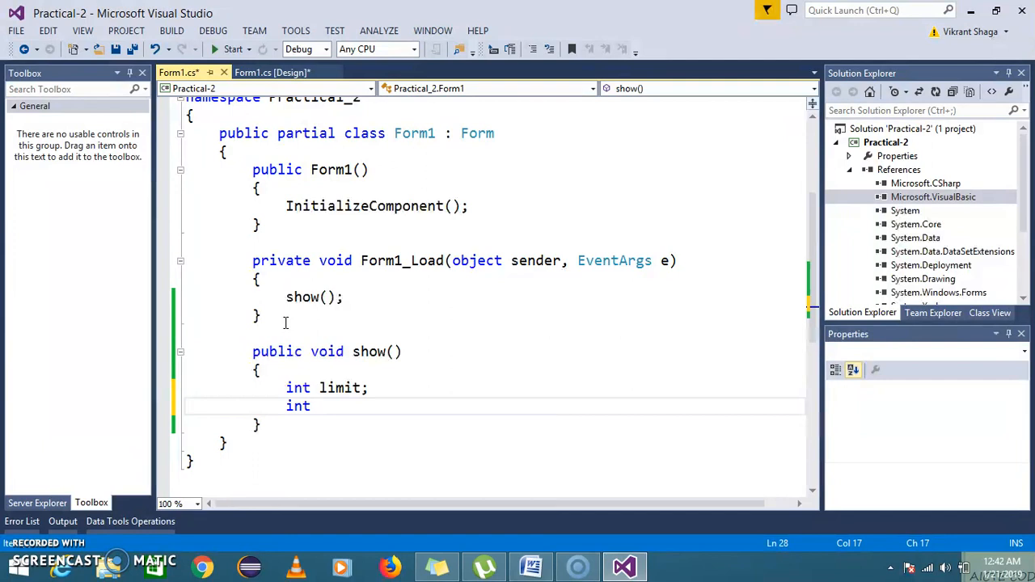
pyautogui.write('a')
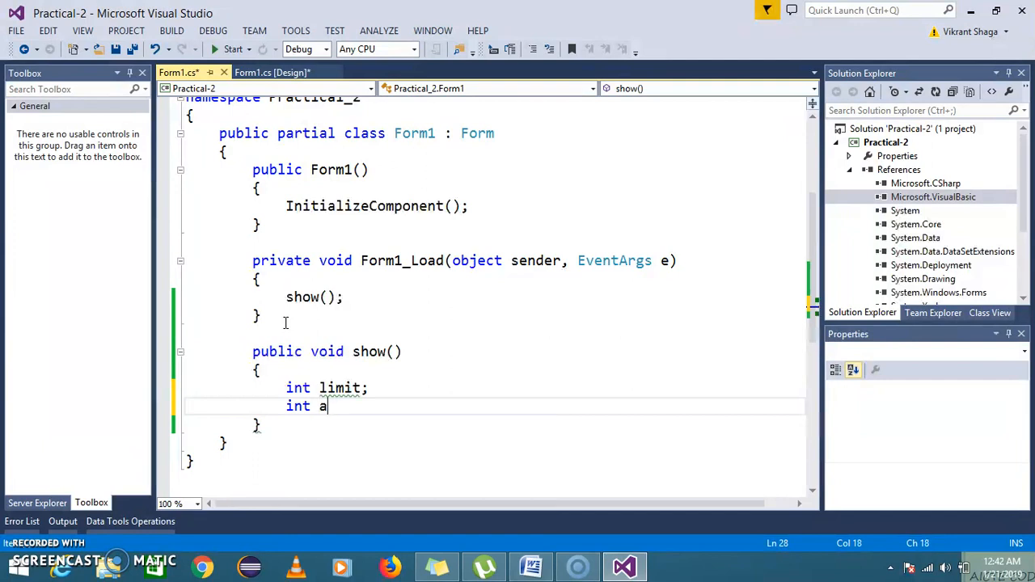
pyautogui.write('[] ar')
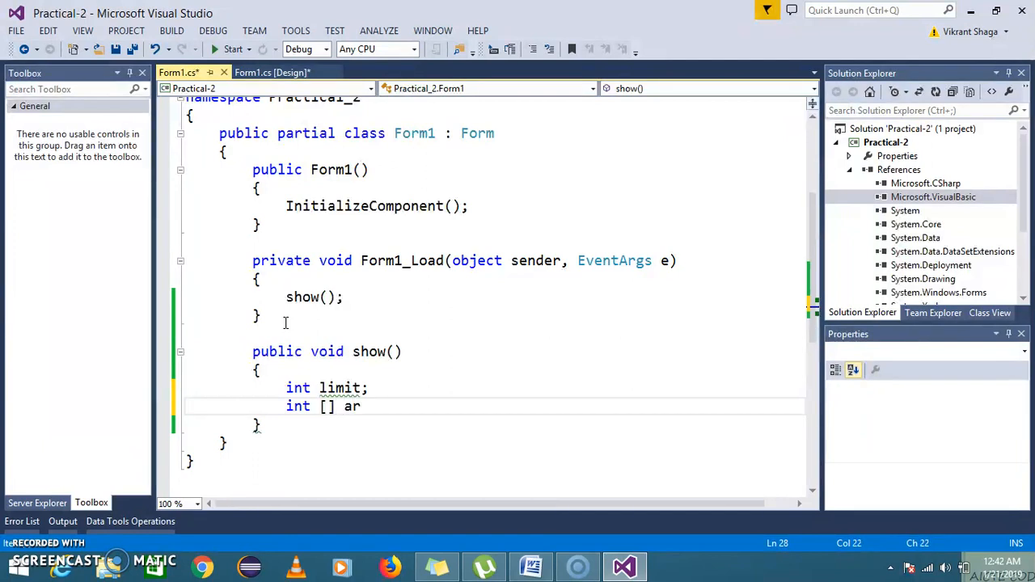
pyautogui.write('=new int[10];')
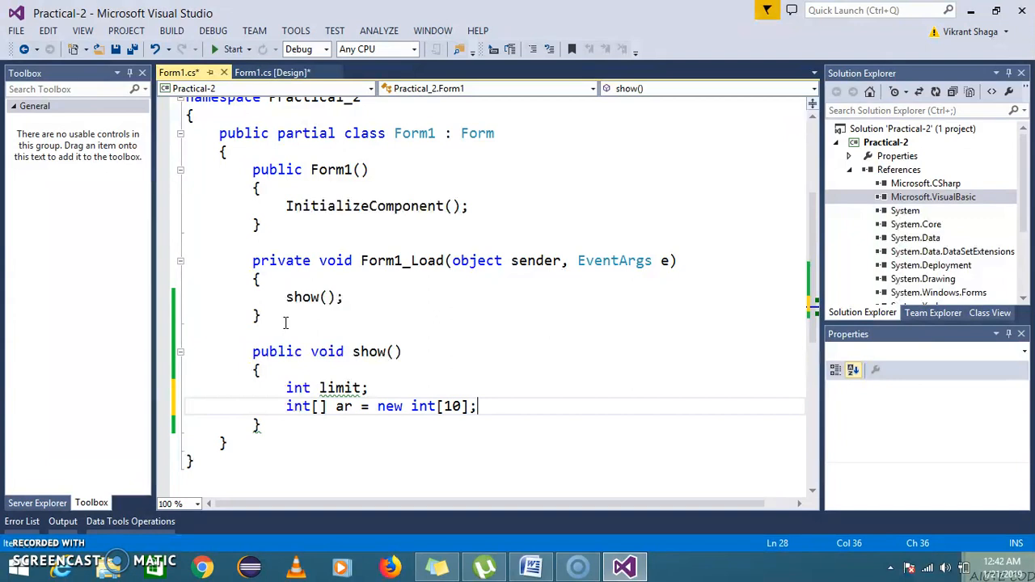
pyautogui.press('Return')
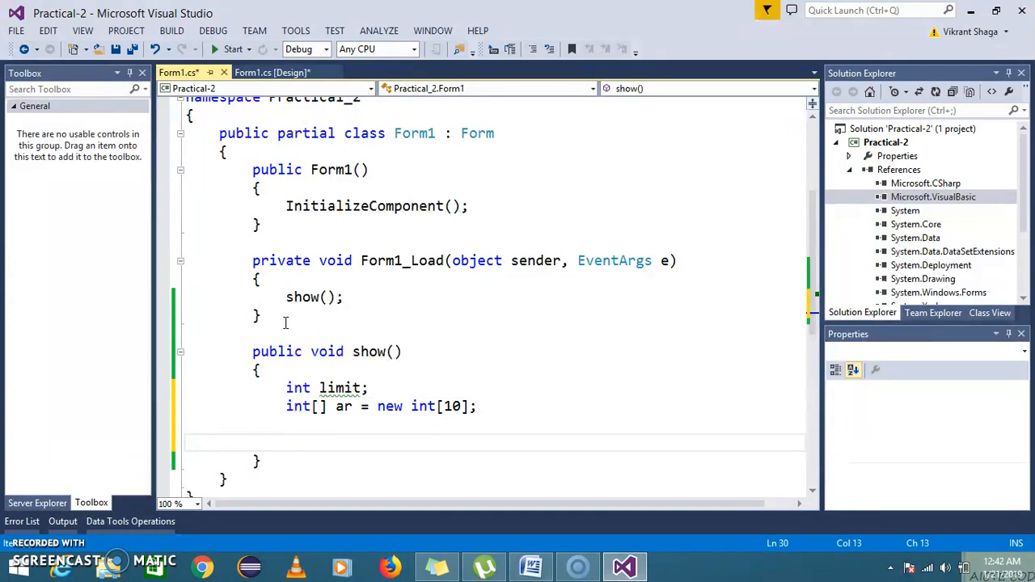
# Step: Begin the statement limit=Convert.ToInt32( on the empty line inside show()
pyautogui.write('for(')
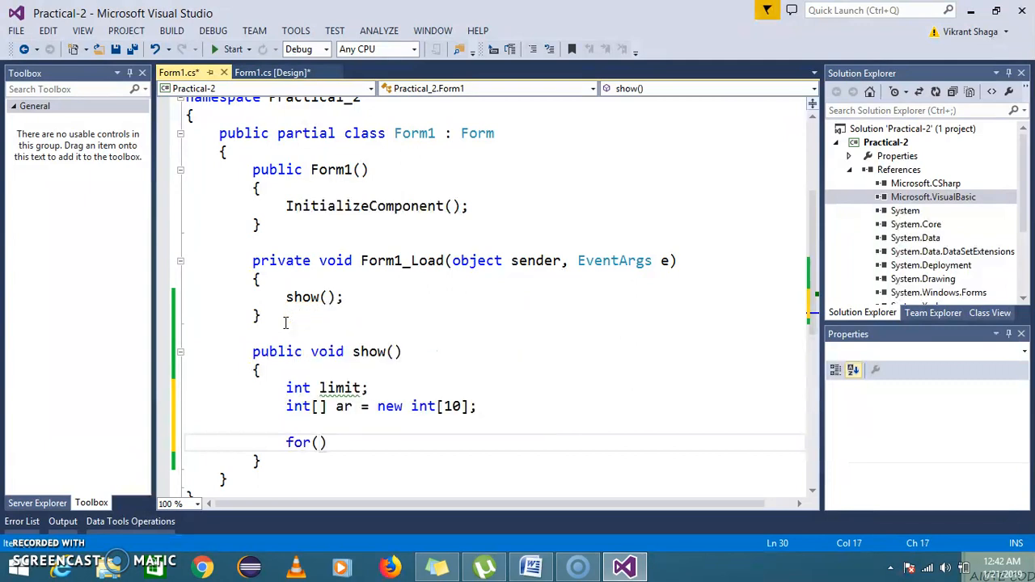
pyautogui.press('Backspace')
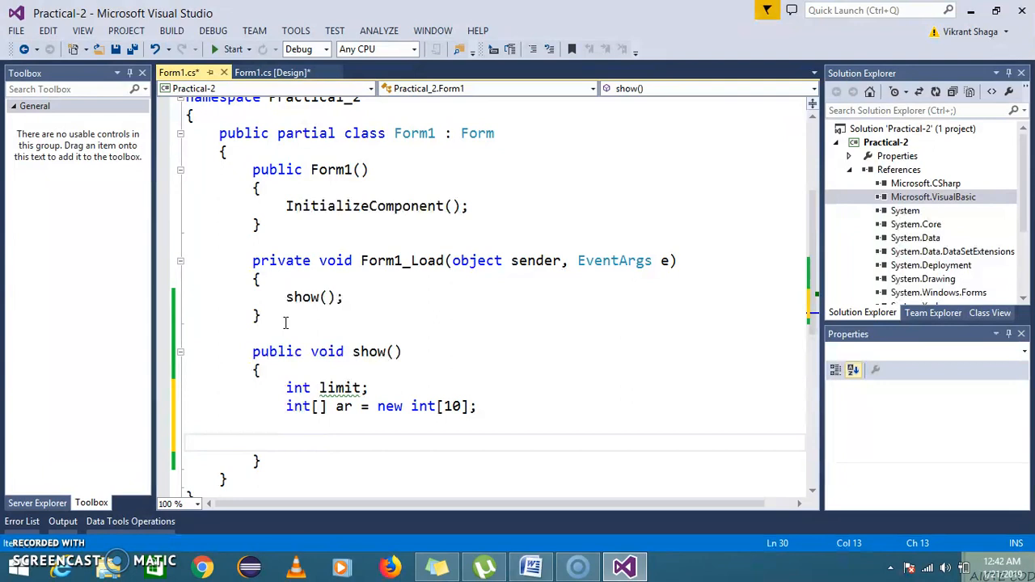
pyautogui.click(285, 443)
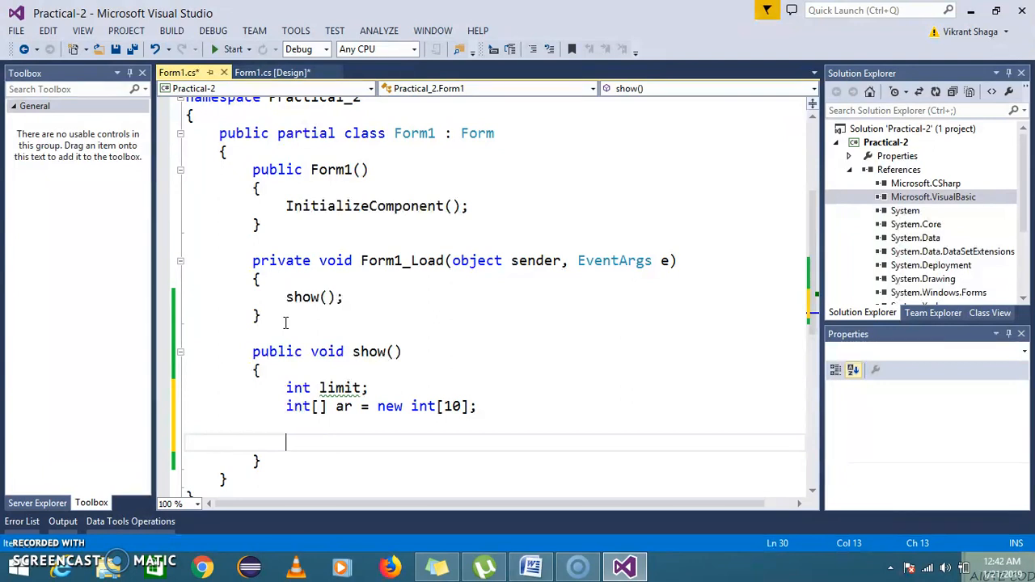
pyautogui.write('limit')
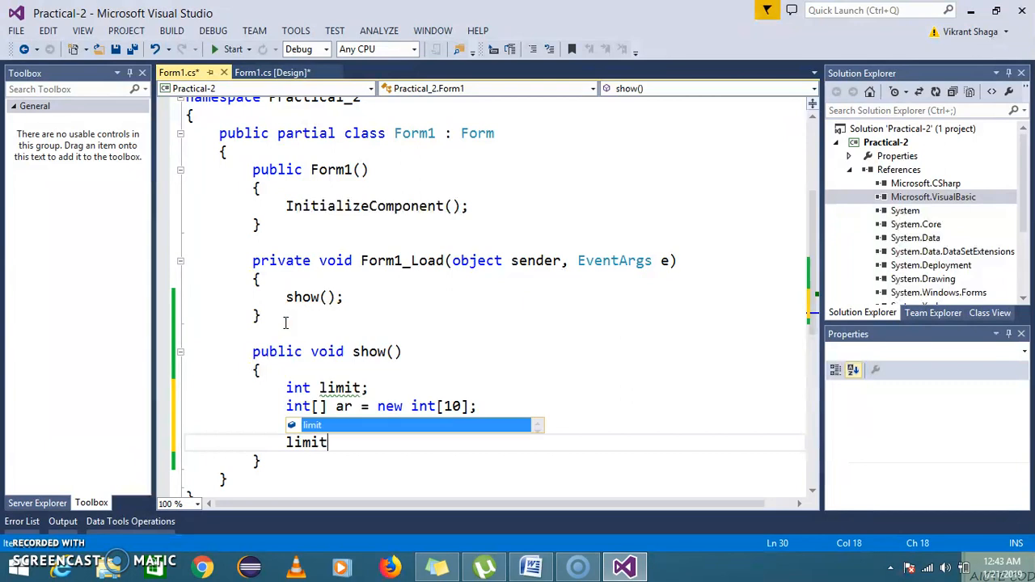
pyautogui.write('=Con')
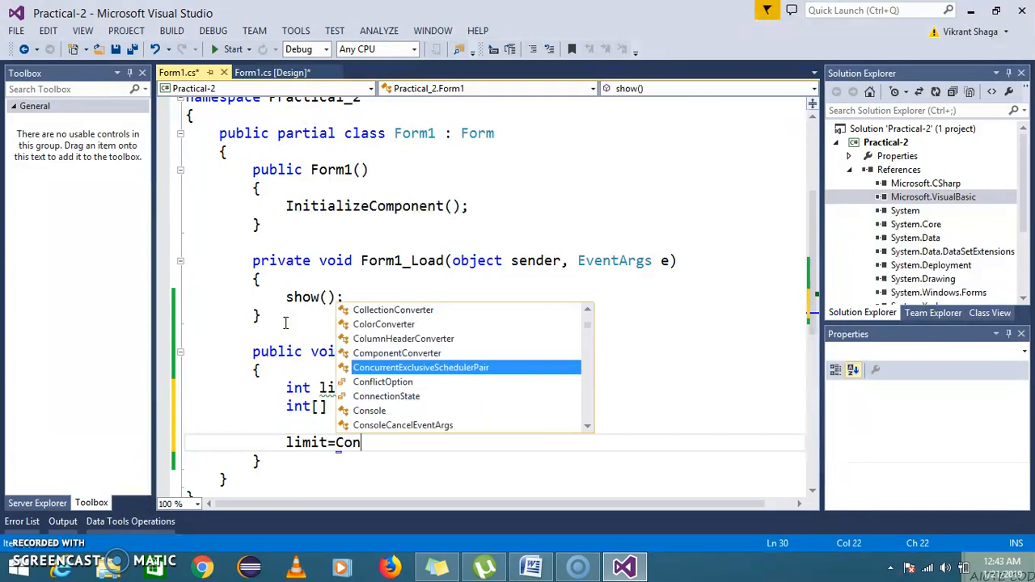
pyautogui.write('vert')
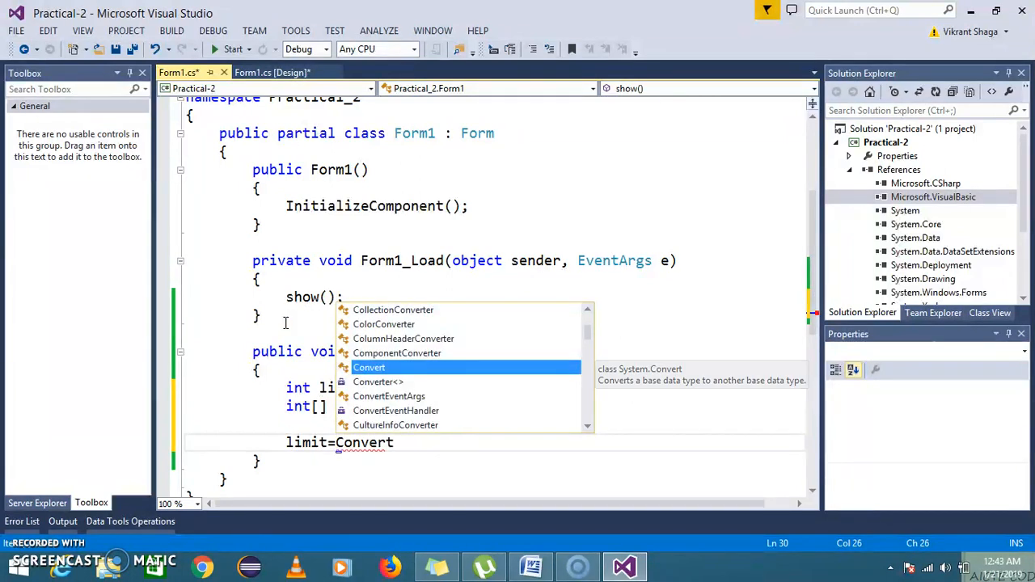
pyautogui.write('.t')
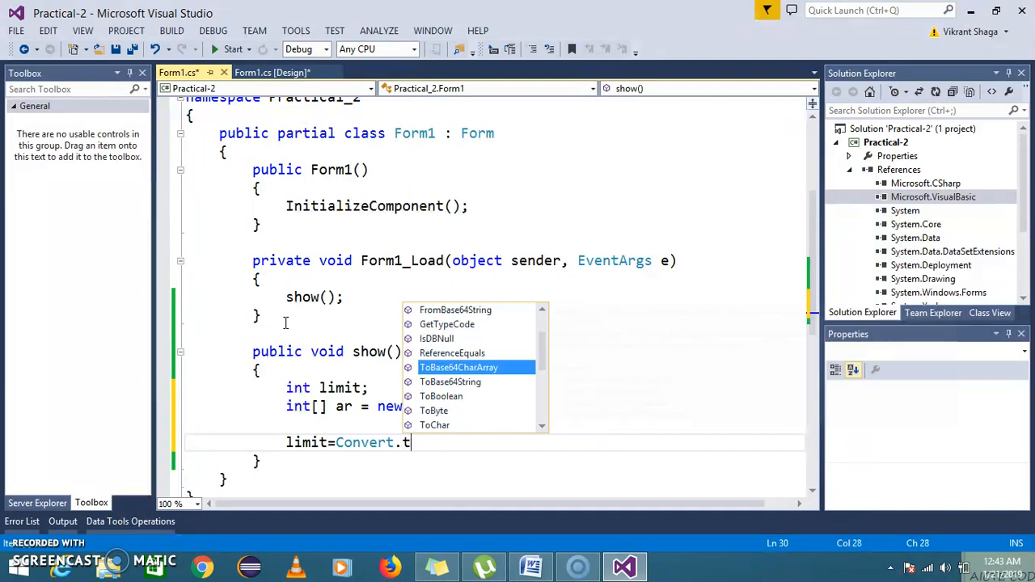
pyautogui.write('ToInt32')
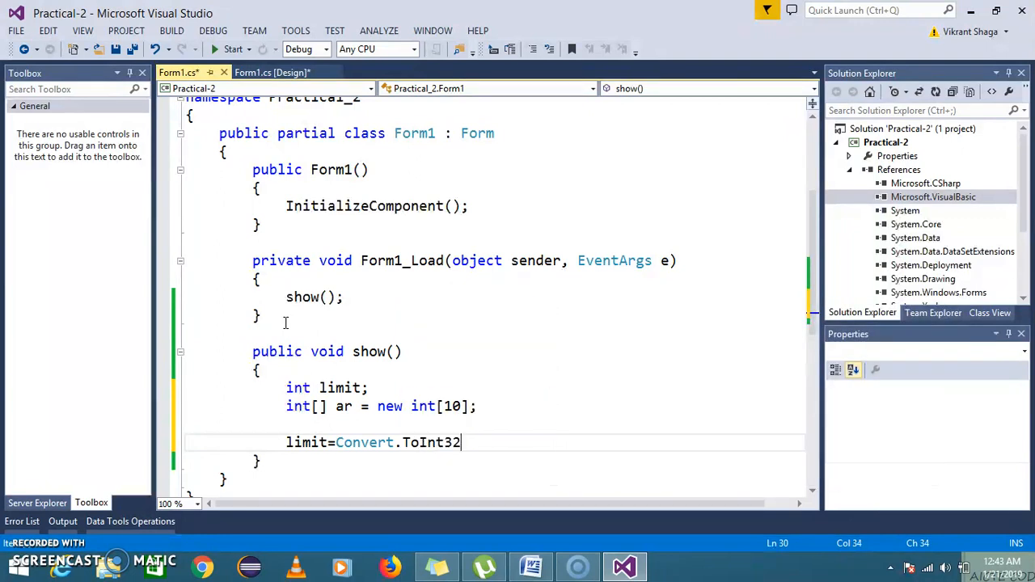
pyautogui.write('(')
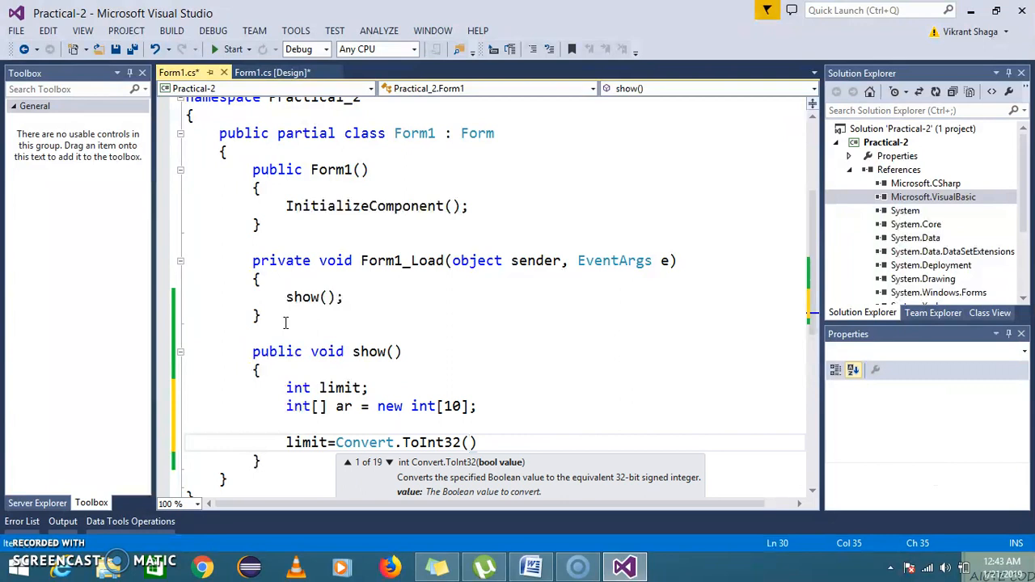
# Step: Complete it with Microsoft.VisualBasic.Interaction.InputBox via IntelliSense, end with a semicolon and save
pyautogui.write('Microsoft')
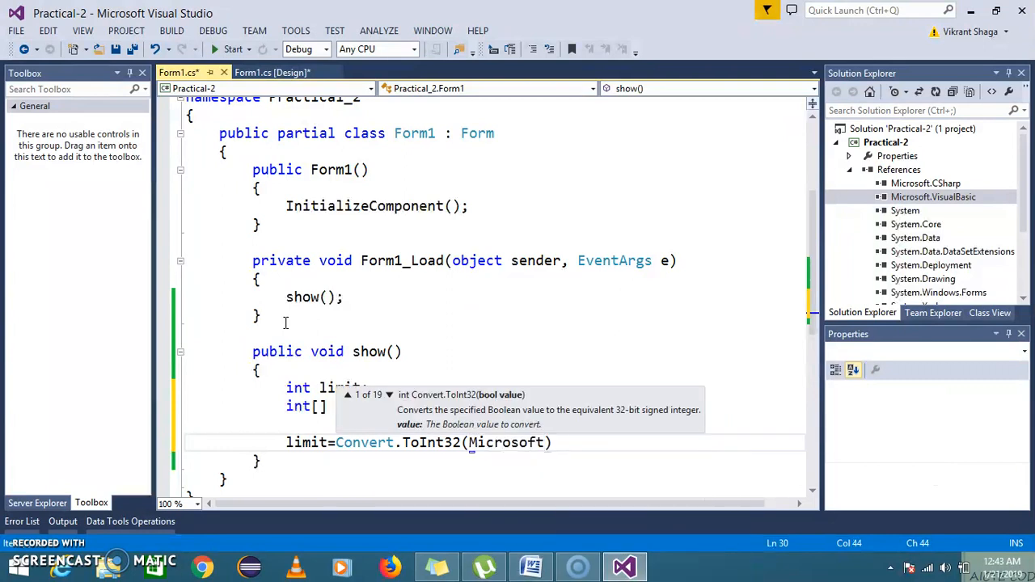
pyautogui.write('.VisualBasic')
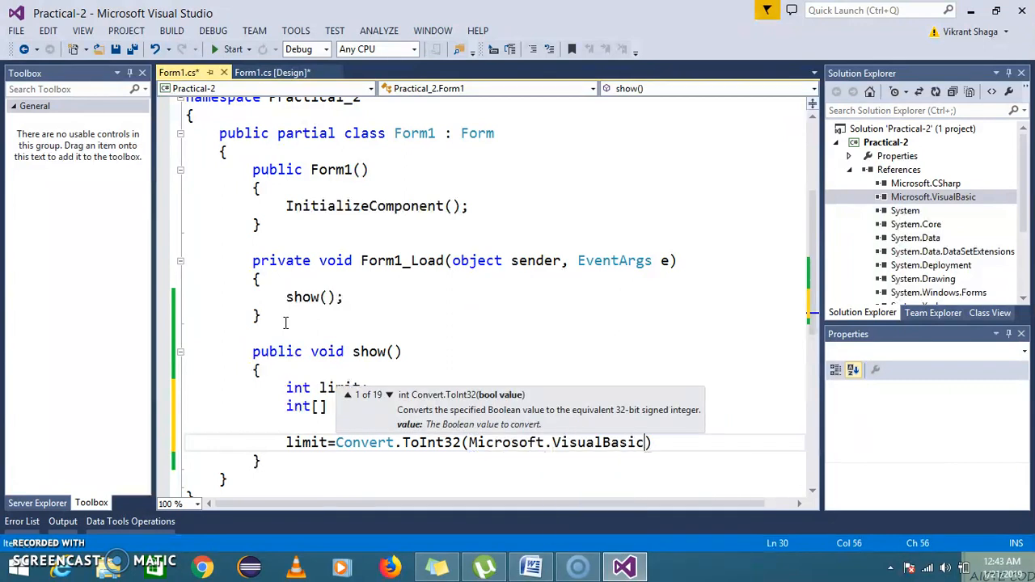
pyautogui.write('.i')
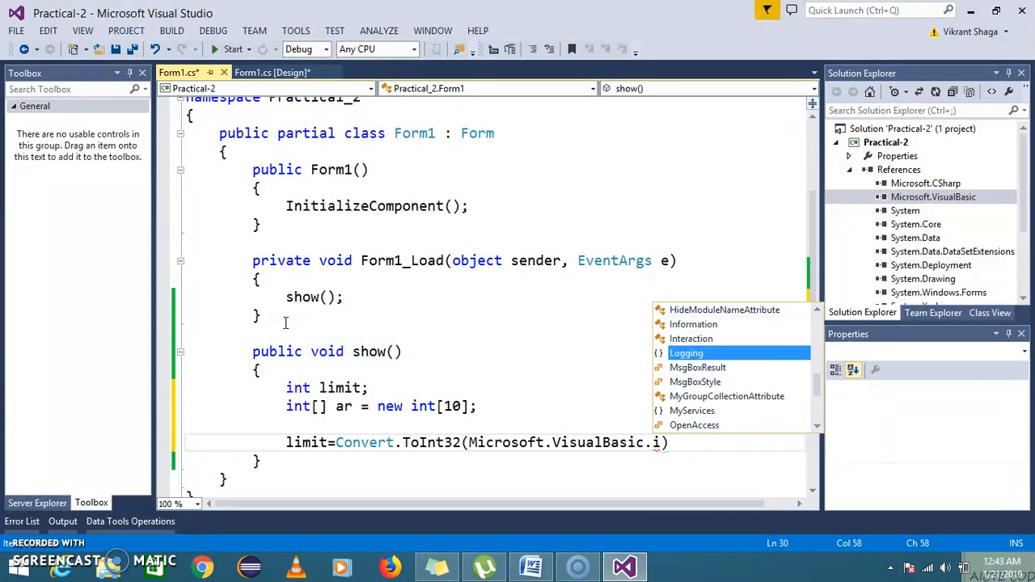
pyautogui.scroll(-3)
pyautogui.write('Information')
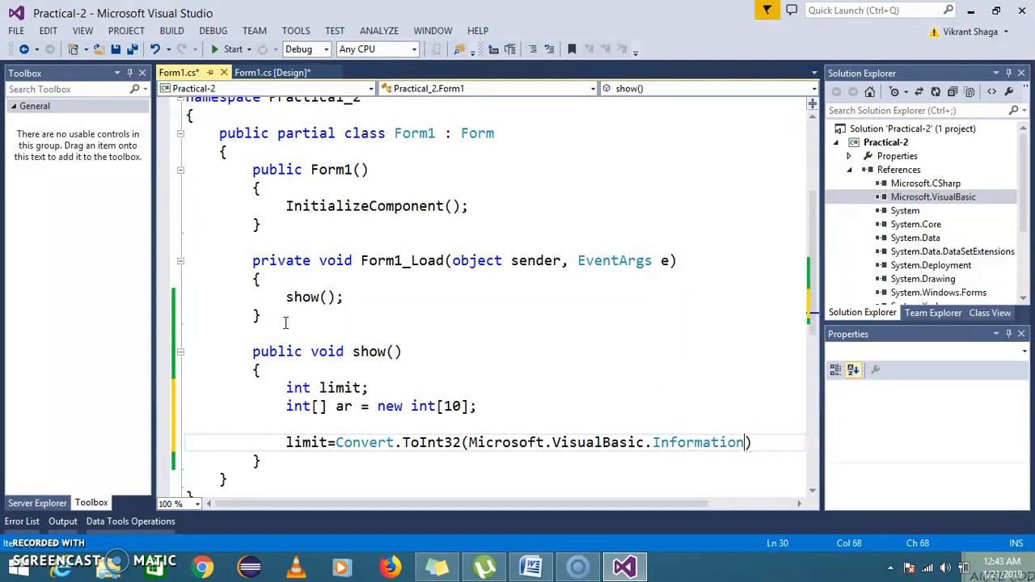
pyautogui.write('.')
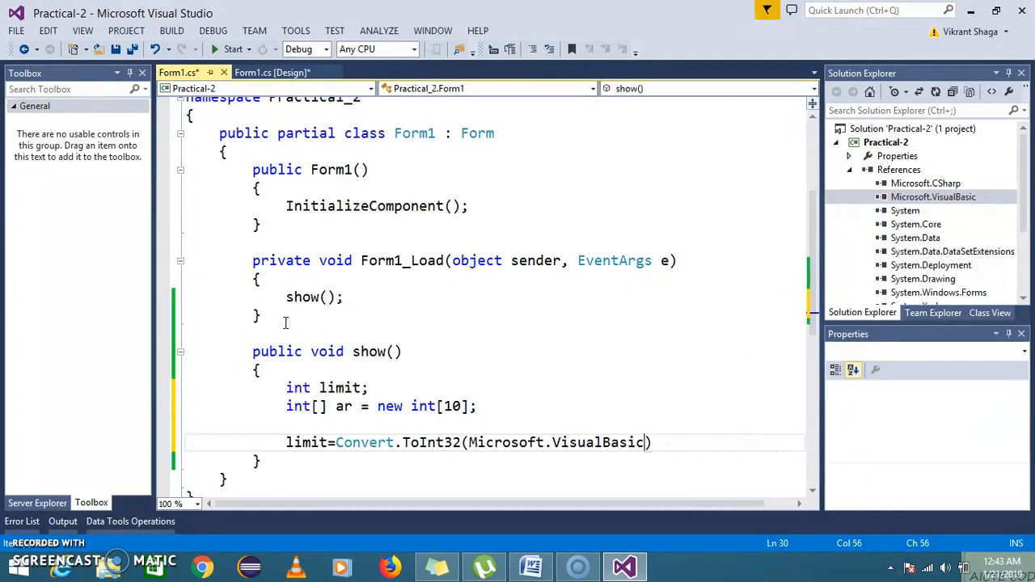
pyautogui.write('.Interaction.')
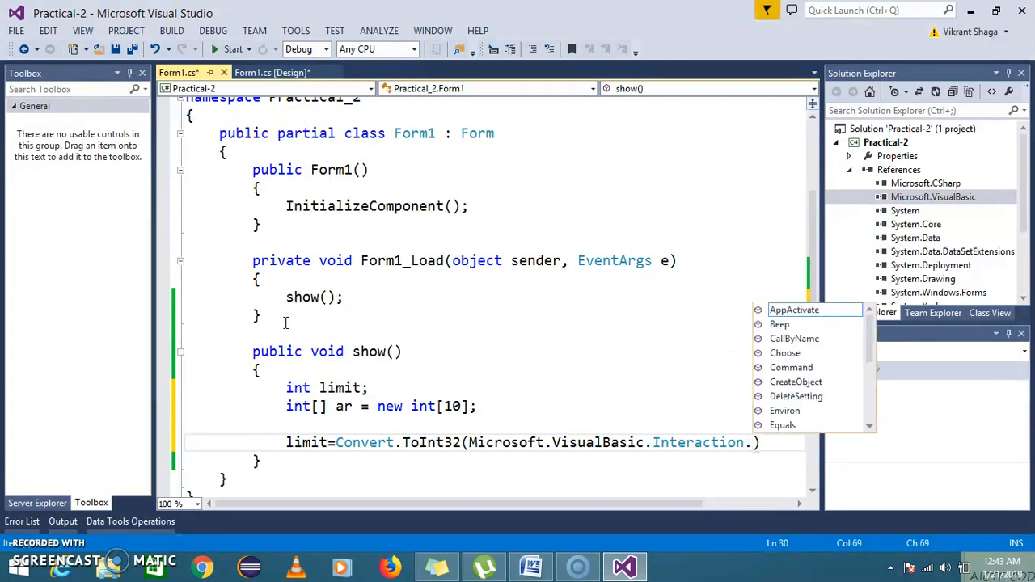
pyautogui.scroll(-3)
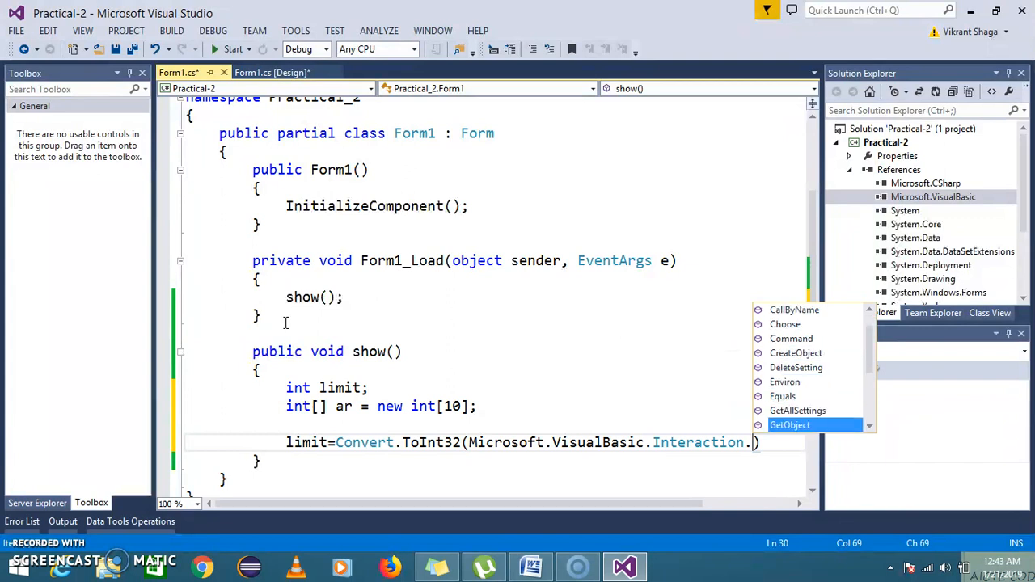
pyautogui.scroll(-3)
pyautogui.write('InputBox')
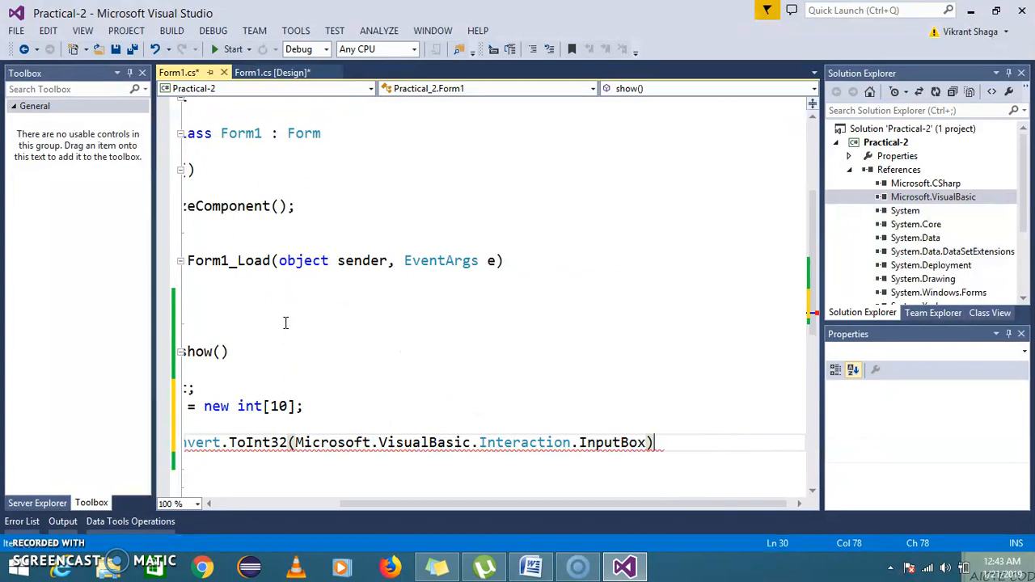
pyautogui.write(';')
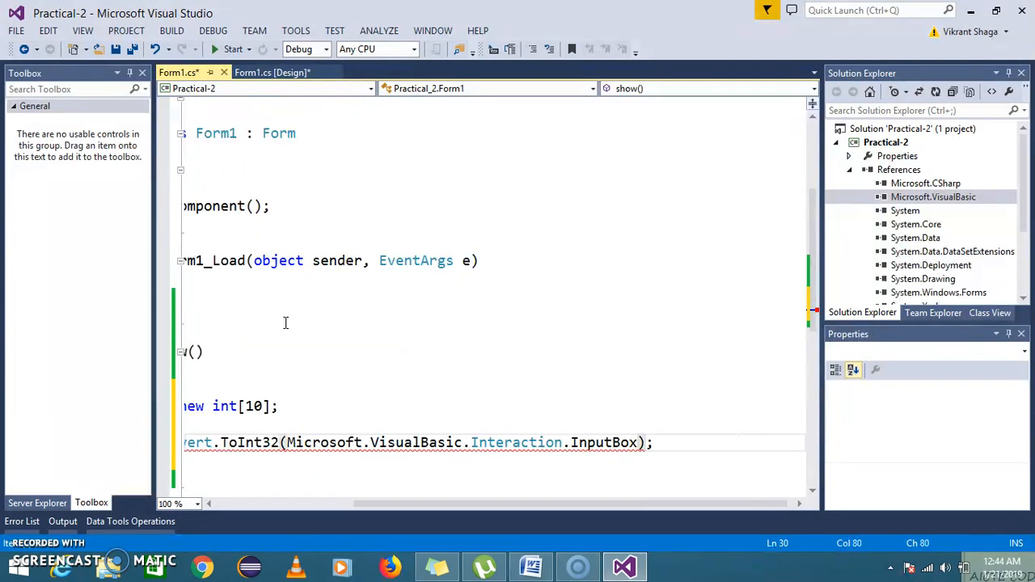
pyautogui.write('.')
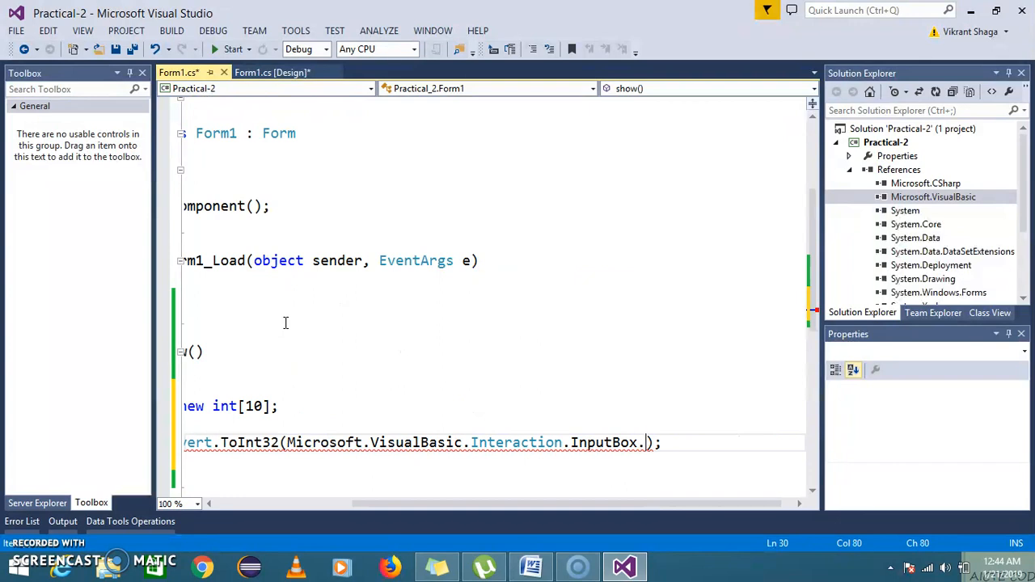
pyautogui.press('Backspace')
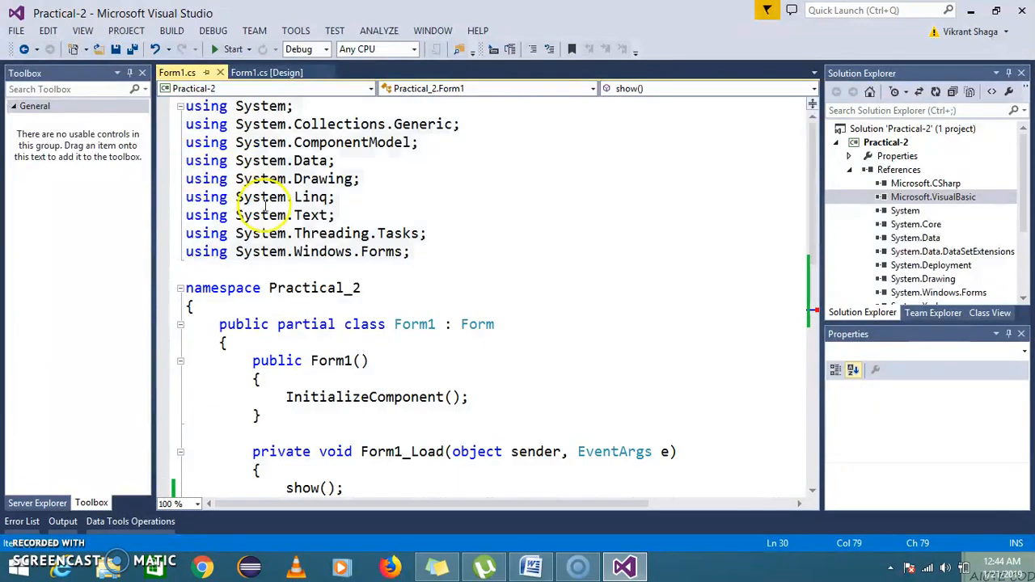
# Step: Add a using Microsoft.VisualBasic directive and select the InputBox call to edit its arguments
pyautogui.write('using')
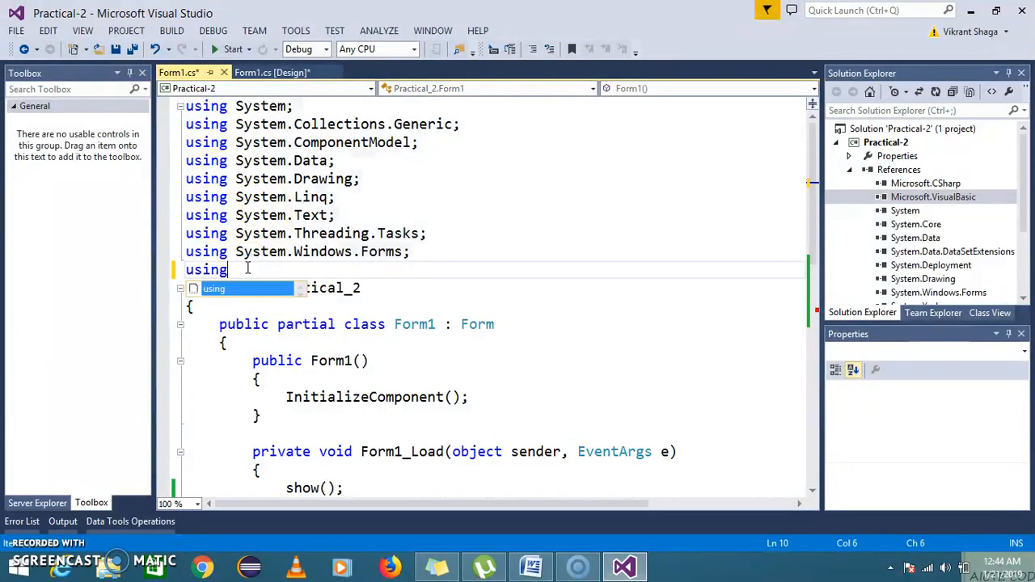
pyautogui.write('Microsoft.VisualBasic.);')
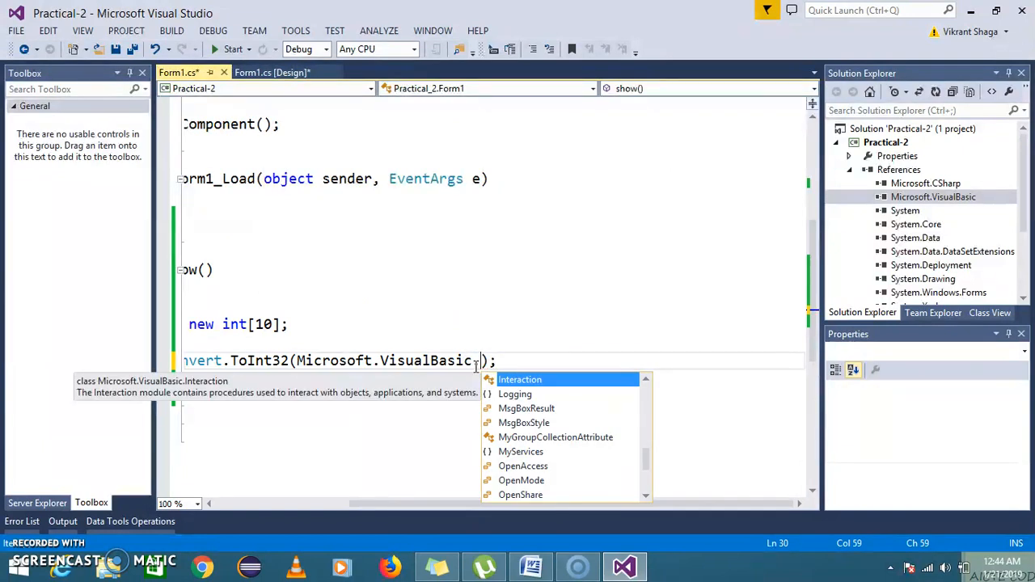
pyautogui.write('in')
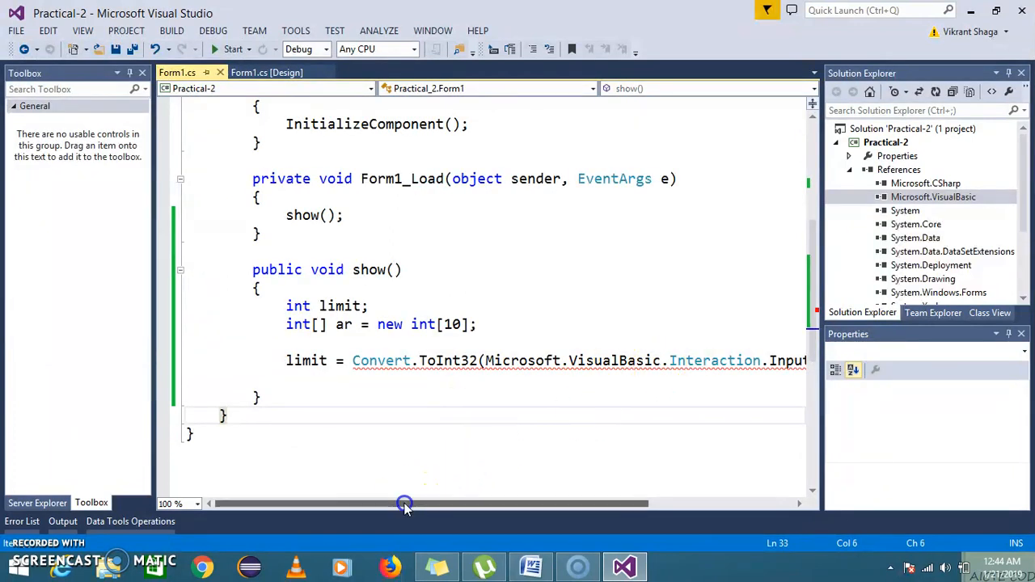
pyautogui.moveTo(405, 504); pyautogui.dragTo(515, 504)
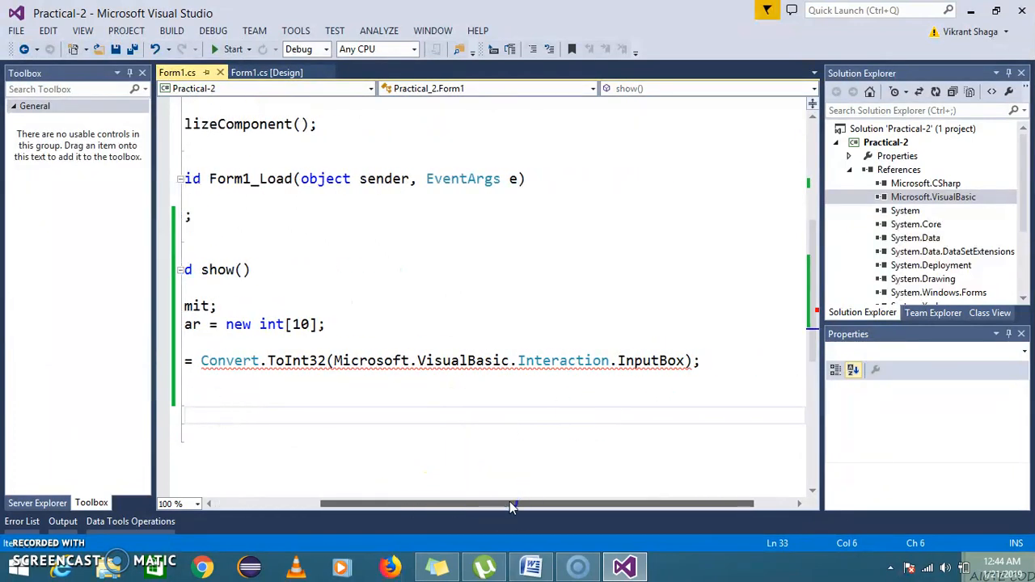
pyautogui.moveTo(687, 359)
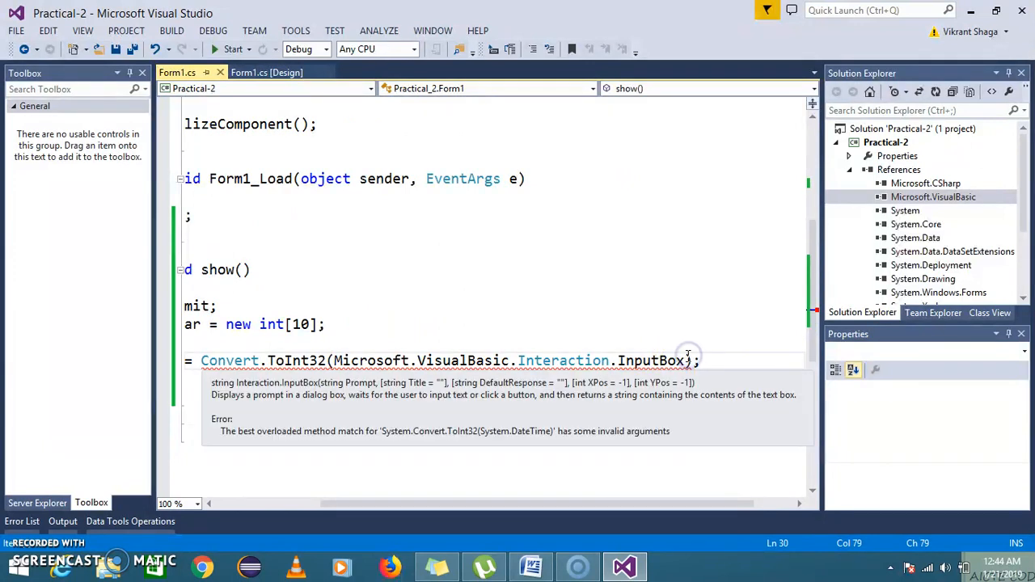
# Step: Pass the InputBox the arguments "Enter limit:", "Title" and "Default Value"
pyautogui.write('(')
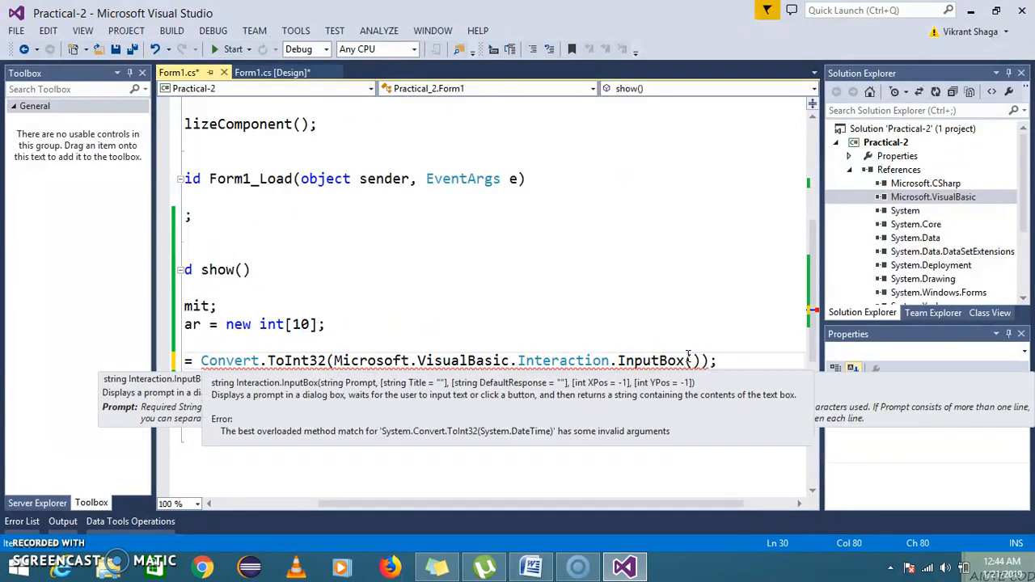
pyautogui.write('""')
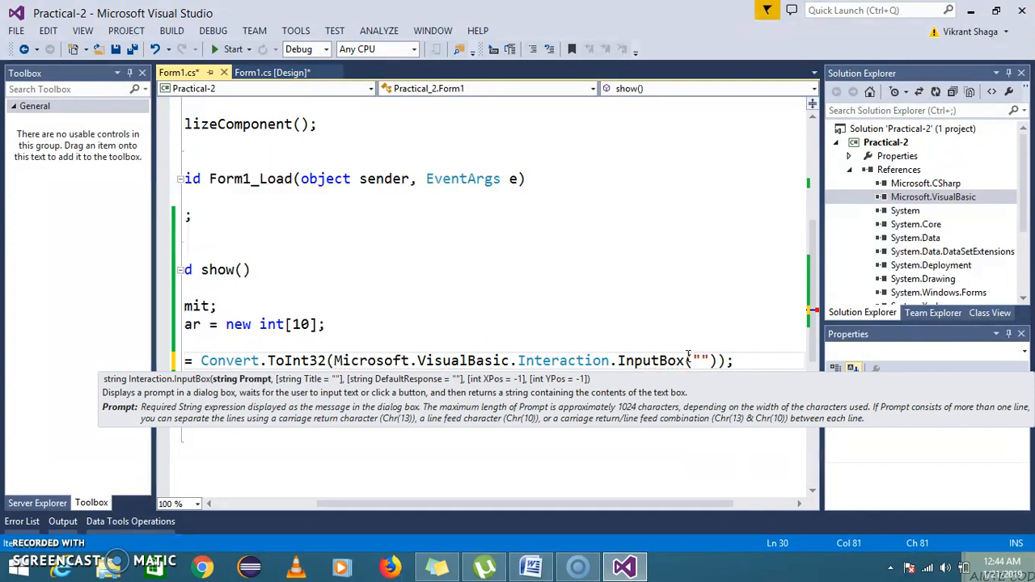
pyautogui.write('Enter')
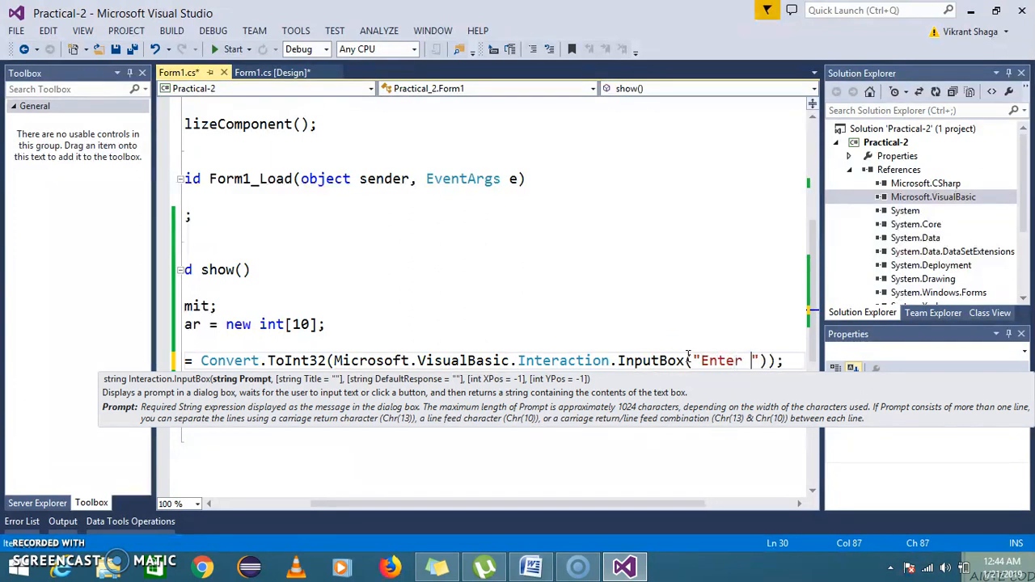
pyautogui.write('limit:')
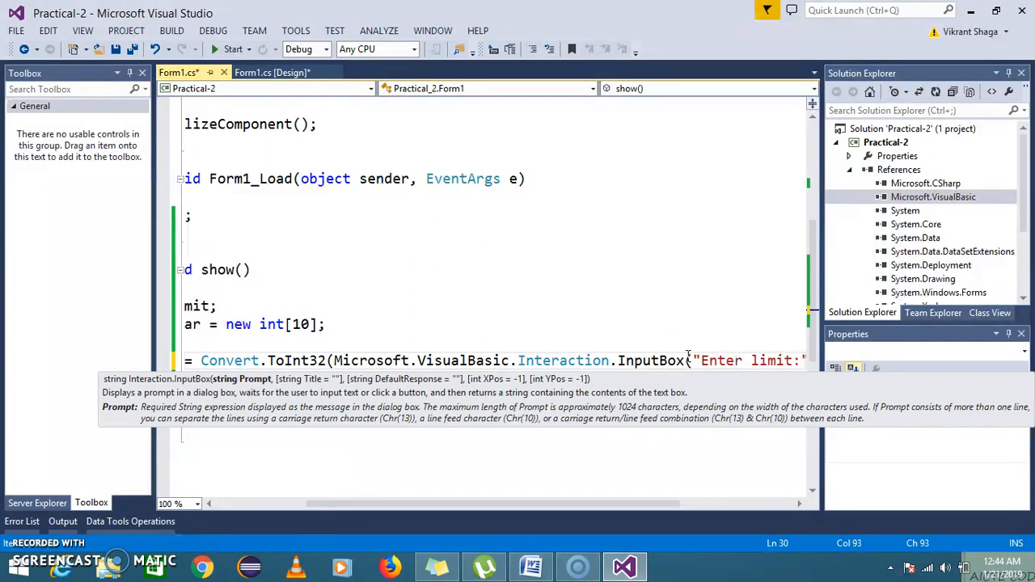
pyautogui.write(',"));')
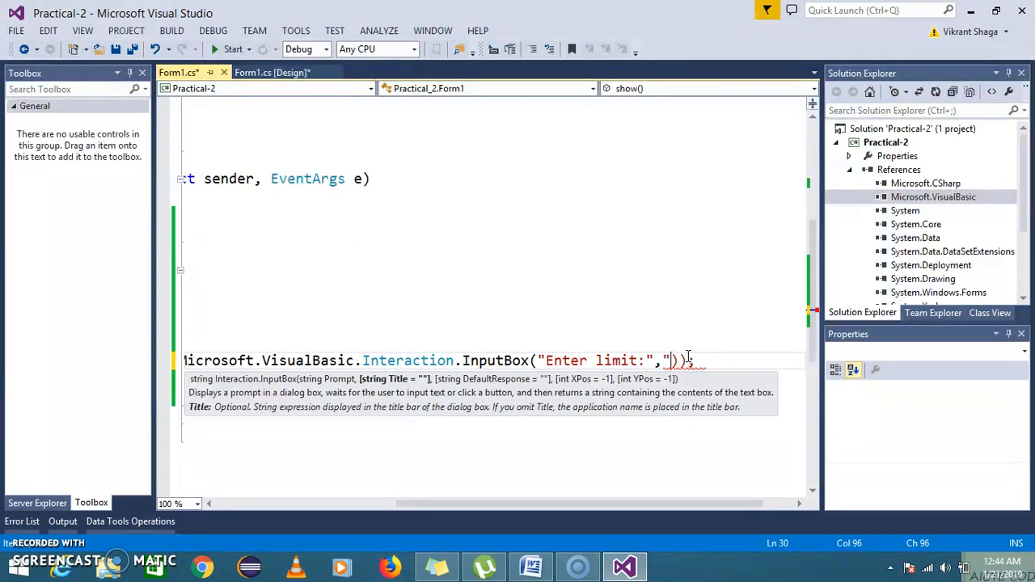
pyautogui.write('Title')
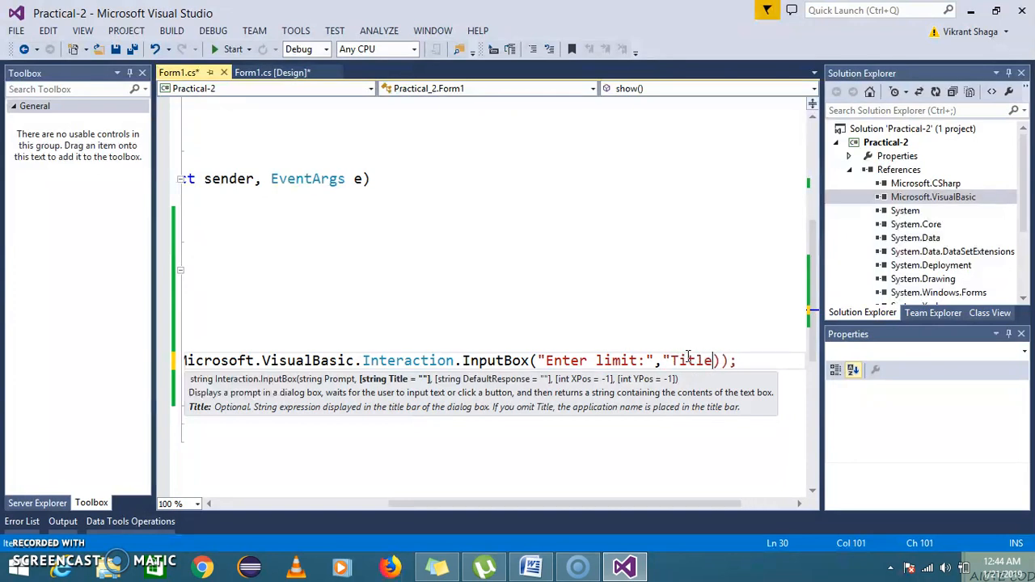
pyautogui.write(',""')
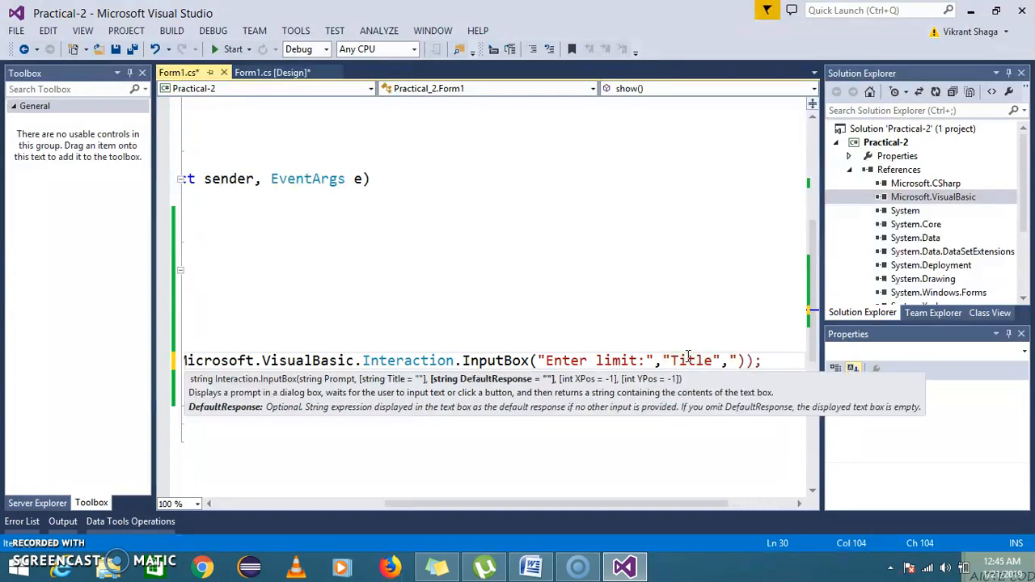
pyautogui.write('Default Va')
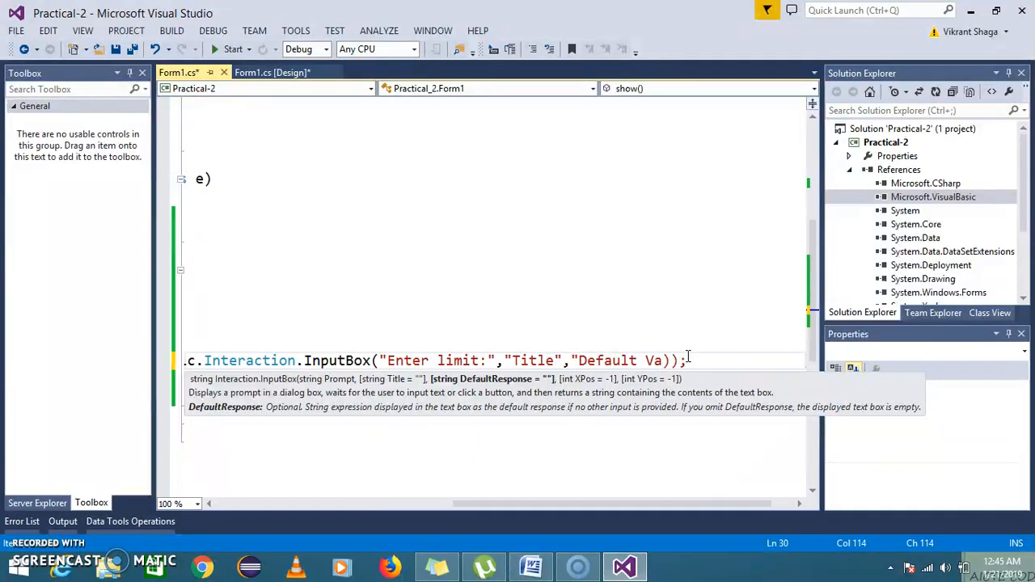
pyautogui.write('lue')
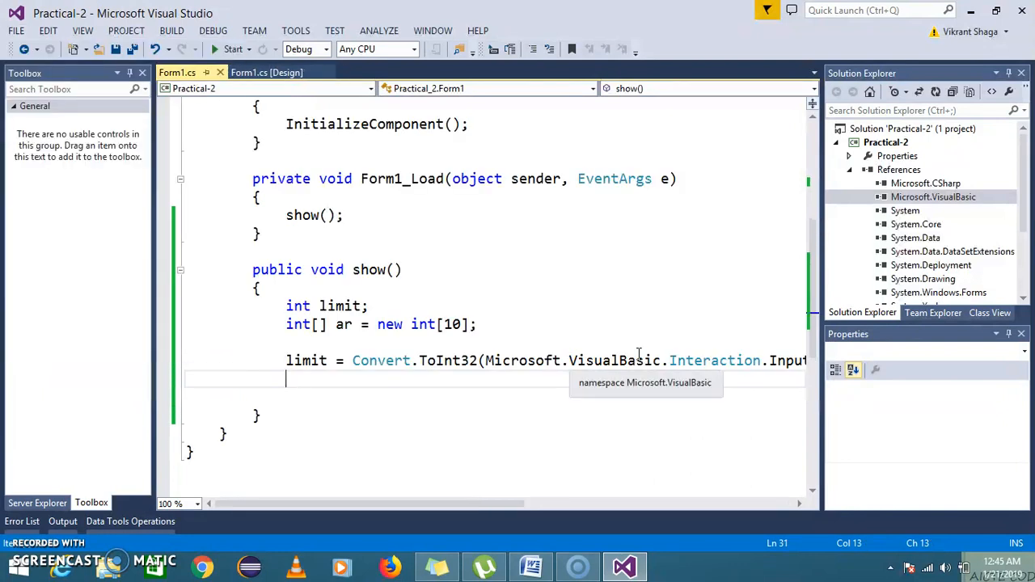
pyautogui.moveTo(517, 334)
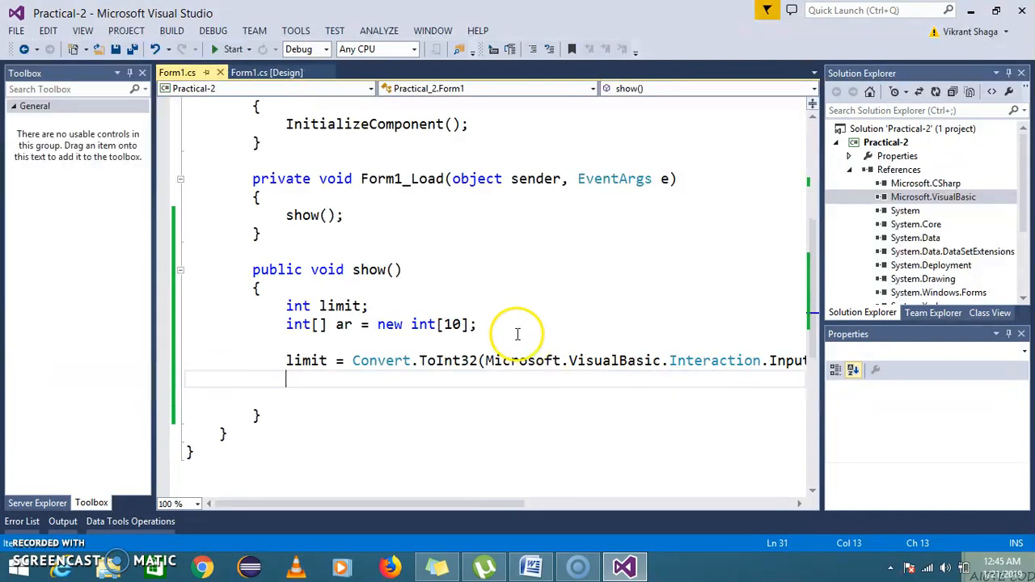
pyautogui.moveTo(511, 330)
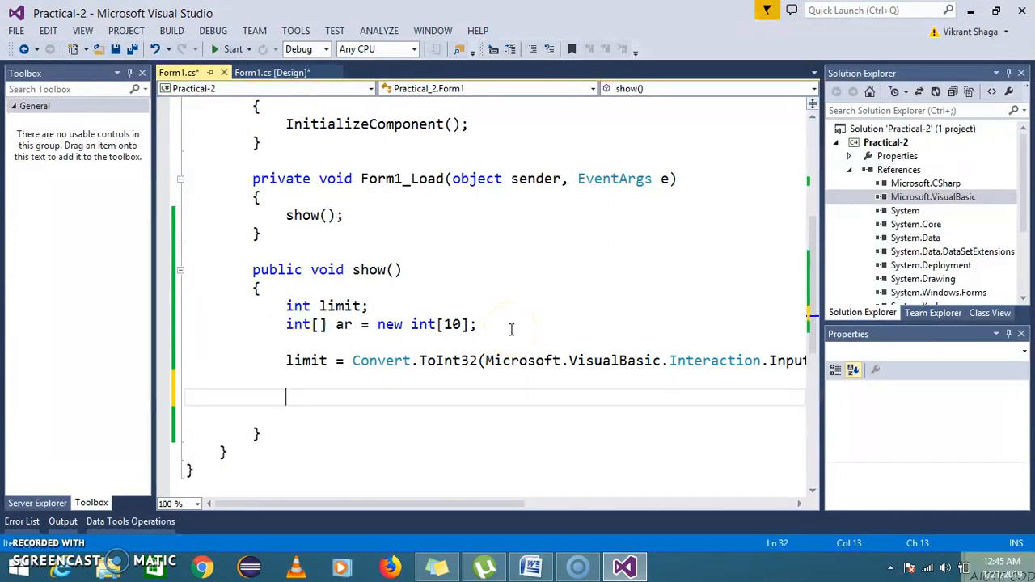
# Step: Write for(int i=0;i<limit;i++) in show() and begin the ar[i]= assignment in its body
pyautogui.write('for(in')
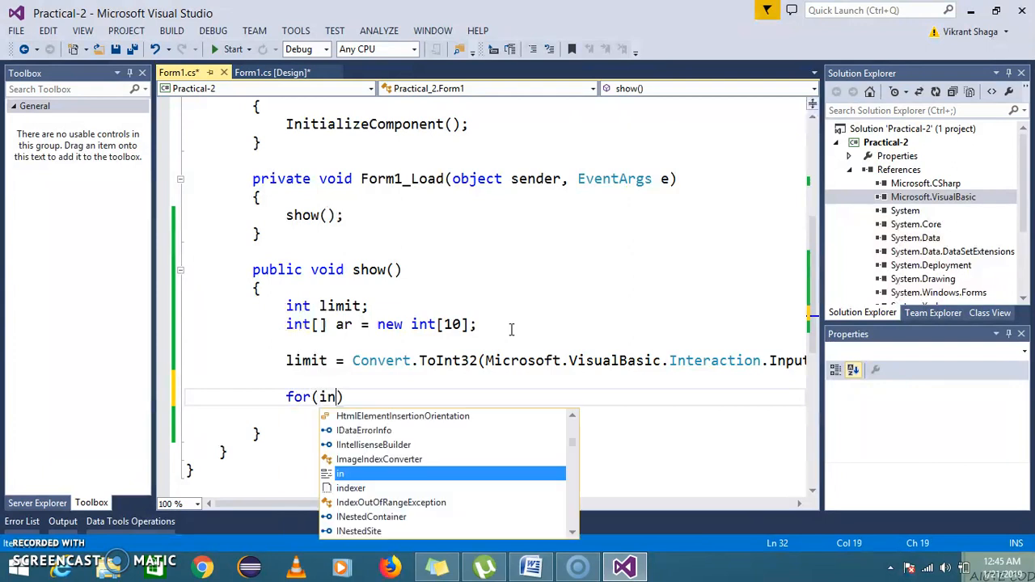
pyautogui.write('t i=')
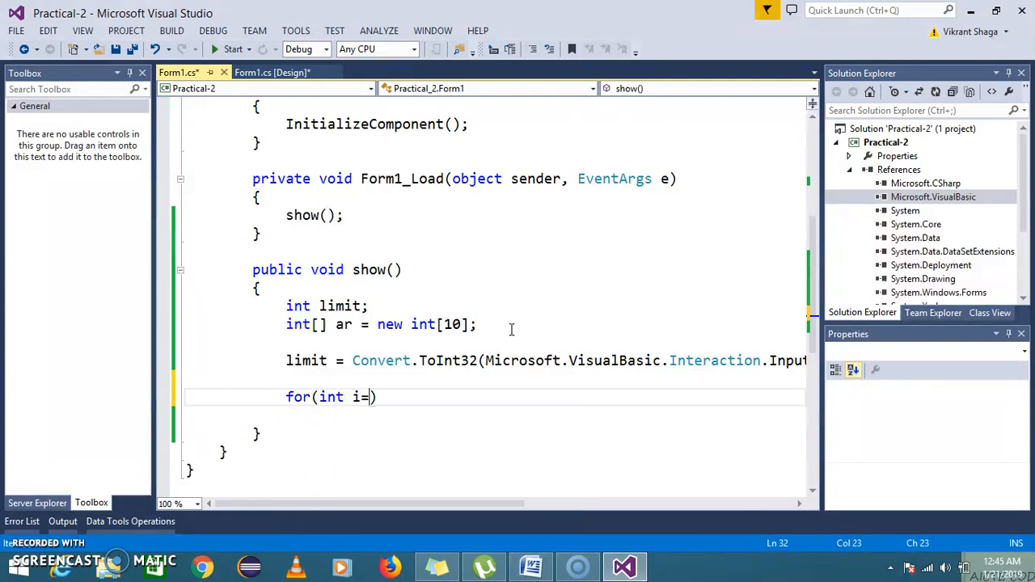
pyautogui.write('0')
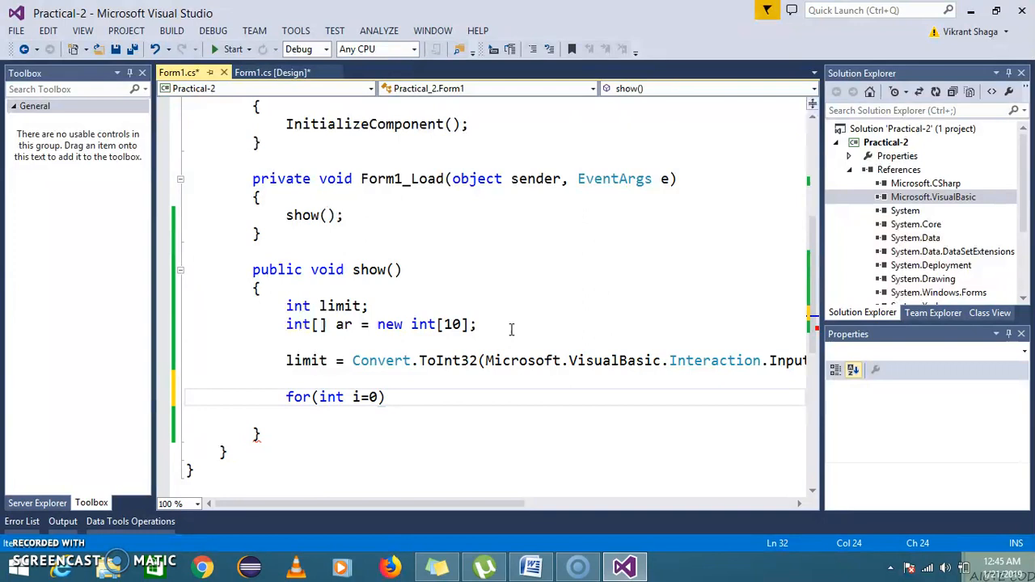
pyautogui.write(';i<limit;i++')
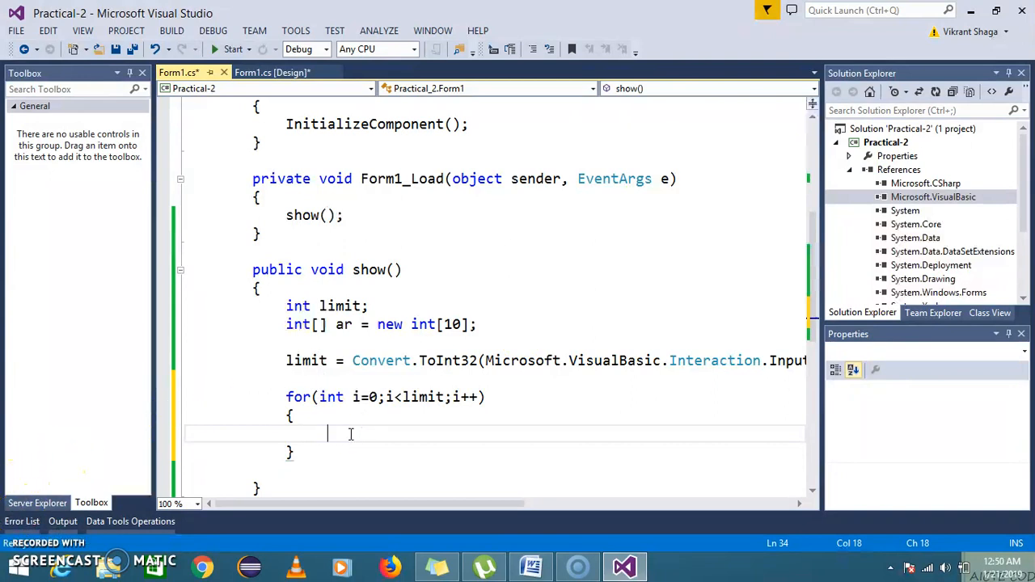
pyautogui.write('ar[')
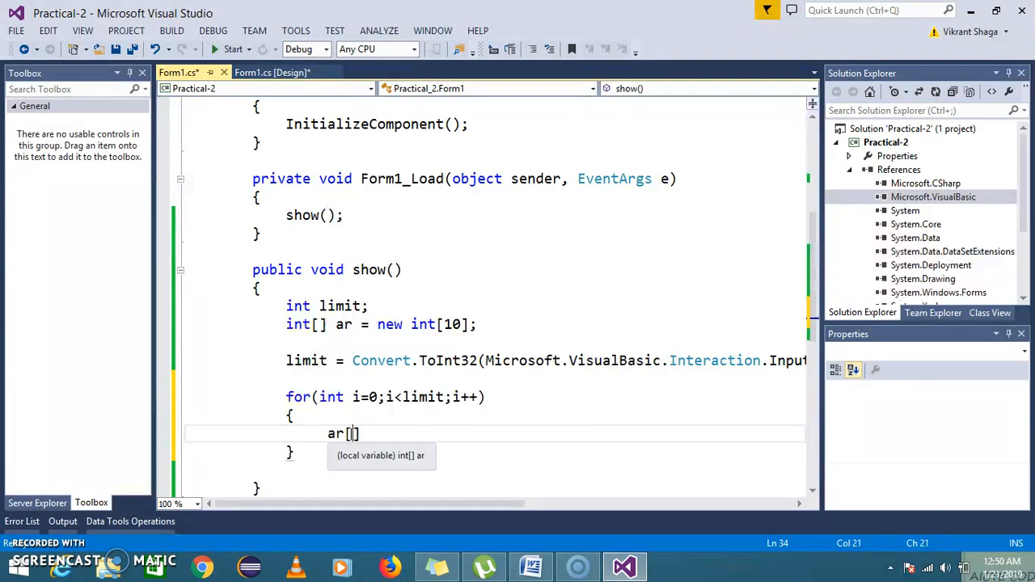
pyautogui.write('i]=')
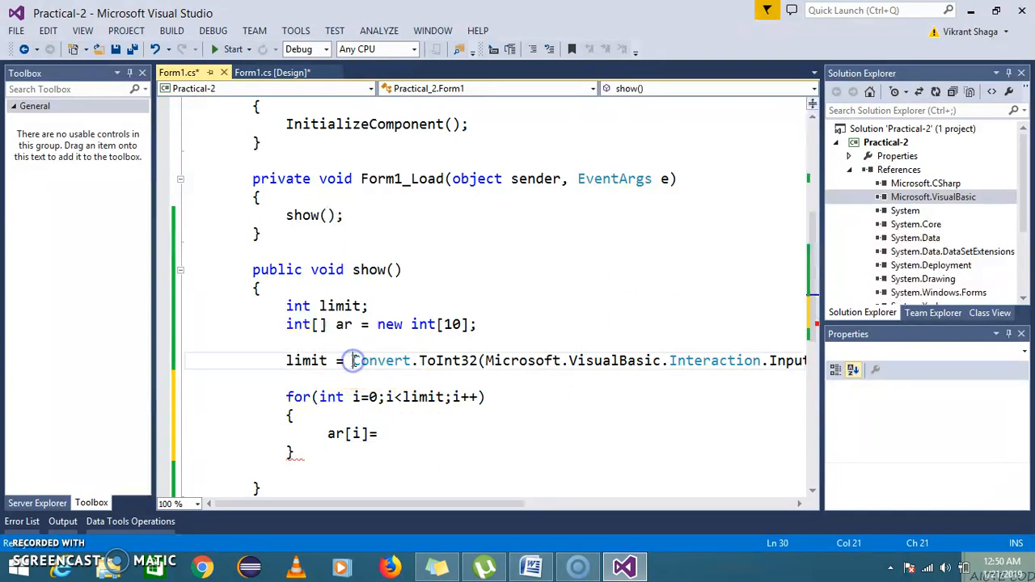
pyautogui.hscroll(3)
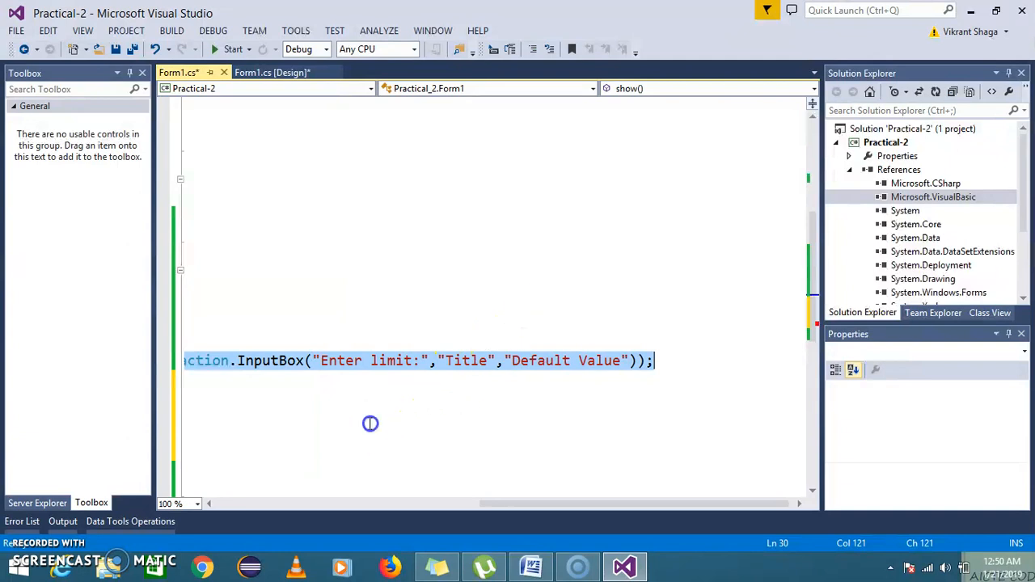
pyautogui.moveTo(290, 461)
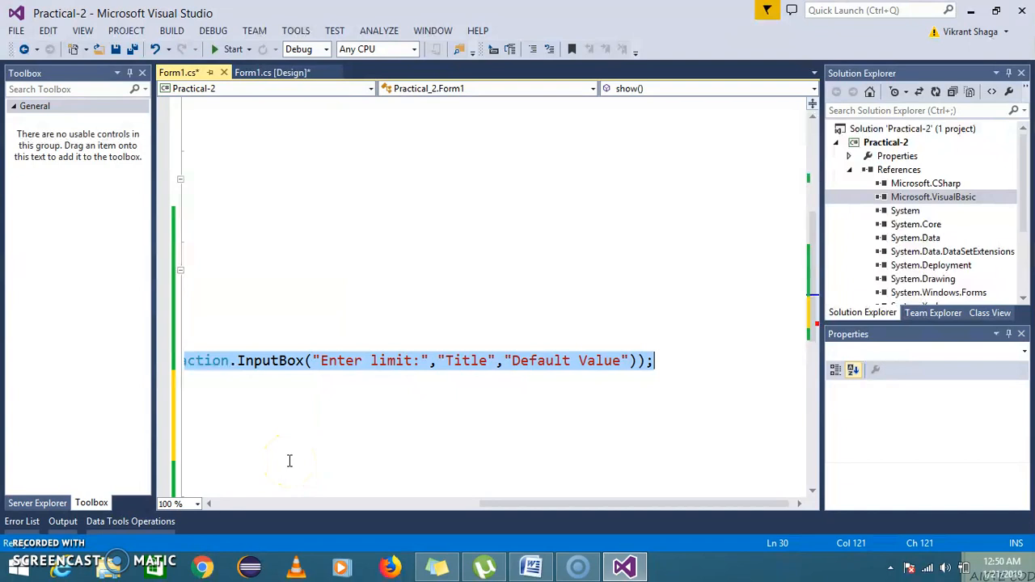
pyautogui.moveTo(273, 368)
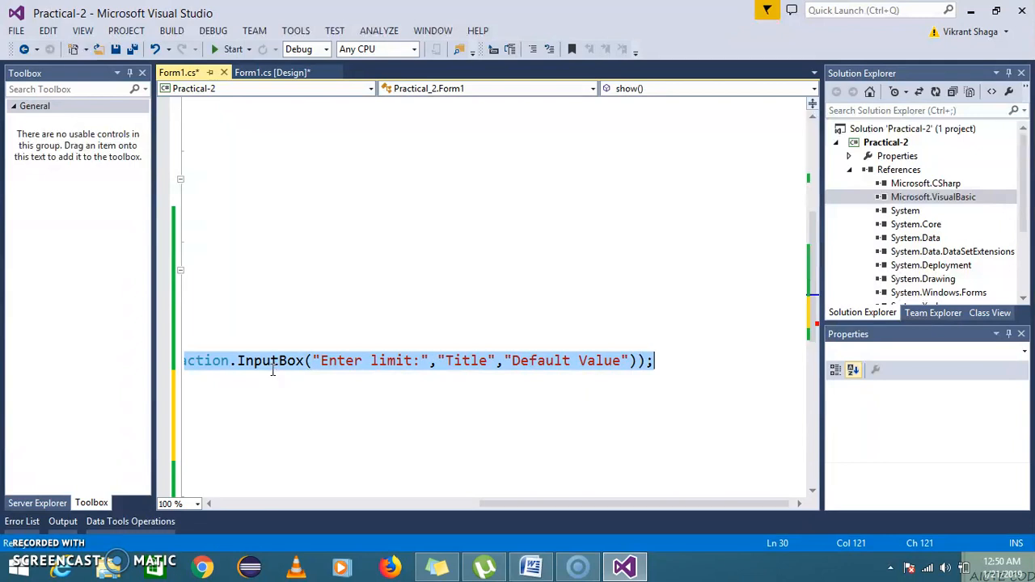
pyautogui.moveTo(272, 291)
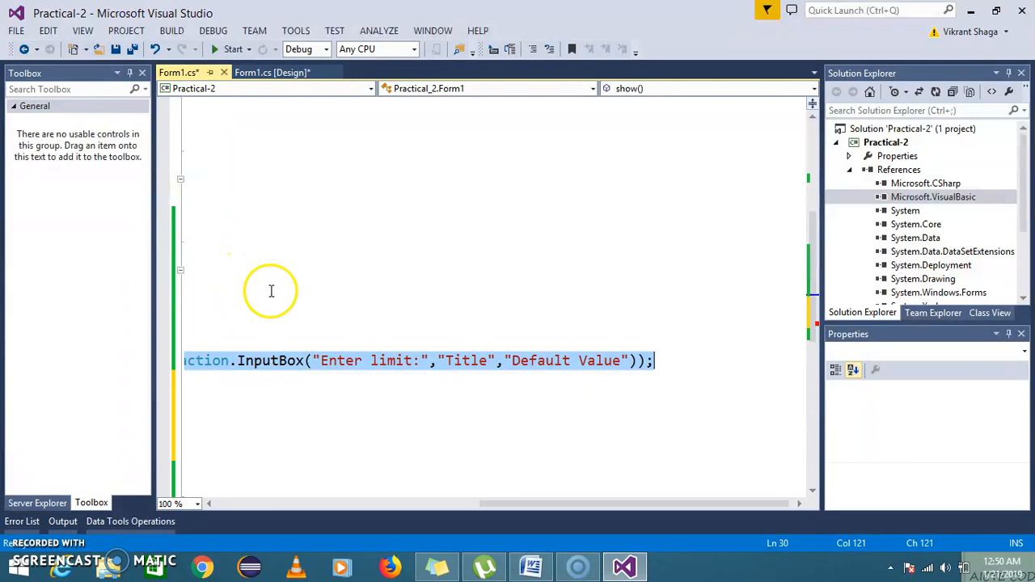
pyautogui.moveTo(475, 288)
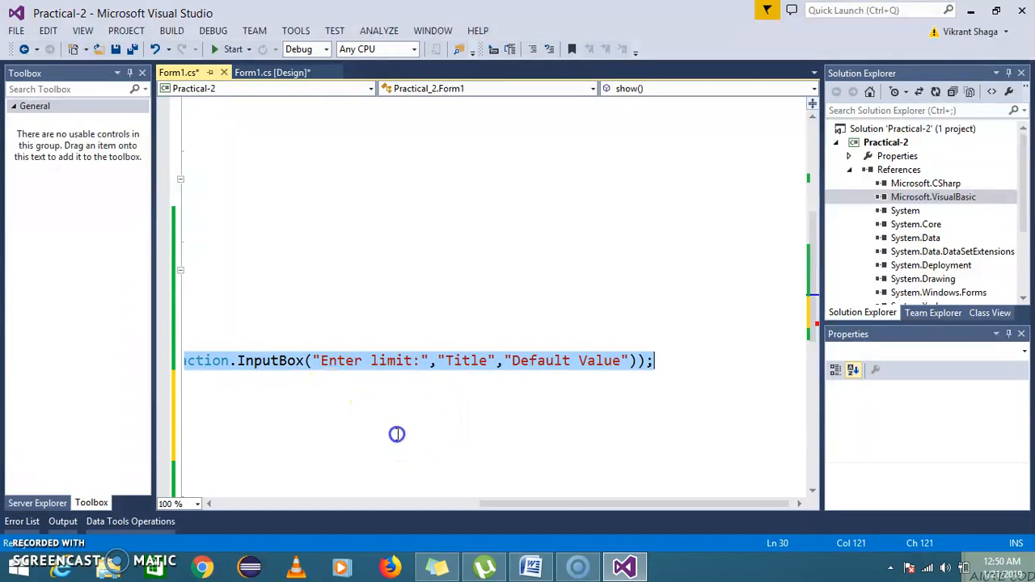
pyautogui.moveTo(551, 432)
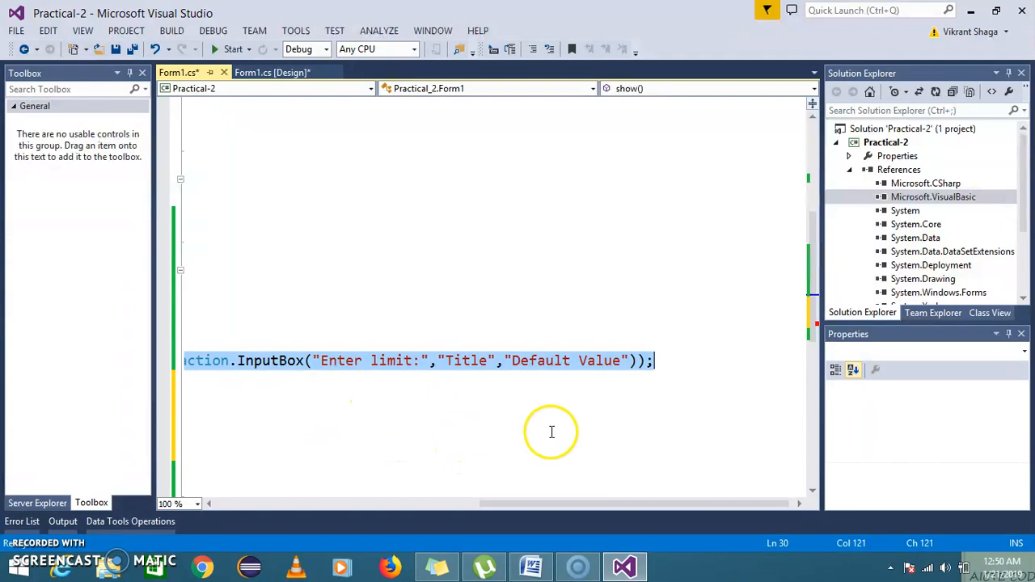
pyautogui.moveTo(431, 433)
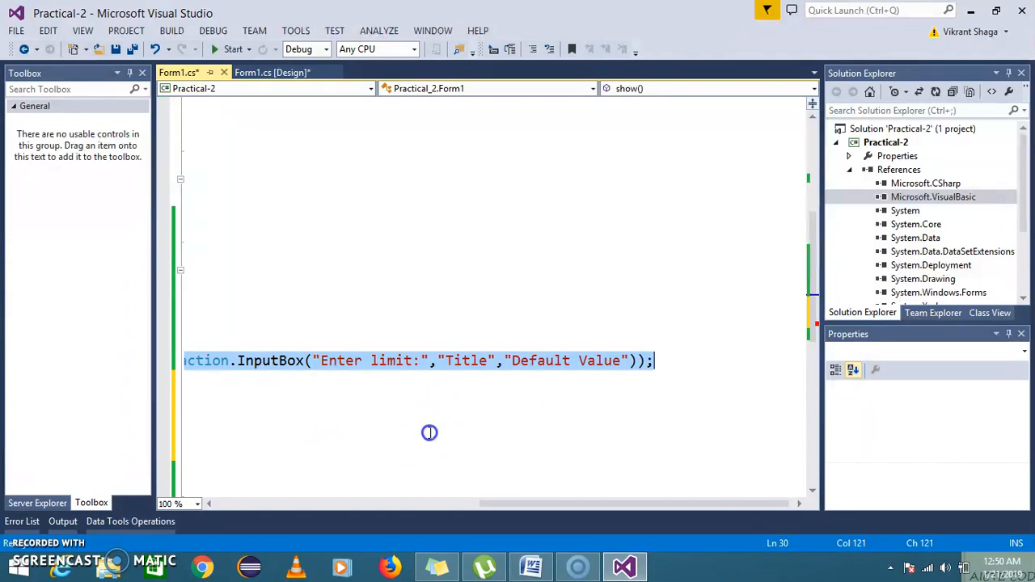
pyautogui.moveTo(501, 432)
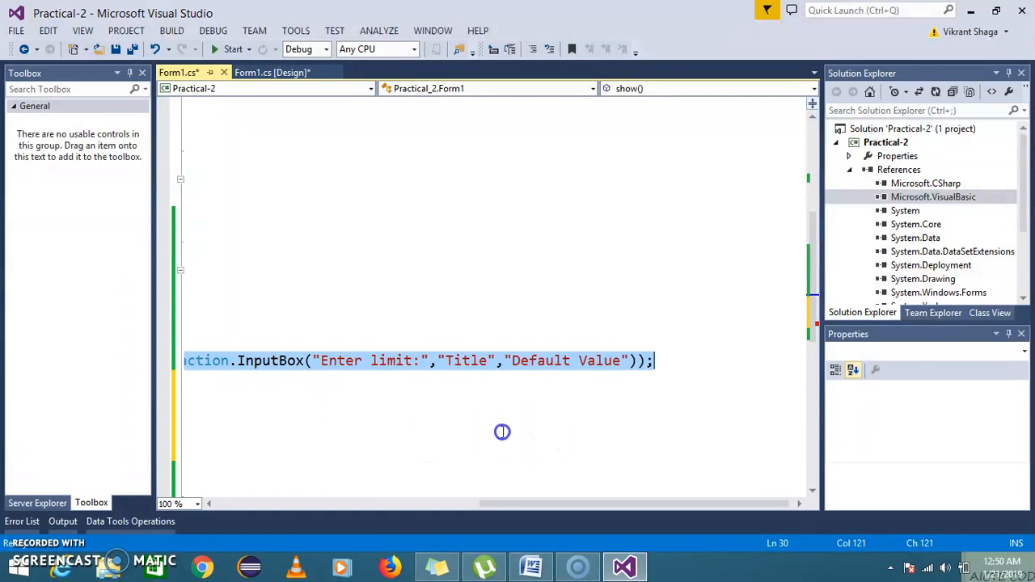
pyautogui.moveTo(532, 438)
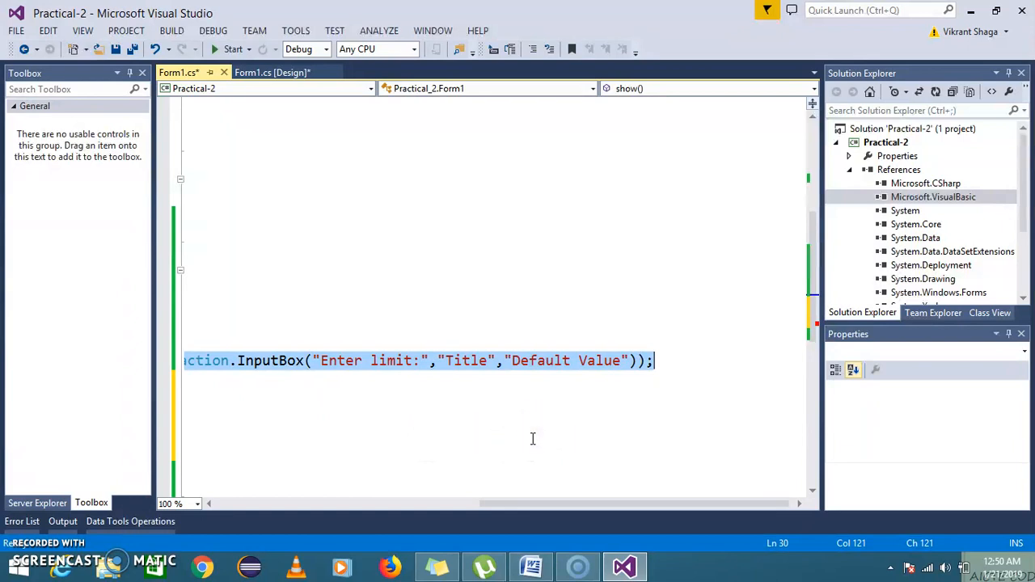
pyautogui.moveTo(652, 443)
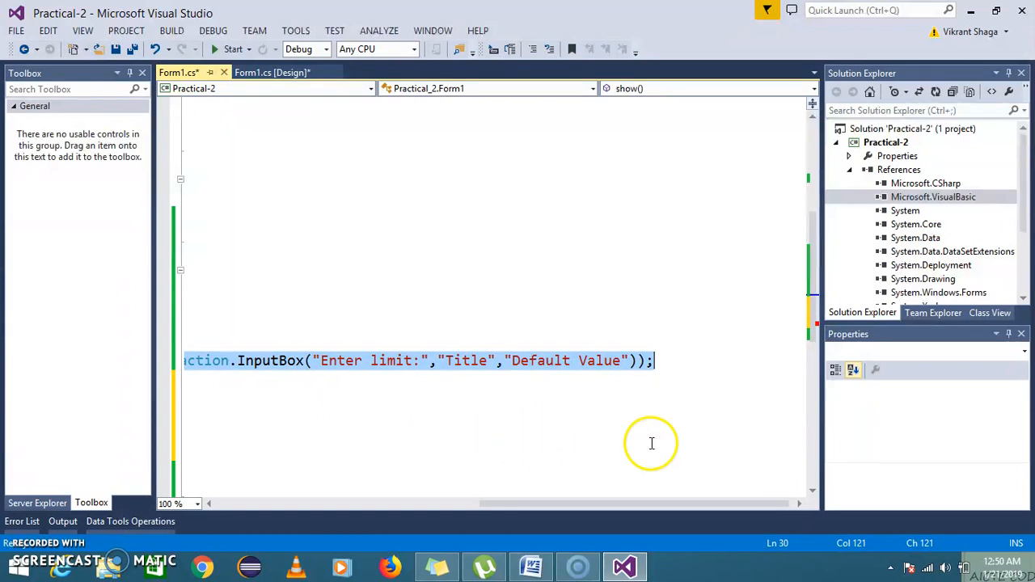
pyautogui.moveTo(419, 210)
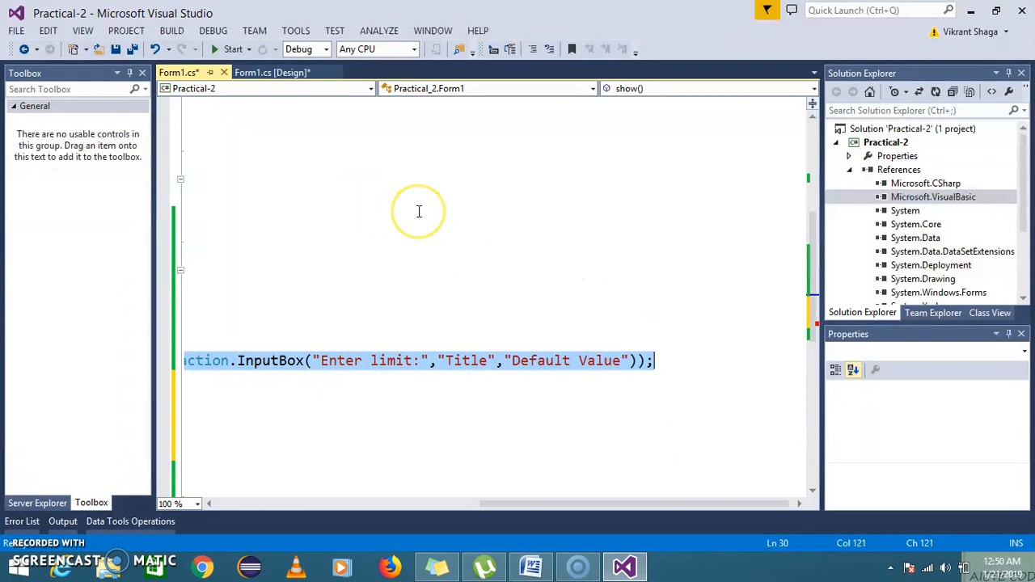
pyautogui.moveTo(408, 387)
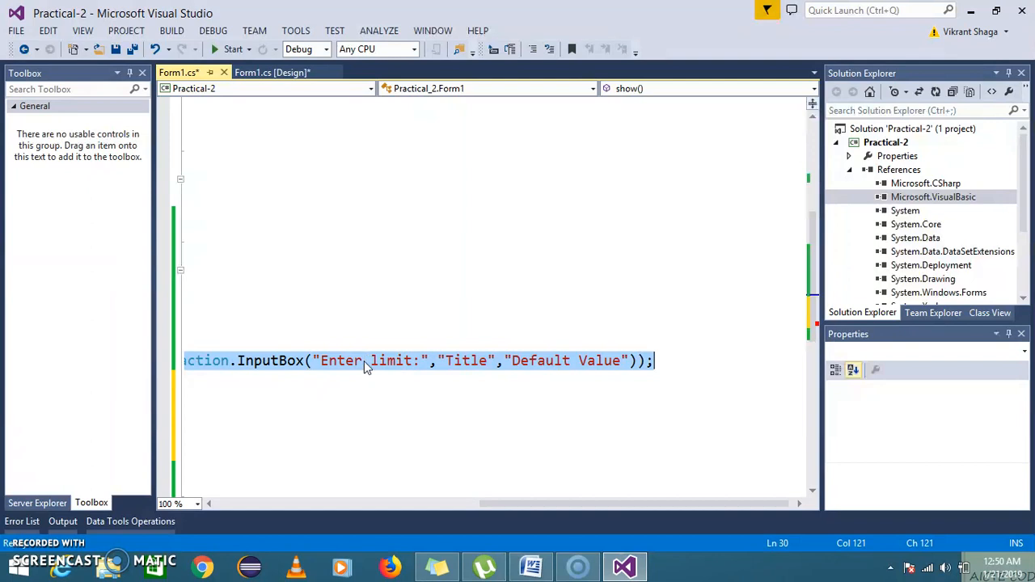
pyautogui.moveTo(498, 384)
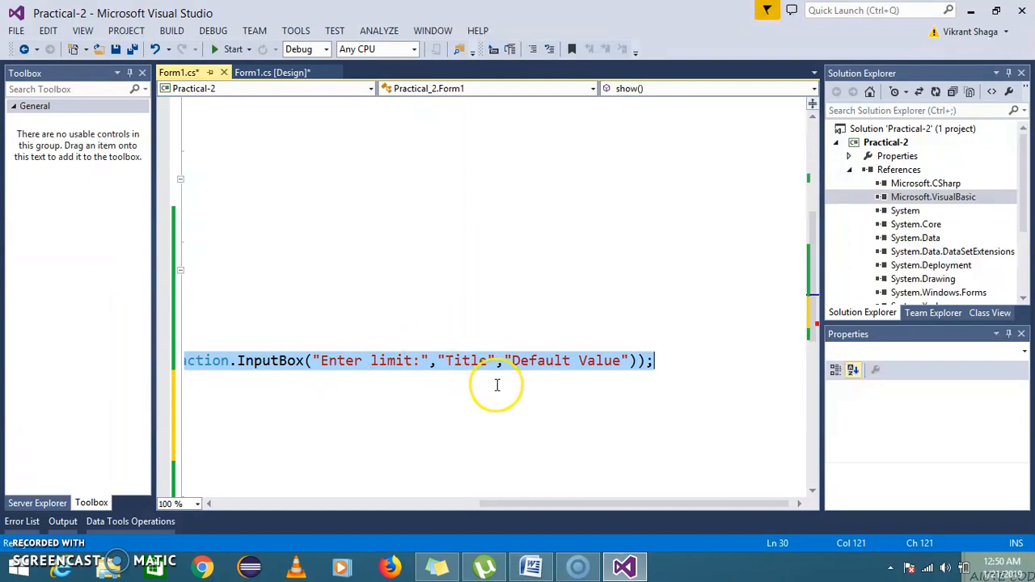
pyautogui.moveTo(405, 375)
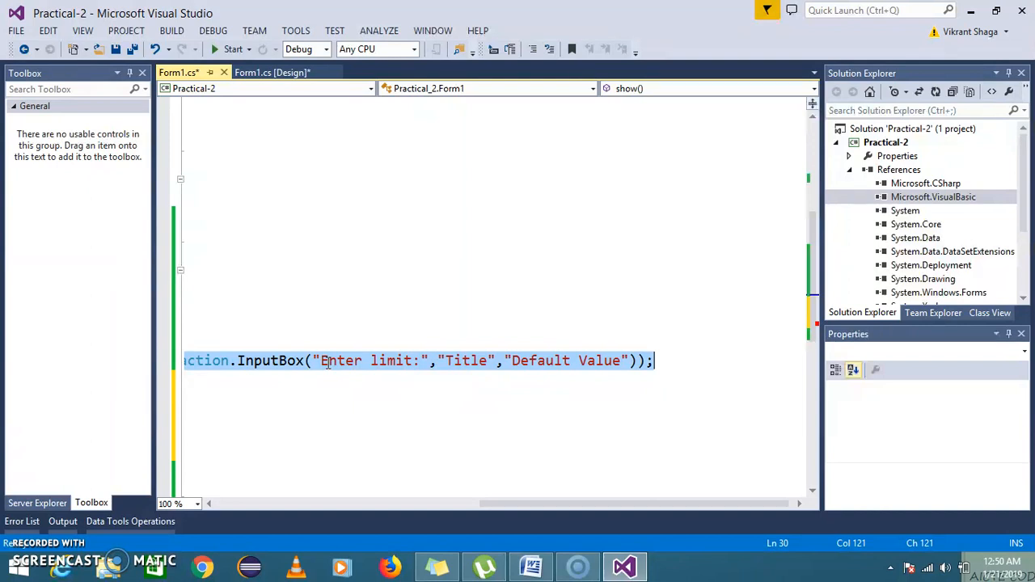
pyautogui.moveTo(294, 213)
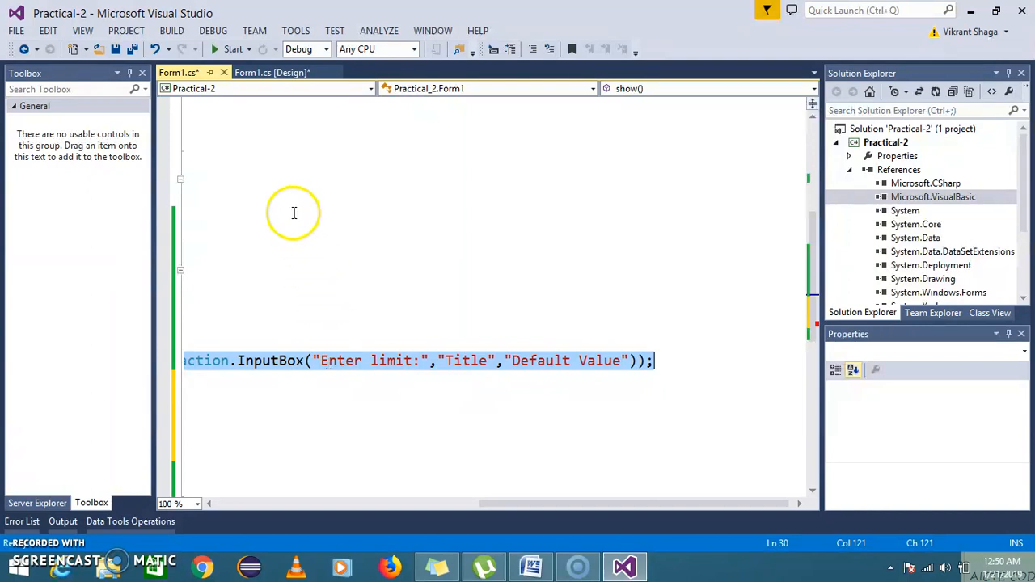
pyautogui.moveTo(314, 323)
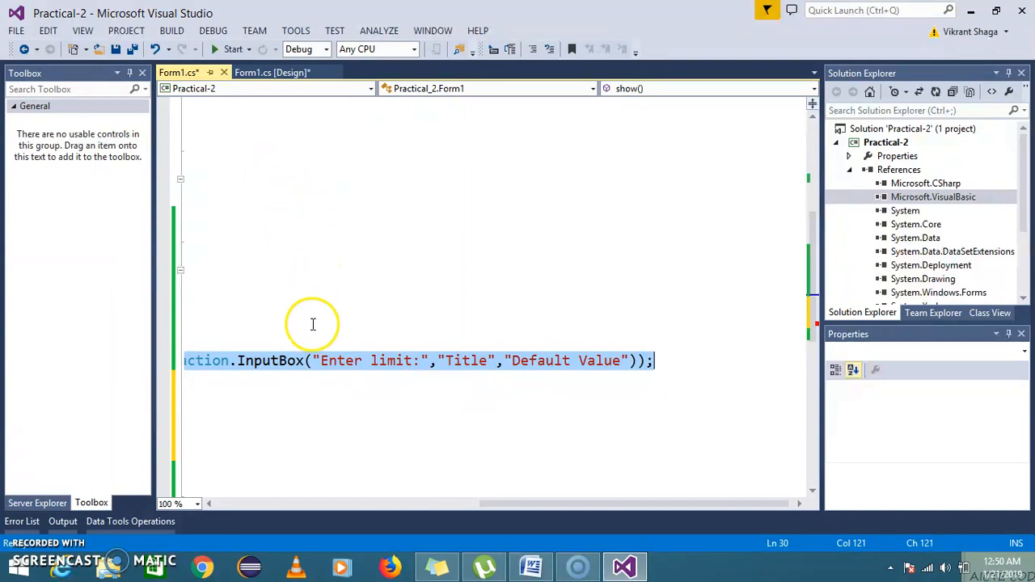
pyautogui.moveTo(466, 398)
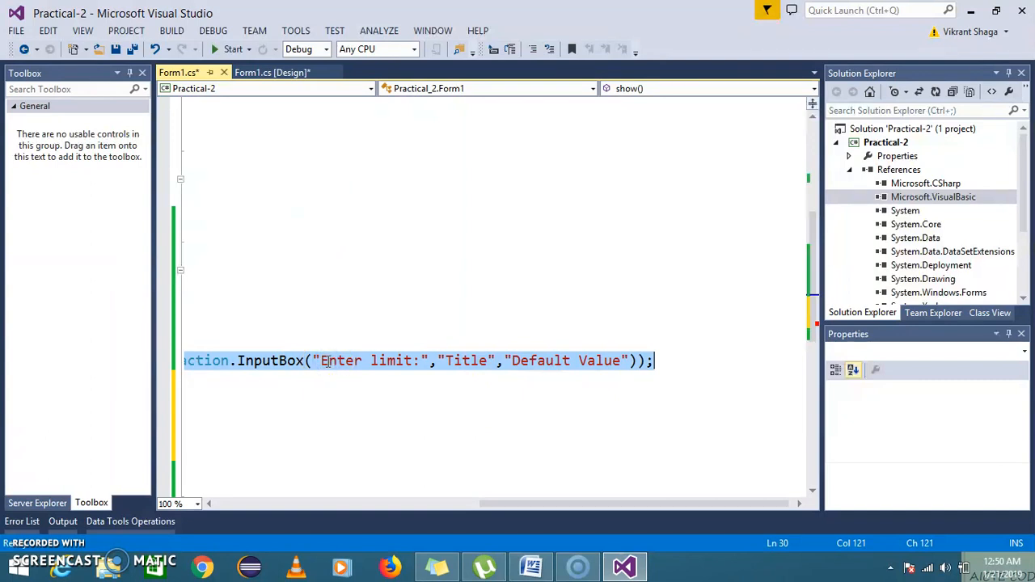
pyautogui.moveTo(326, 320)
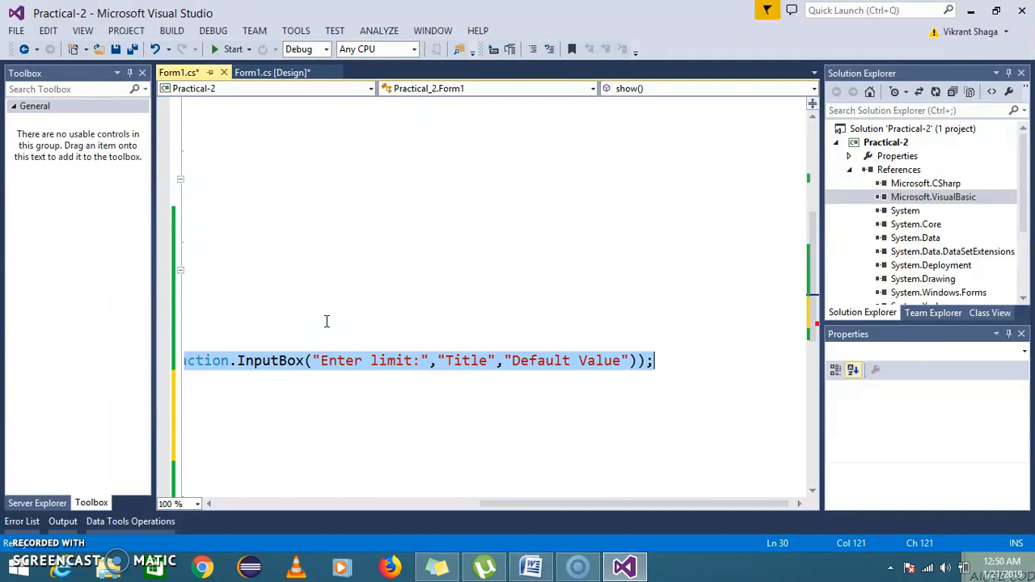
pyautogui.moveTo(400, 398)
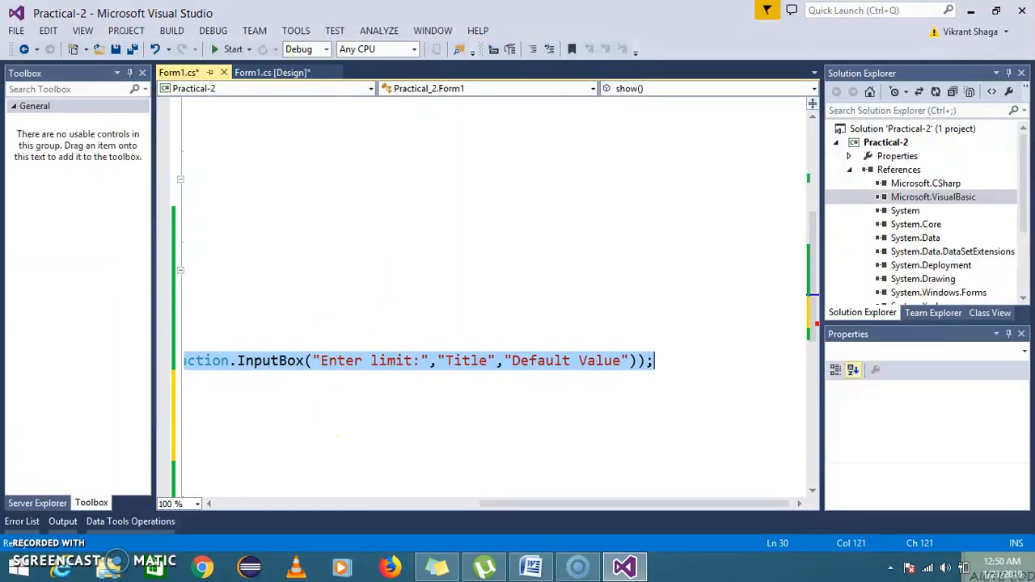
pyautogui.moveTo(417, 284)
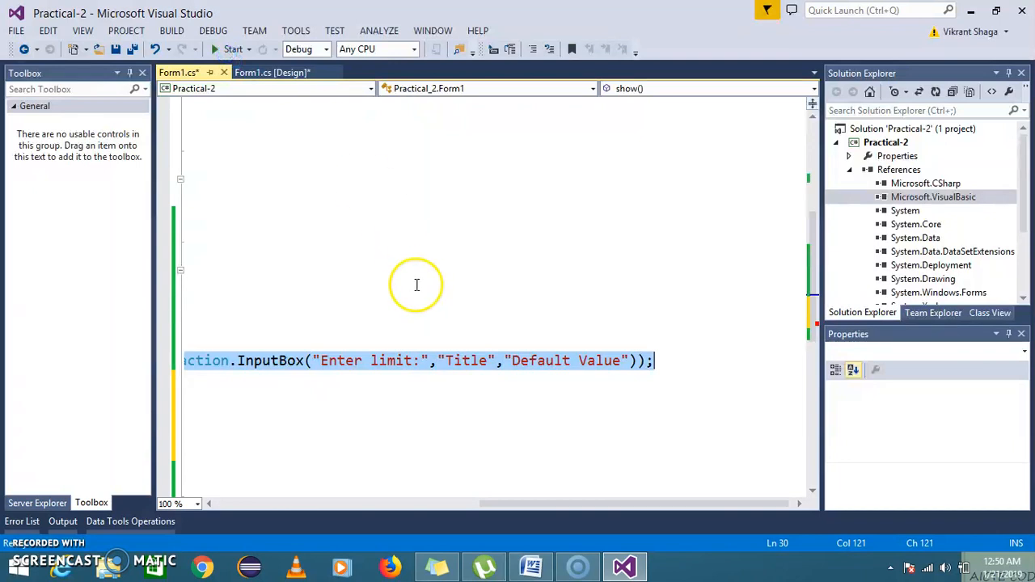
pyautogui.moveTo(453, 321)
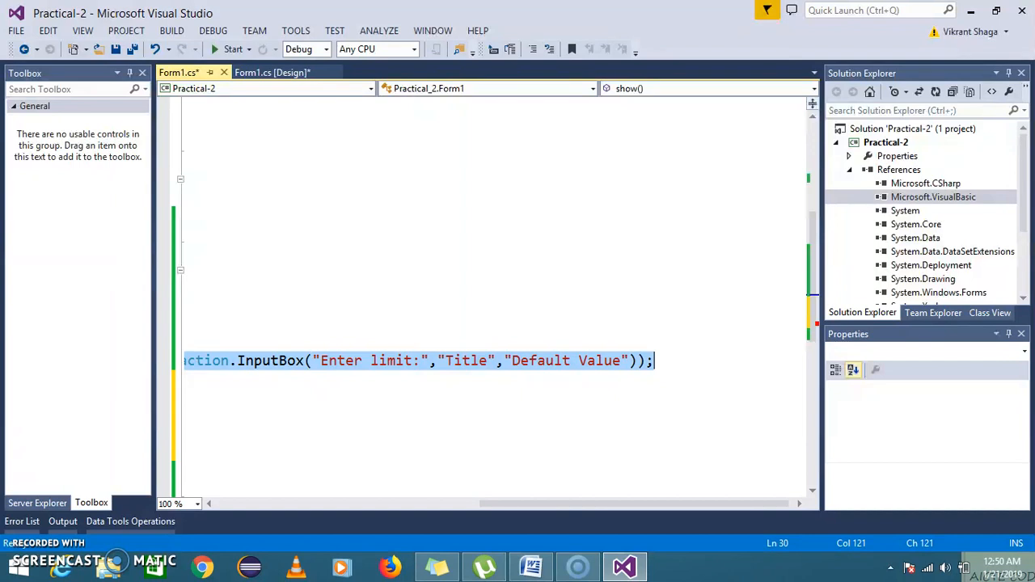
pyautogui.moveTo(453, 320)
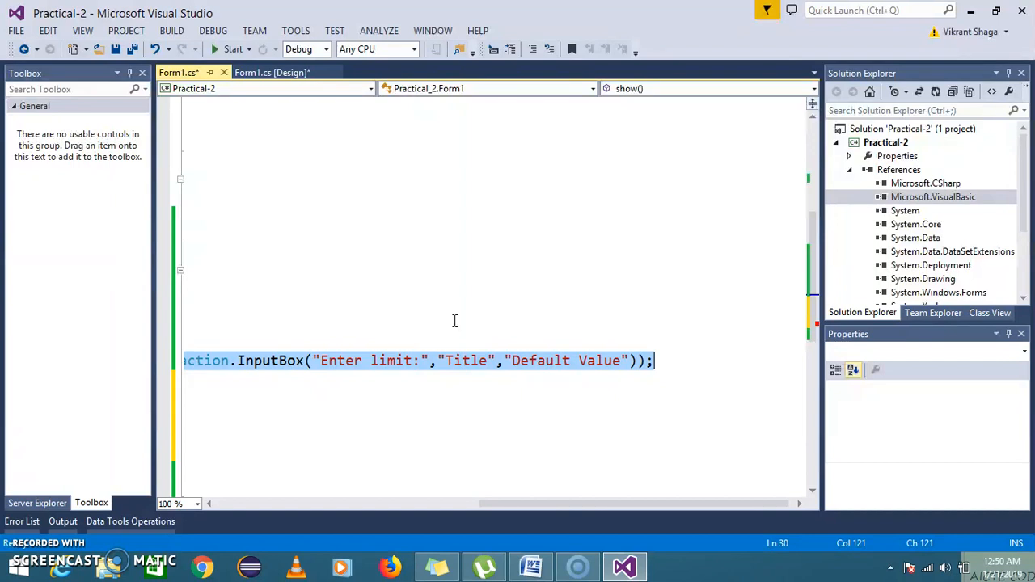
pyautogui.moveTo(288, 228)
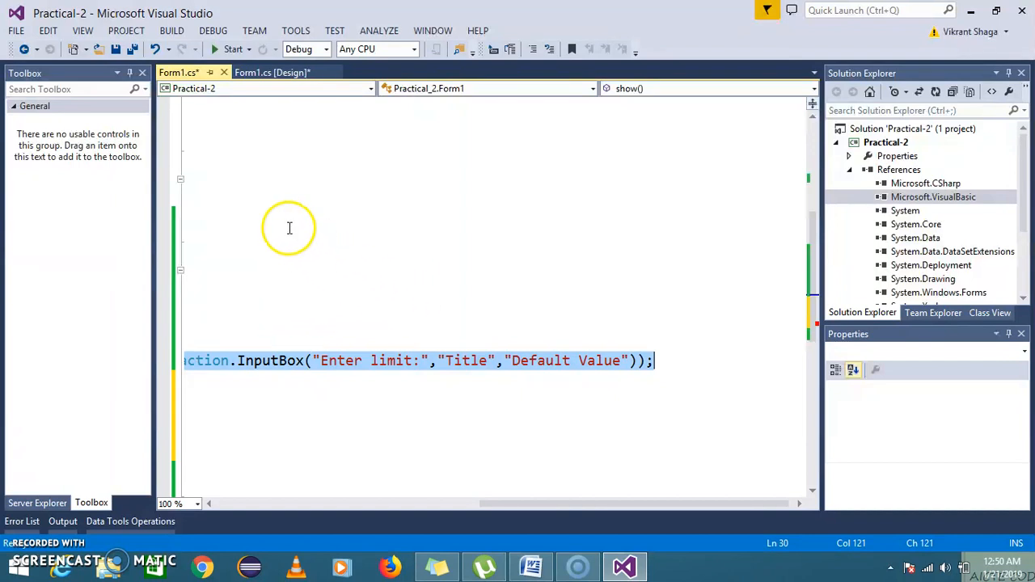
pyautogui.moveTo(223, 133)
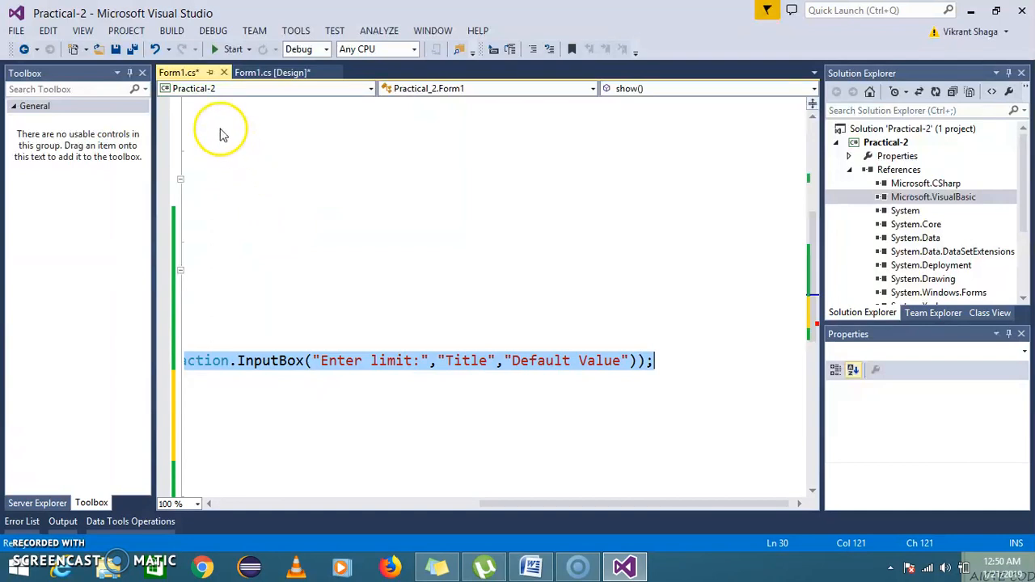
pyautogui.moveTo(220, 170)
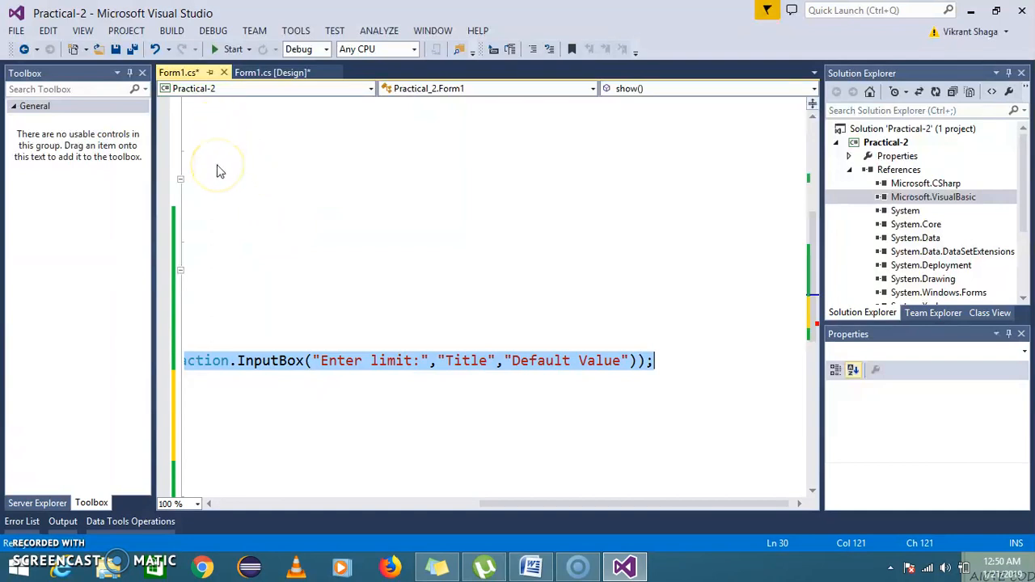
pyautogui.moveTo(234, 200)
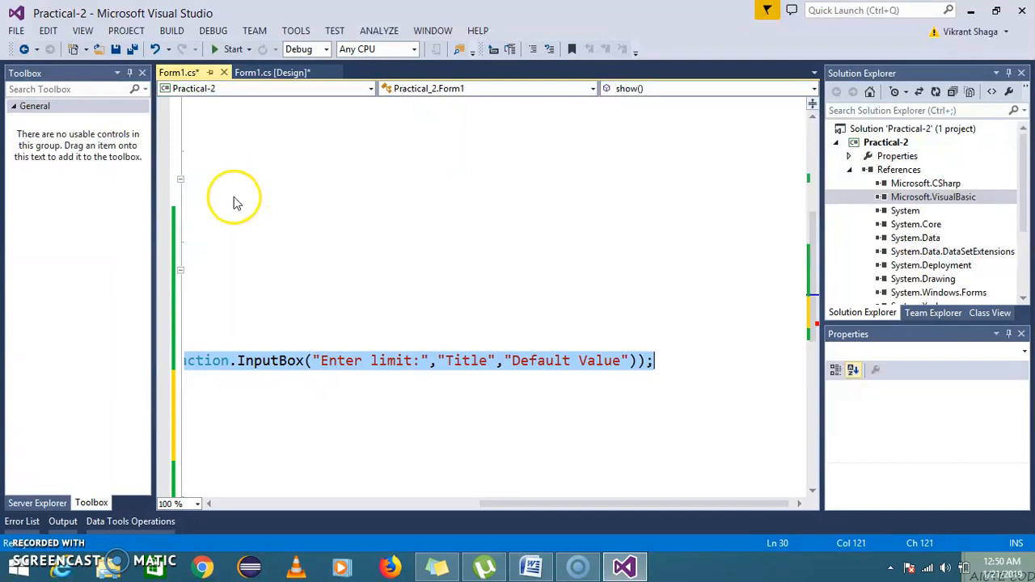
pyautogui.moveTo(391, 289)
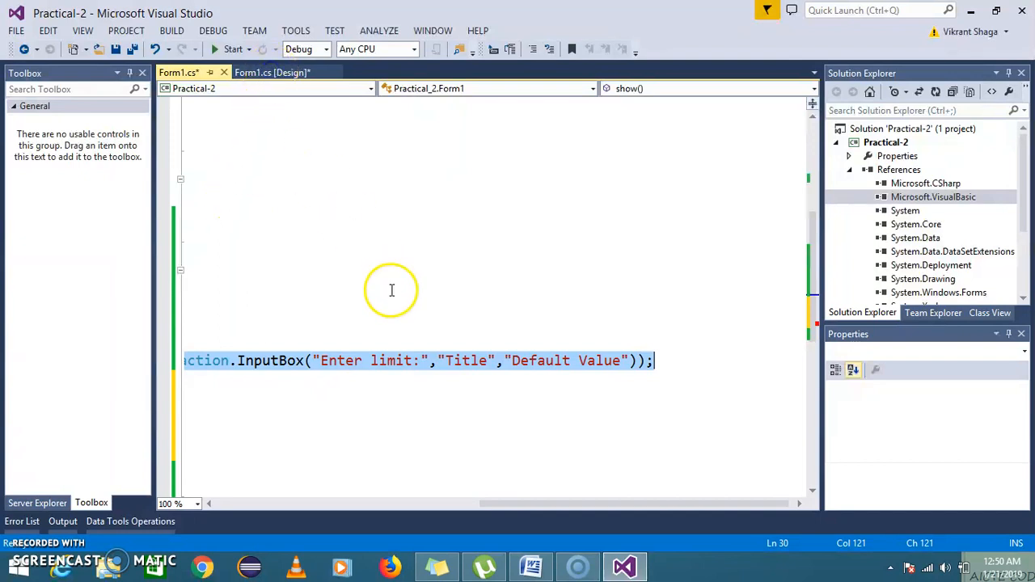
pyautogui.moveTo(461, 312)
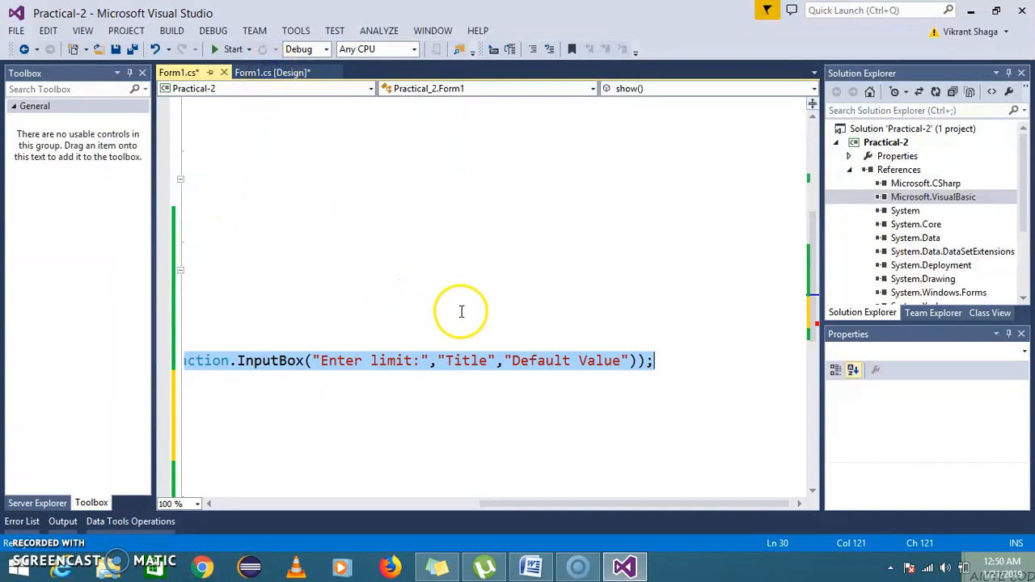
pyautogui.moveTo(495, 299)
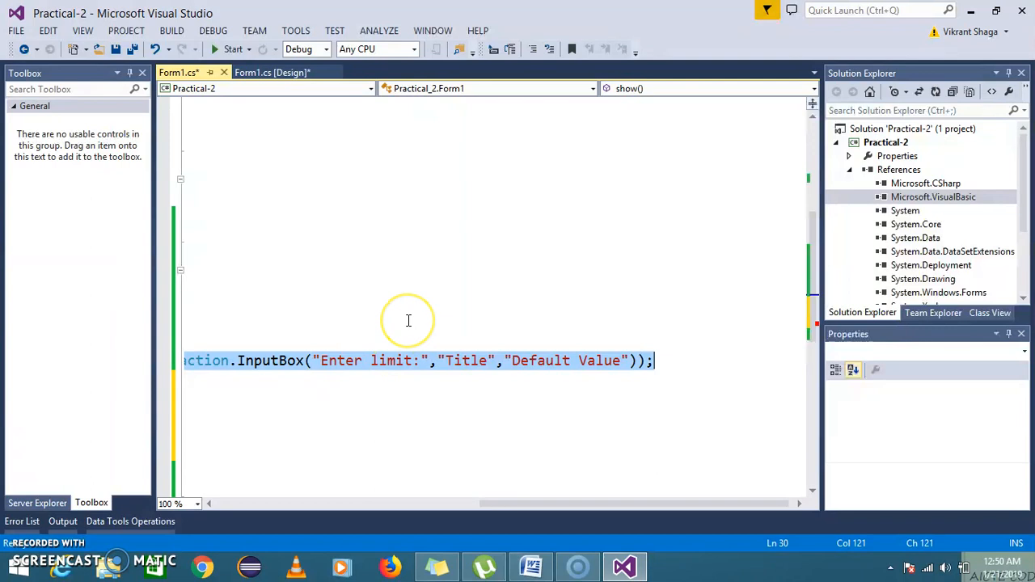
pyautogui.moveTo(405, 343)
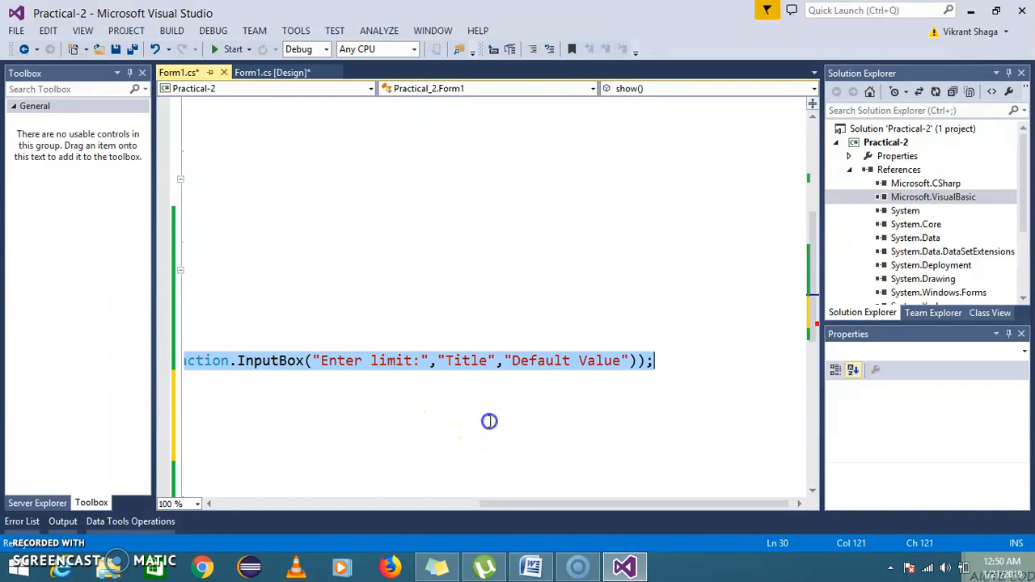
pyautogui.moveTo(493, 340)
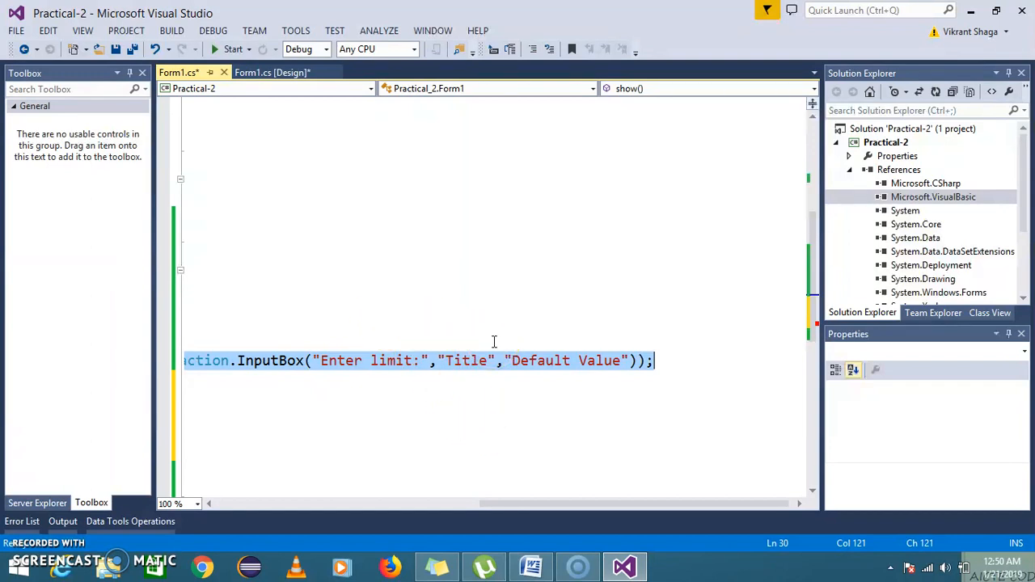
pyautogui.moveTo(394, 275)
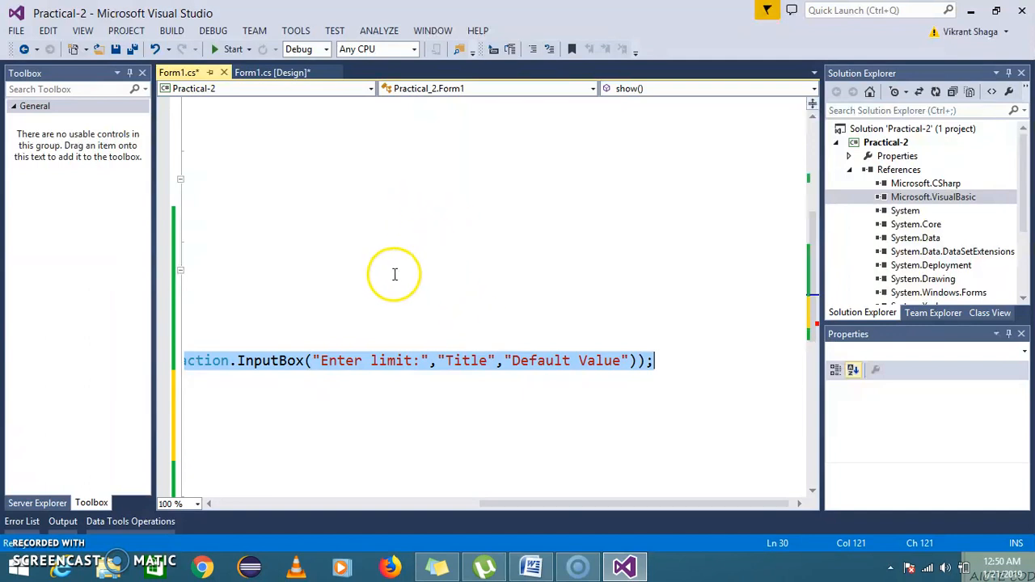
pyautogui.moveTo(524, 186)
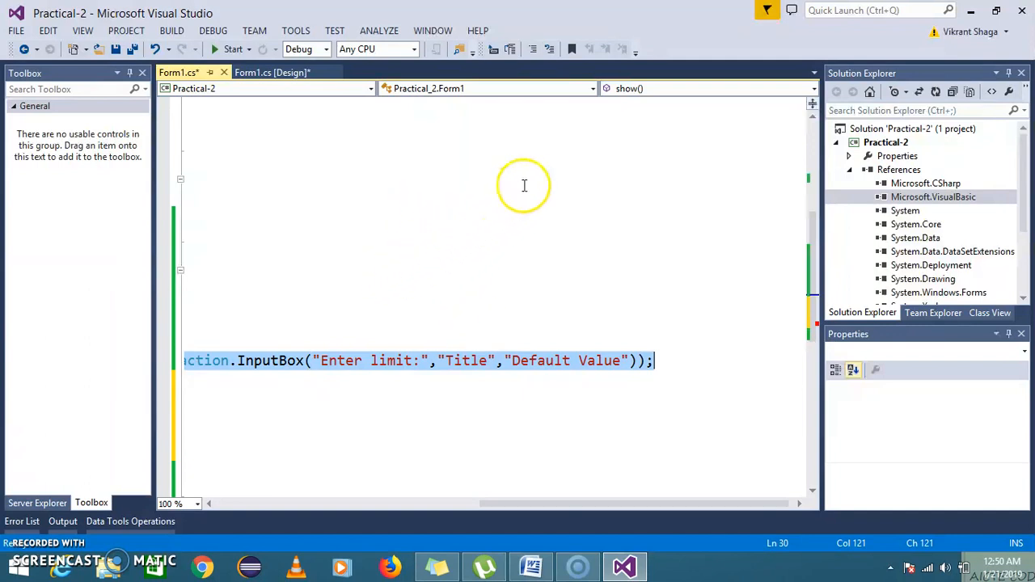
pyautogui.moveTo(445, 295)
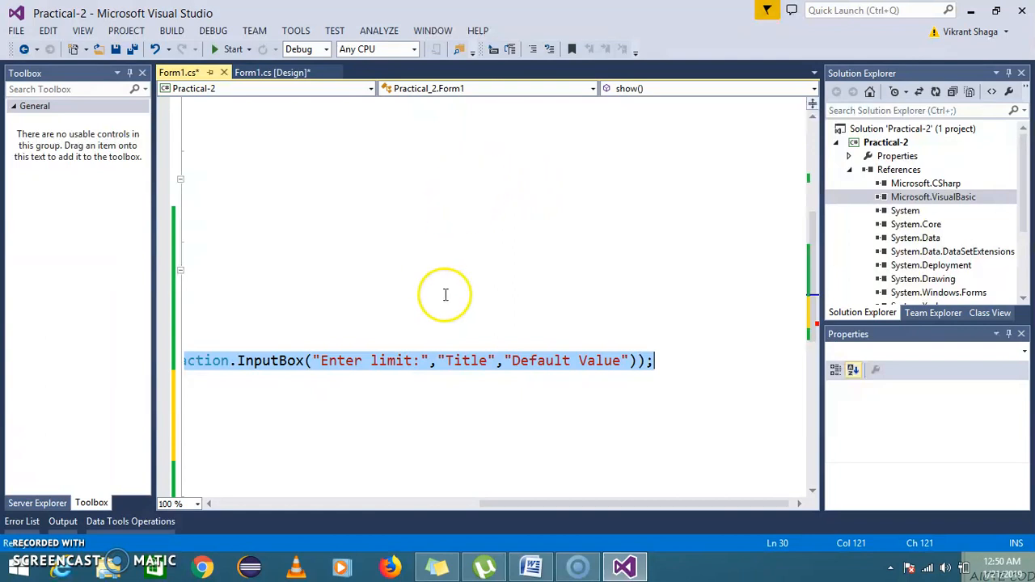
pyautogui.moveTo(562, 207)
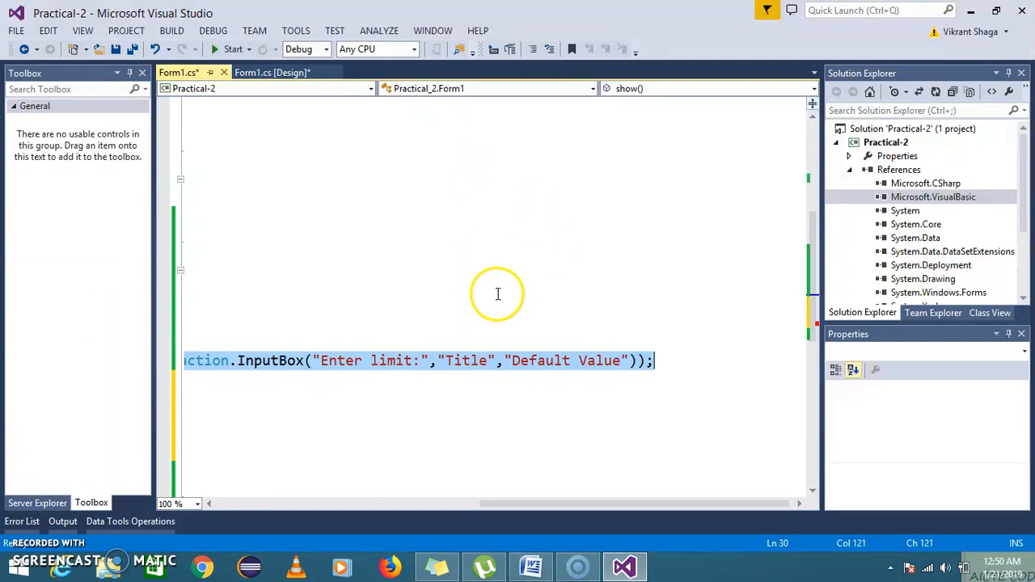
pyautogui.moveTo(537, 417)
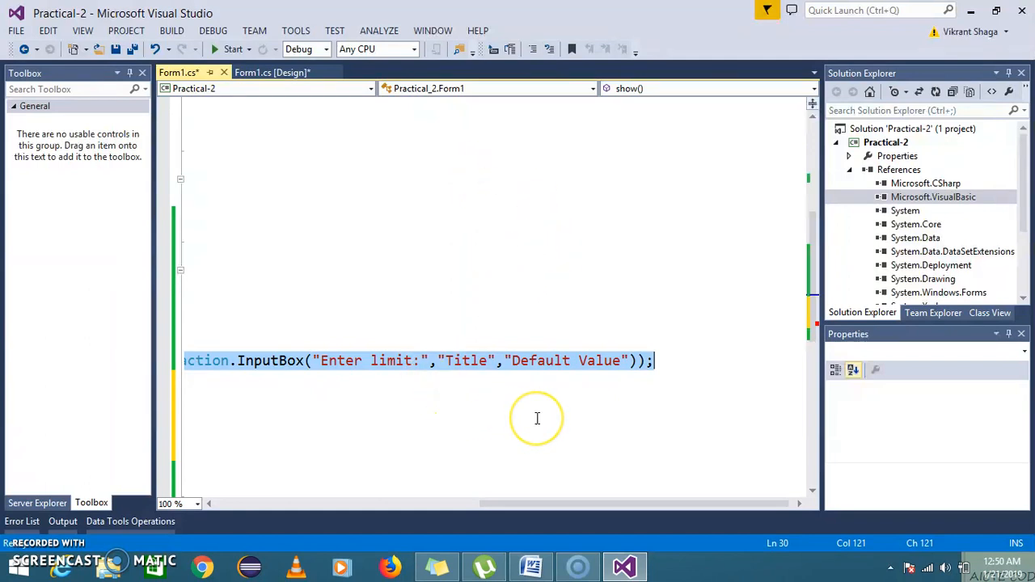
pyautogui.moveTo(537, 417)
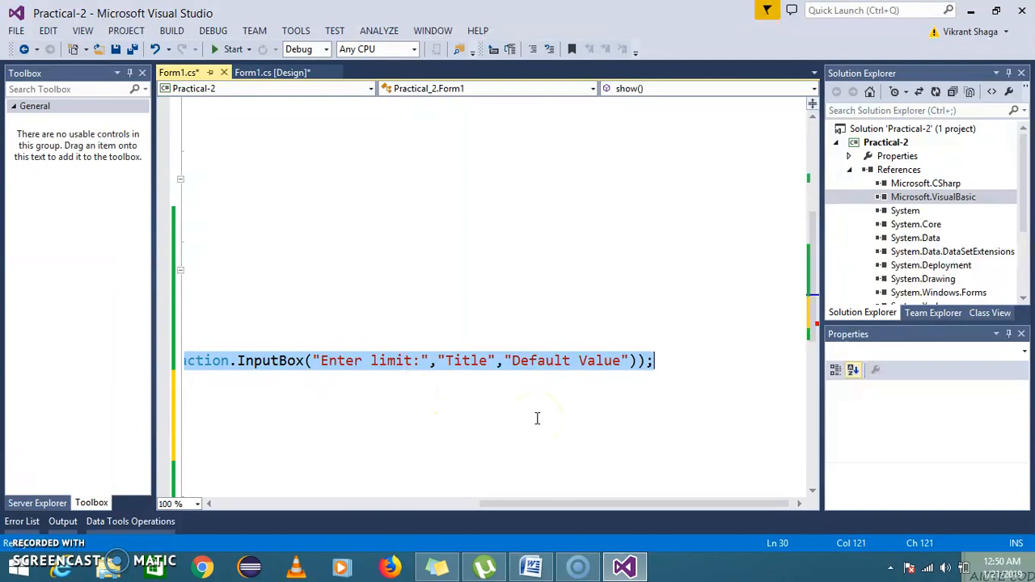
pyautogui.moveTo(518, 223)
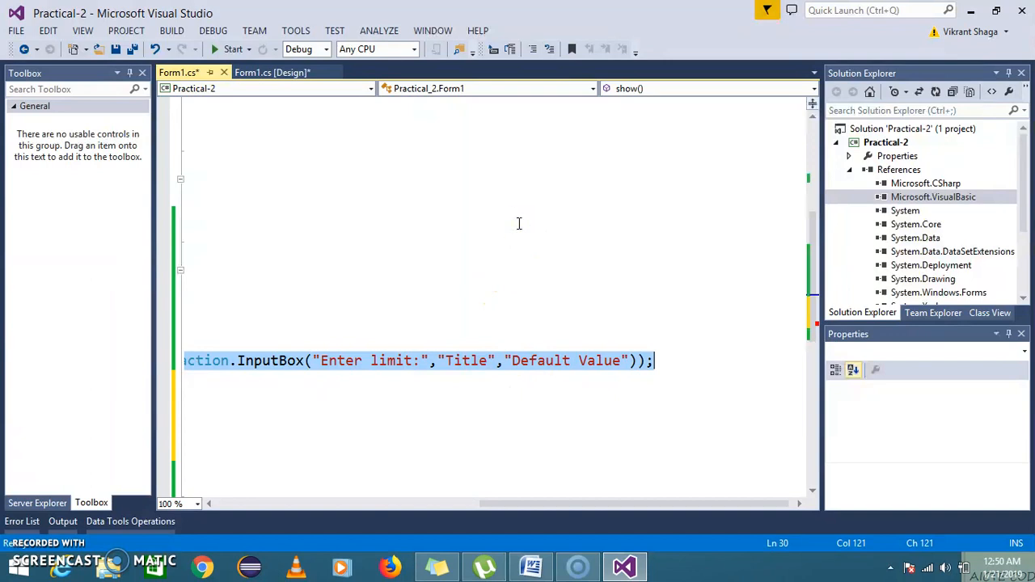
pyautogui.moveTo(503, 257)
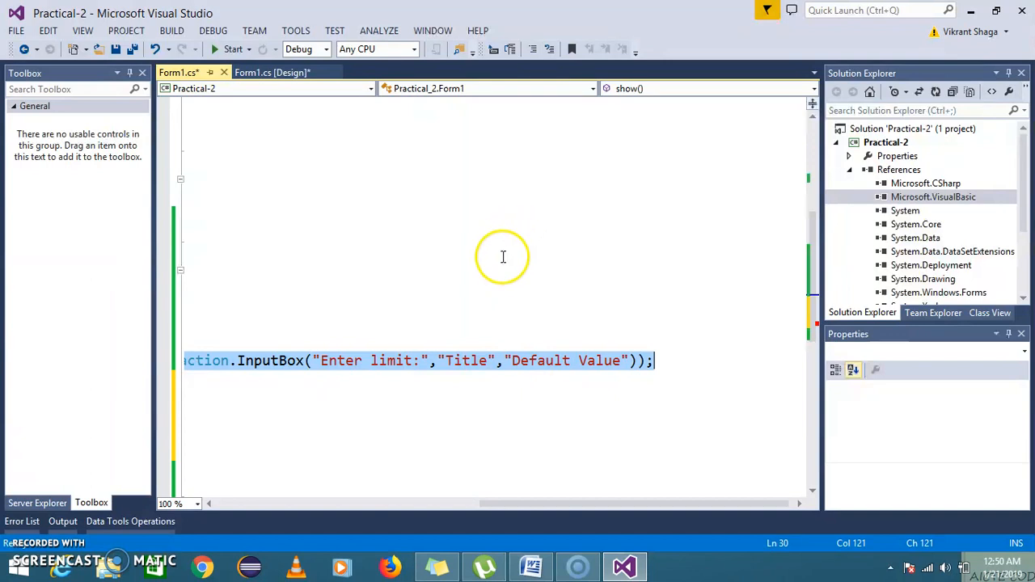
pyautogui.moveTo(493, 309)
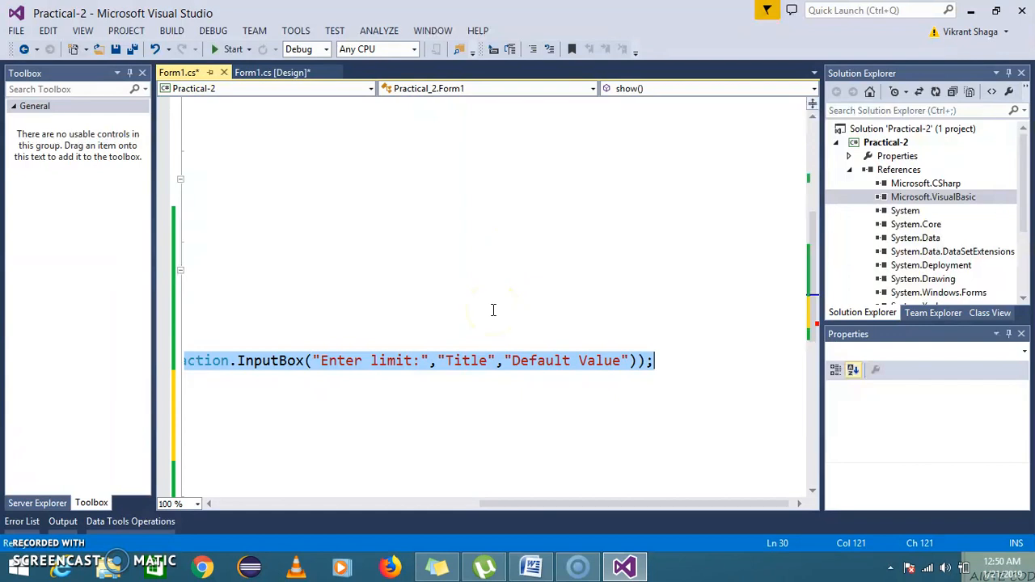
pyautogui.moveTo(536, 280)
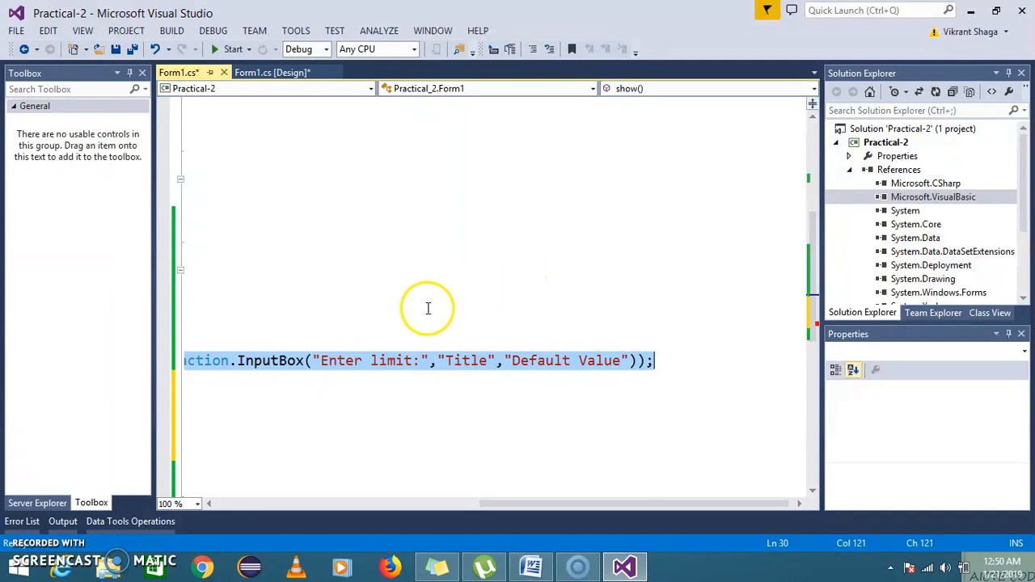
pyautogui.moveTo(372, 307)
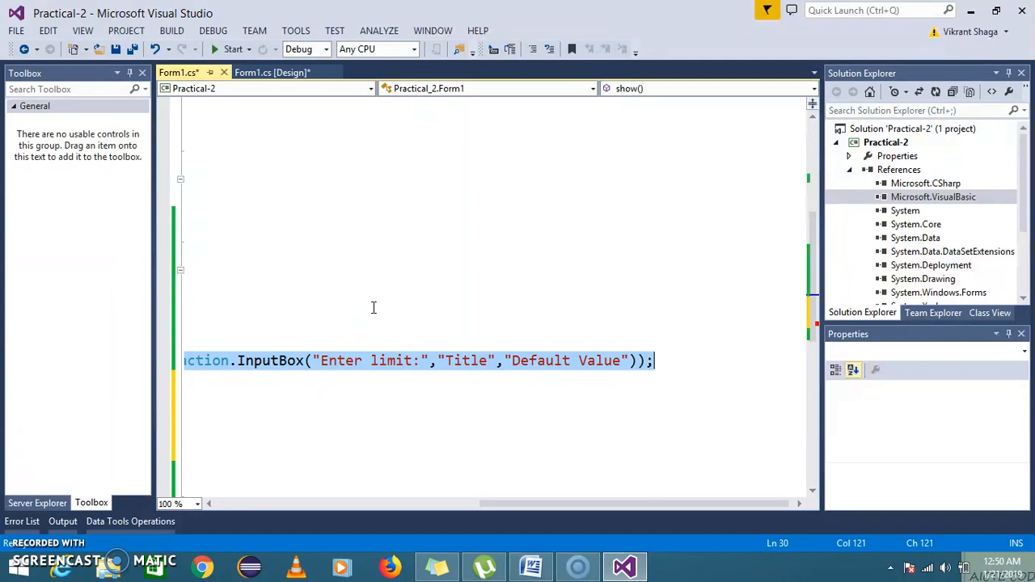
pyautogui.moveTo(433, 356)
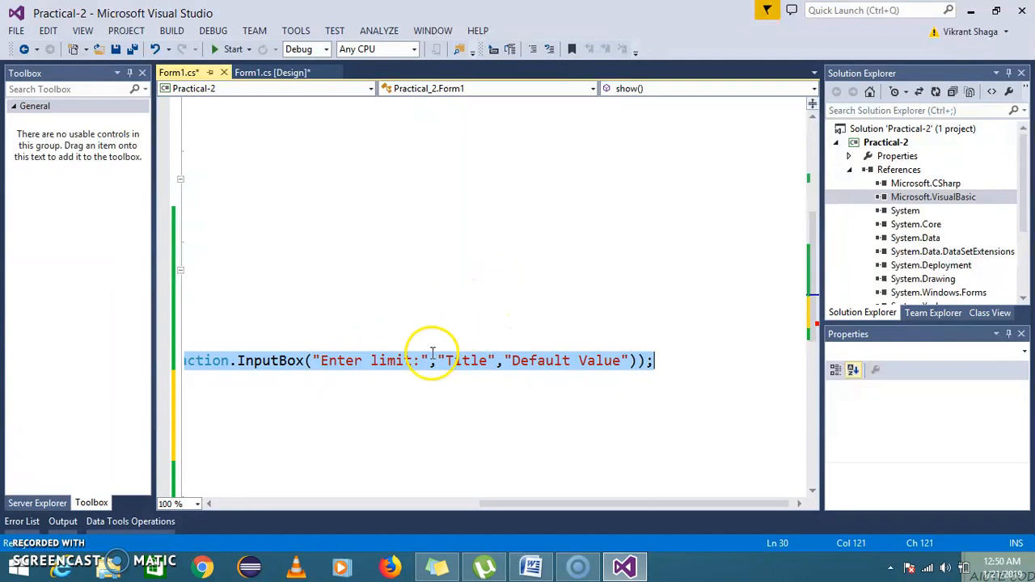
pyautogui.moveTo(559, 327)
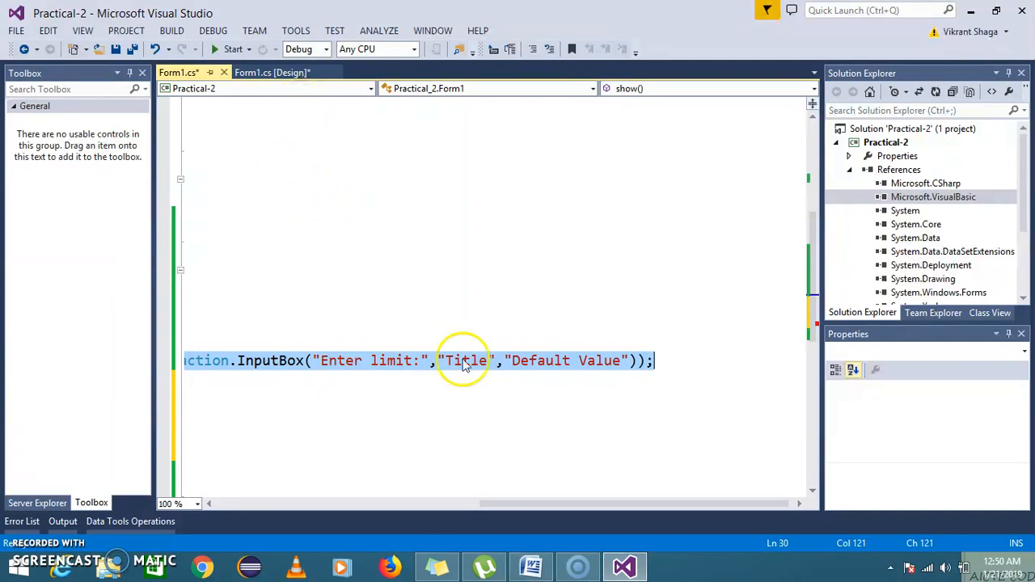
pyautogui.moveTo(491, 401)
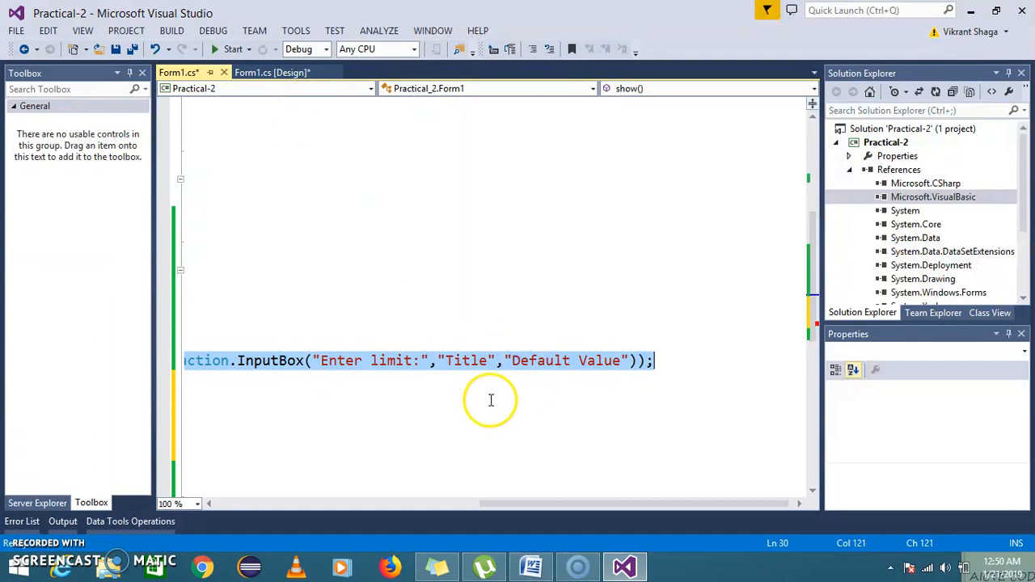
pyautogui.moveTo(559, 382)
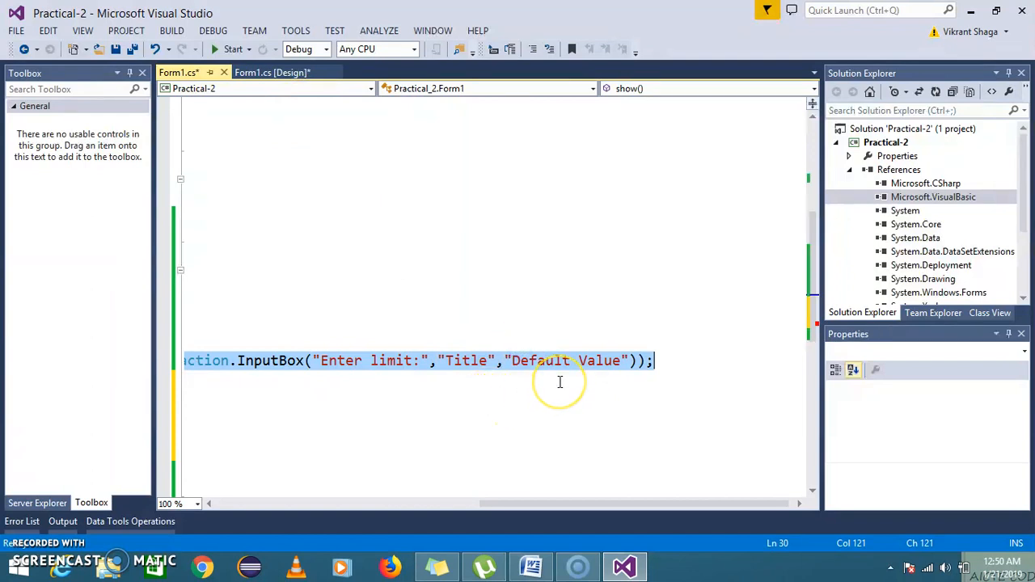
pyautogui.moveTo(560, 381)
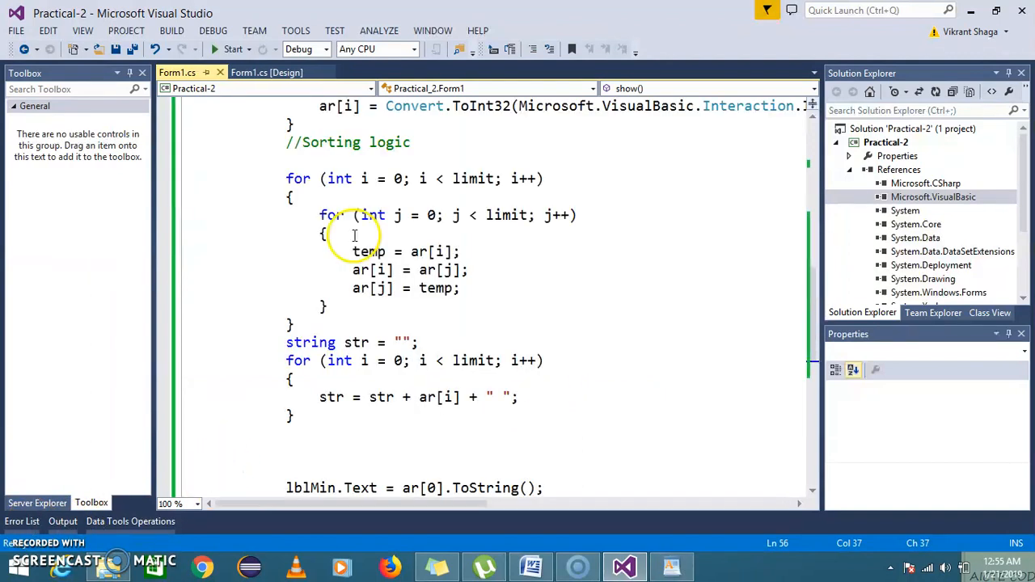
# Step: Wrap the swap statements in the inner loop in an if (ar[i] > ar[j]) condition
pyautogui.write('if')
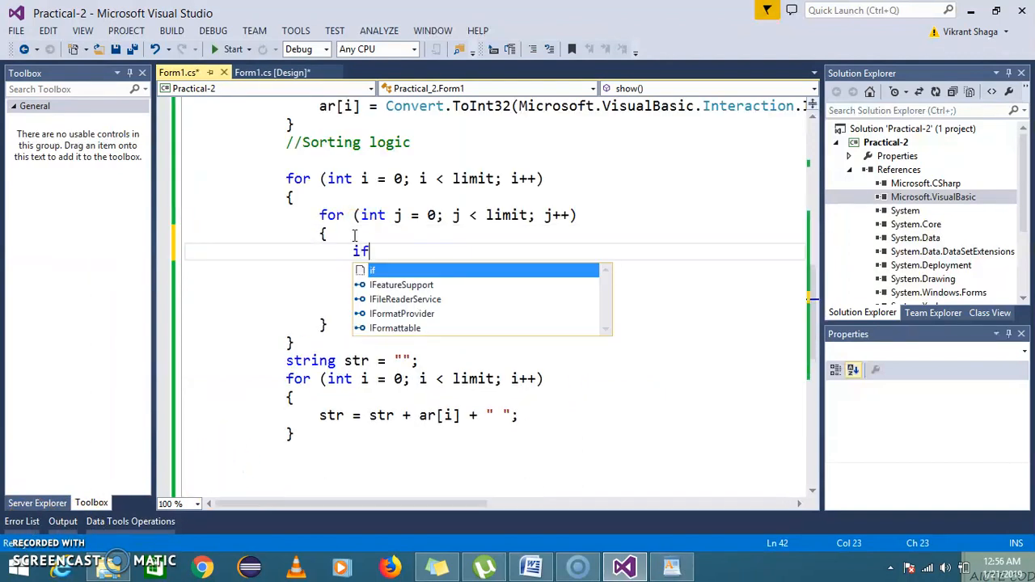
pyautogui.write('(a')
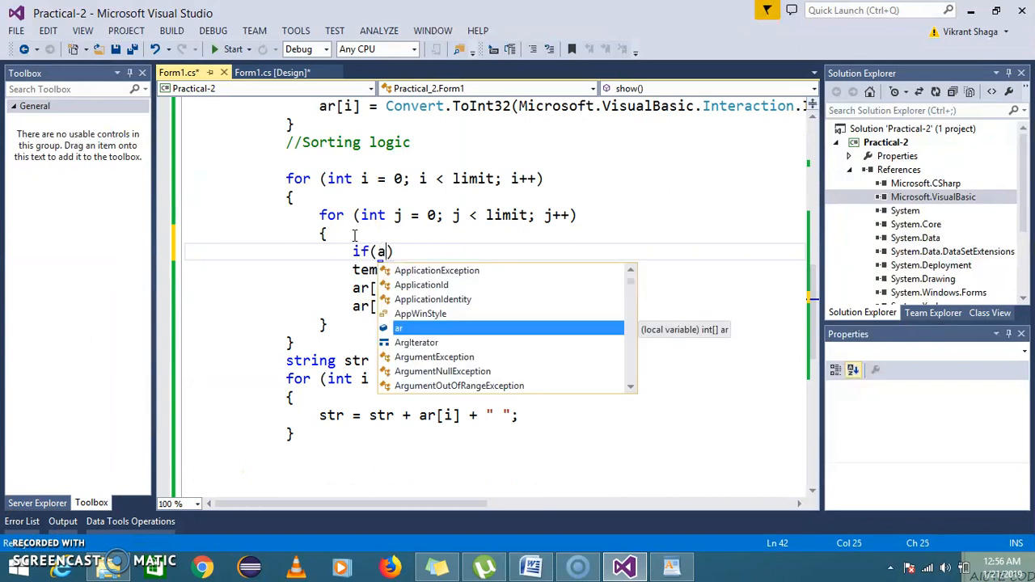
pyautogui.write('r[i]')
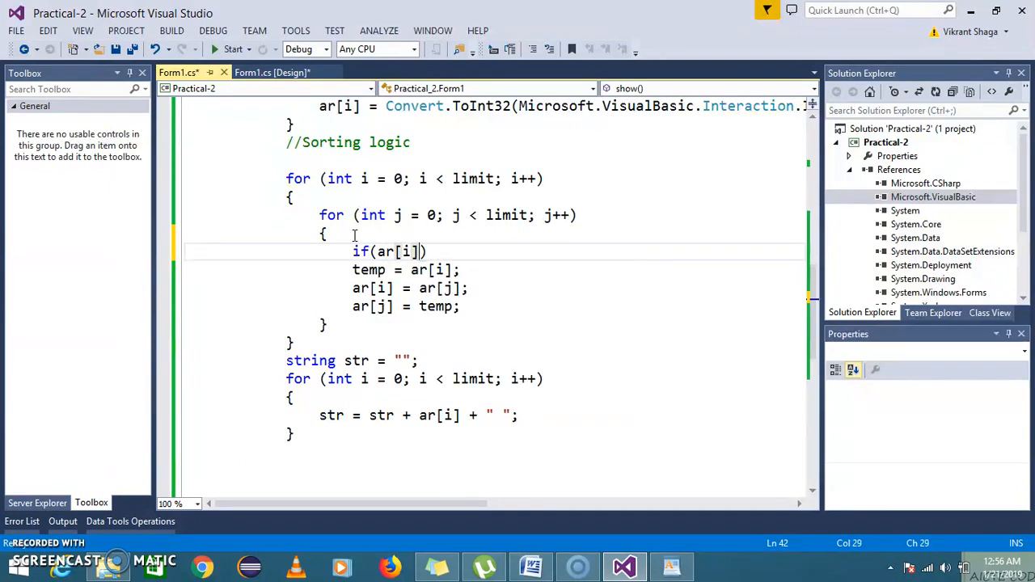
pyautogui.write('> ar')
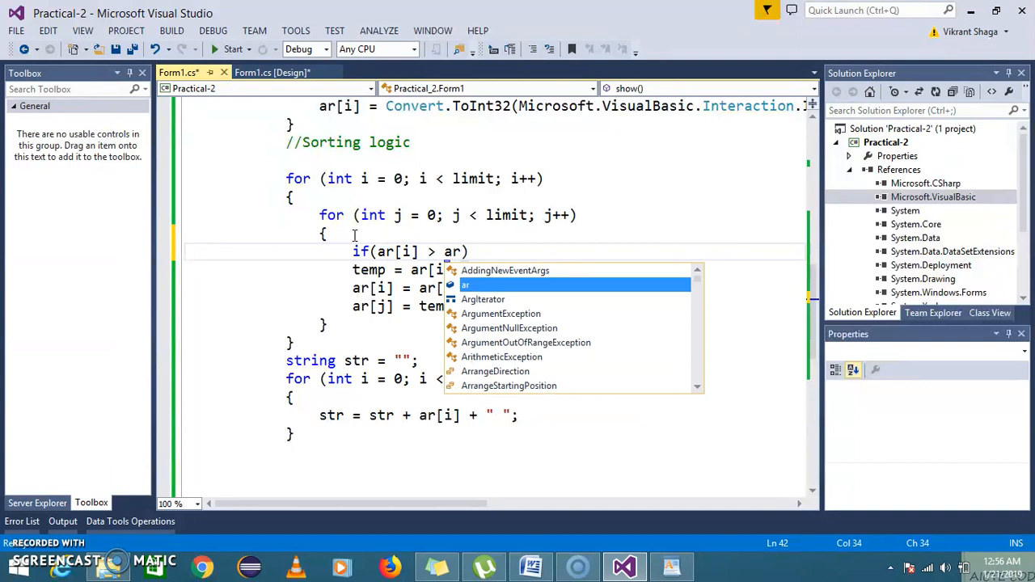
pyautogui.write('[j]')
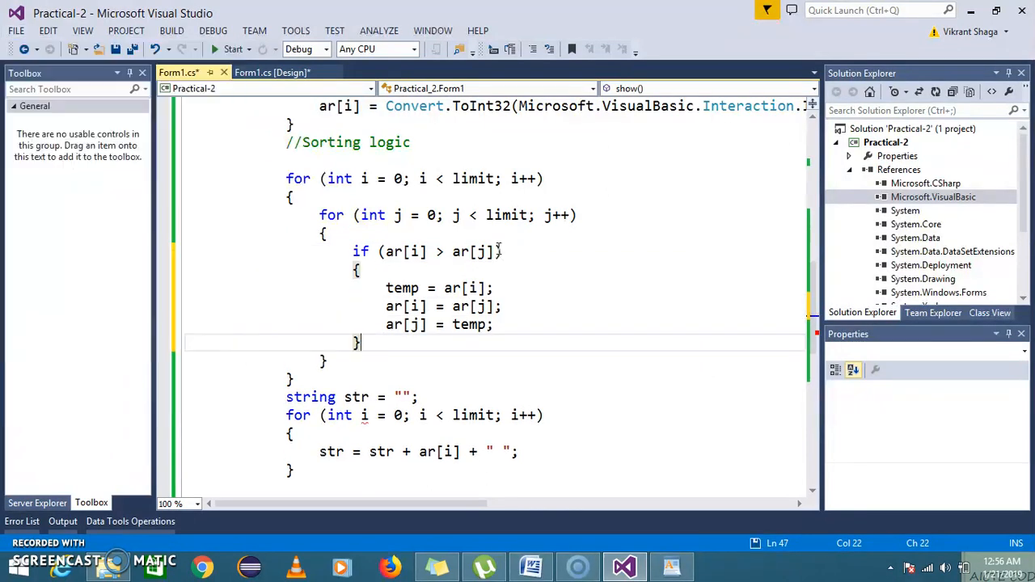
pyautogui.click(233, 49)
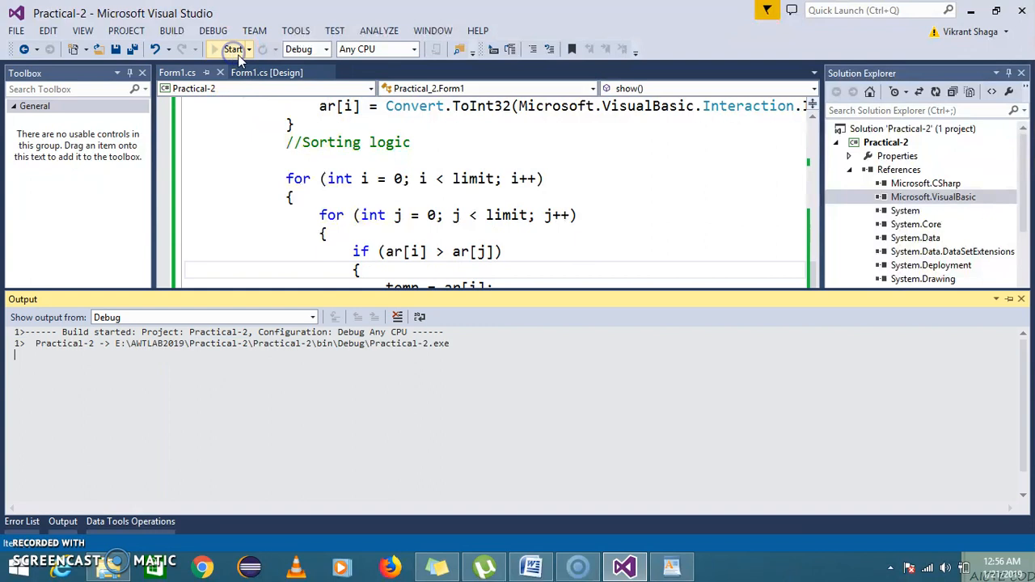
pyautogui.click(233, 49)
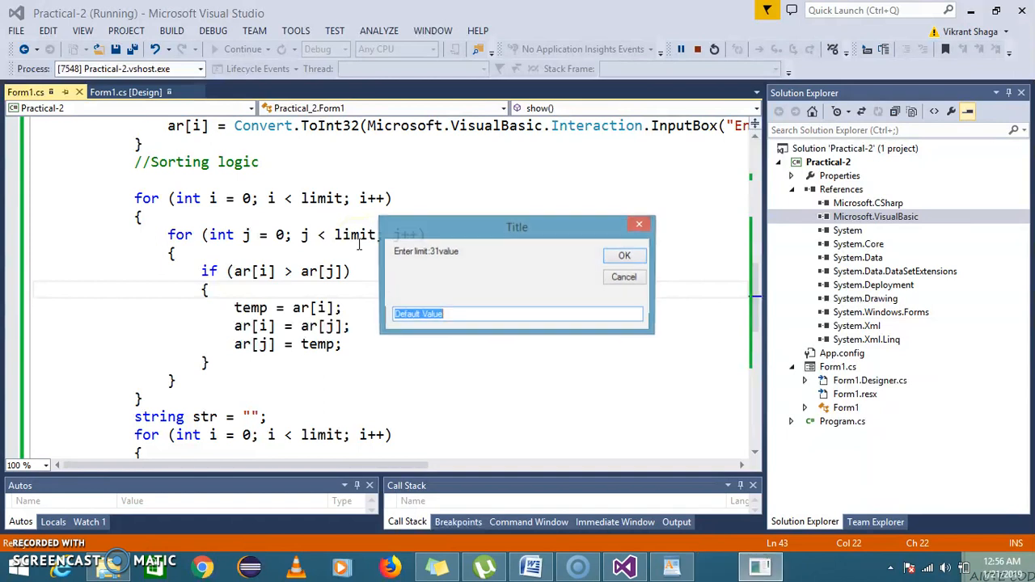
pyautogui.click(625, 256)
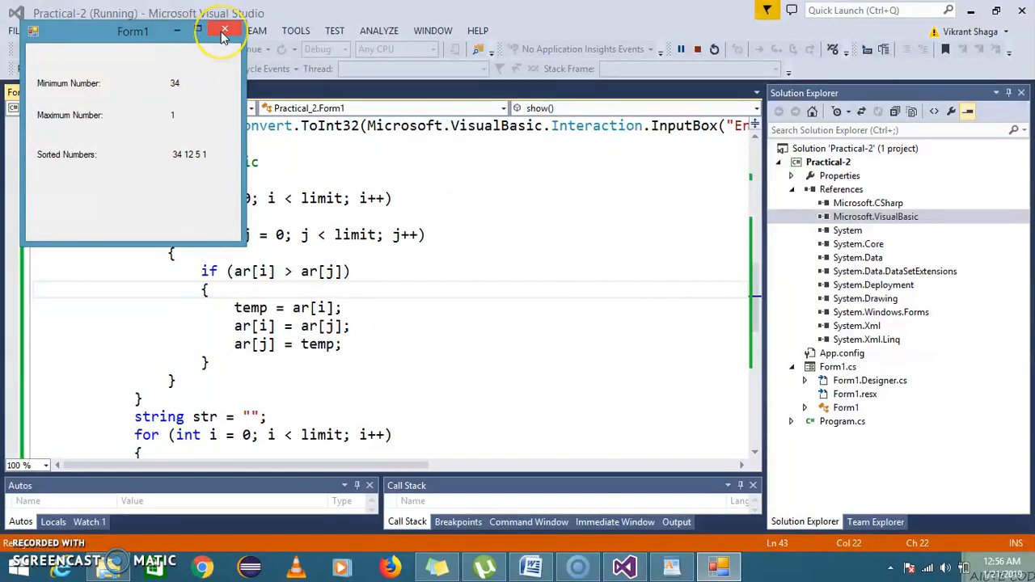
pyautogui.click(225, 31)
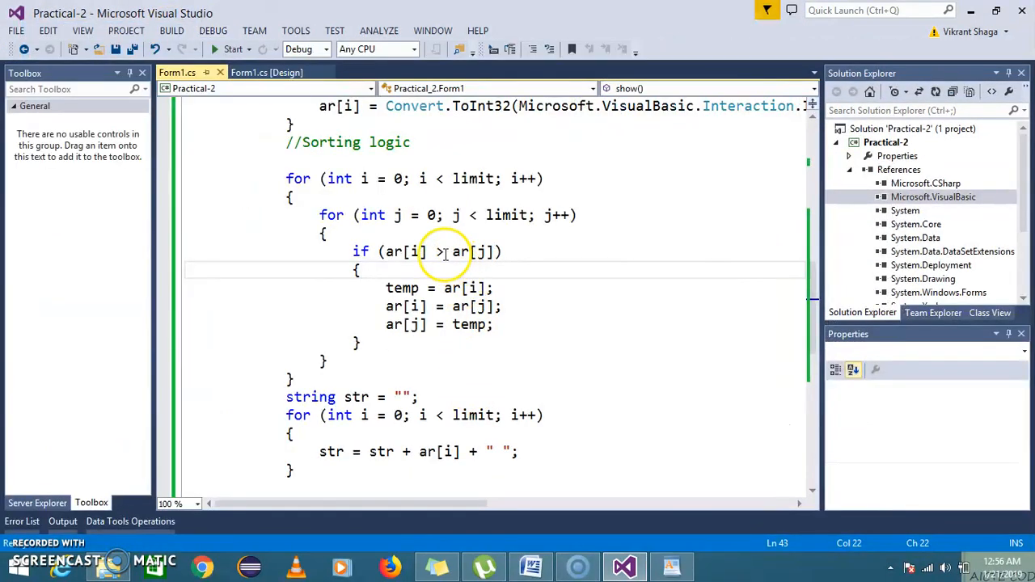
# Step: Reverse the comparison to ar[i] < ar[j], rerun and enter the numbers to show minimum 4, maximum 55, ascending 4 12 24 25 55
pyautogui.write('<')
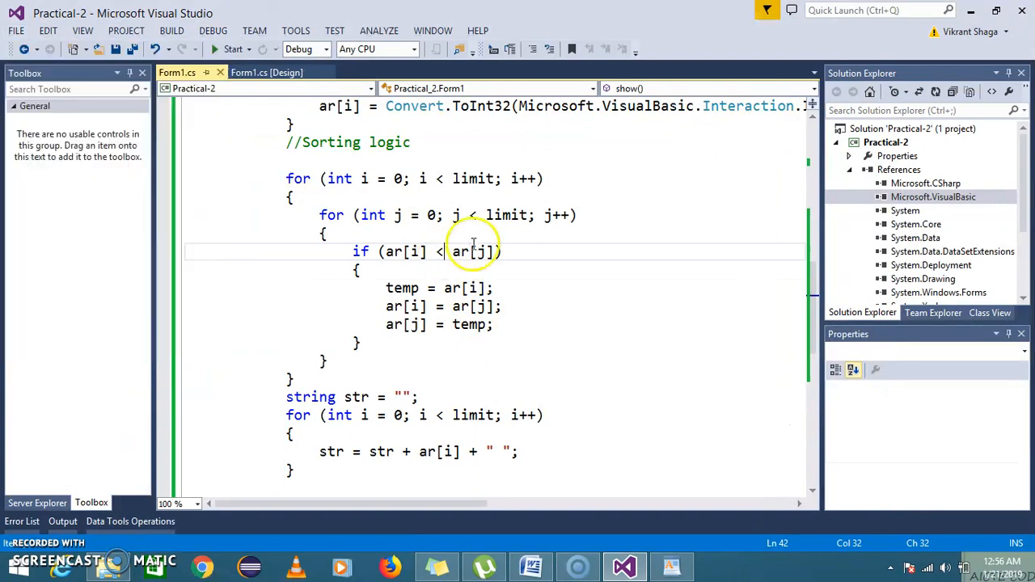
pyautogui.click(233, 49)
pyautogui.write('1')
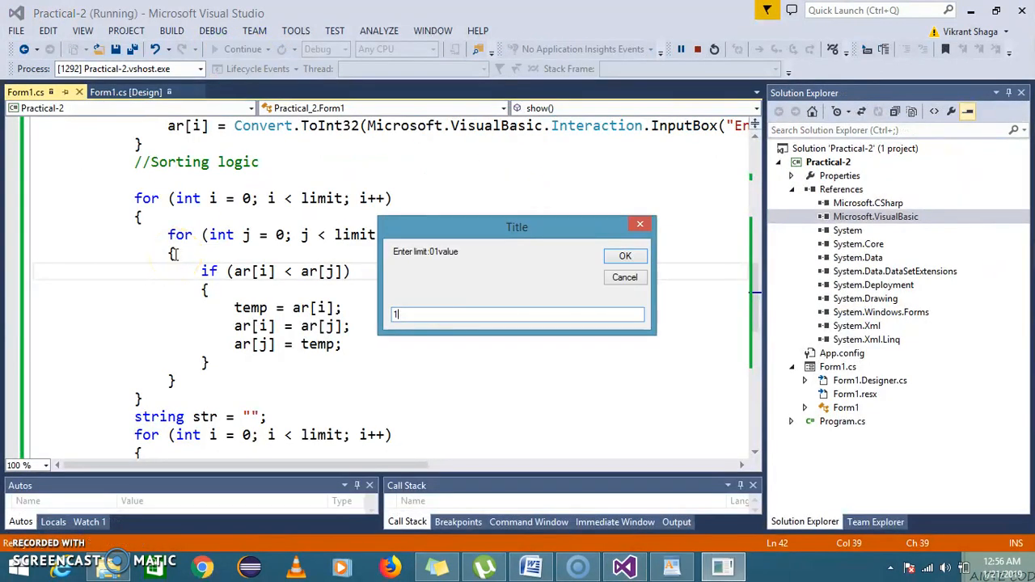
pyautogui.write('24')
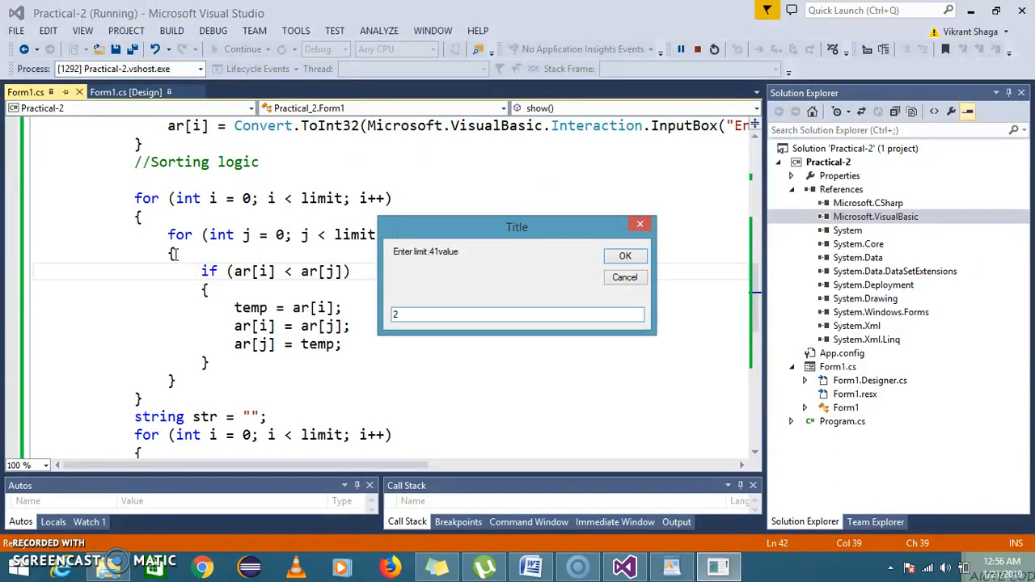
pyautogui.write('5')
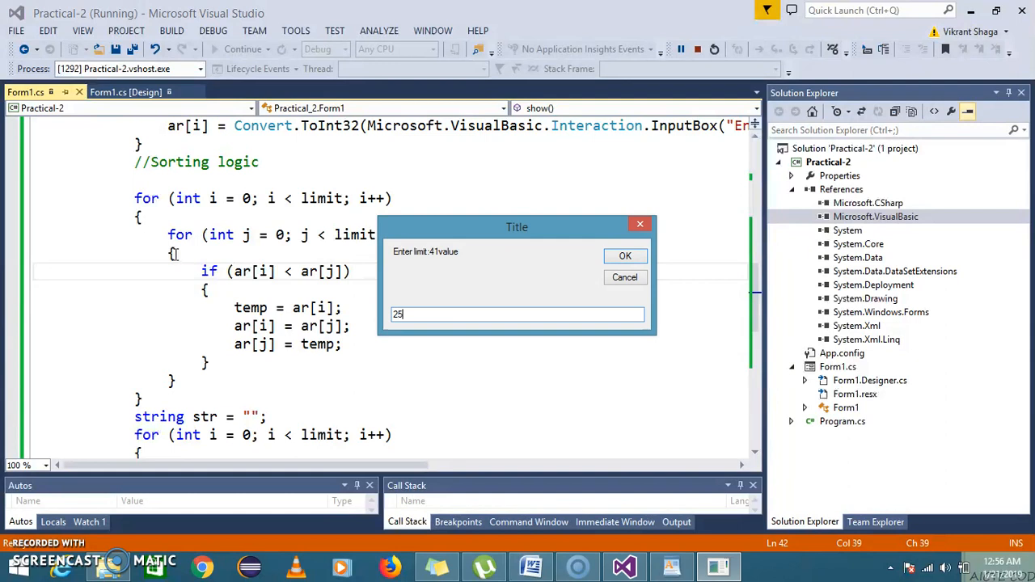
pyautogui.click(625, 255)
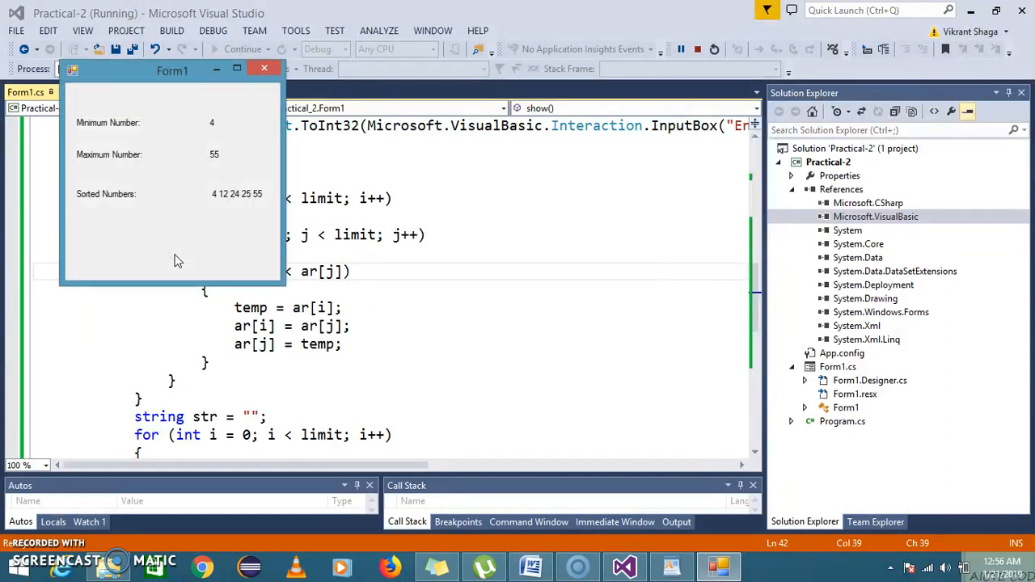